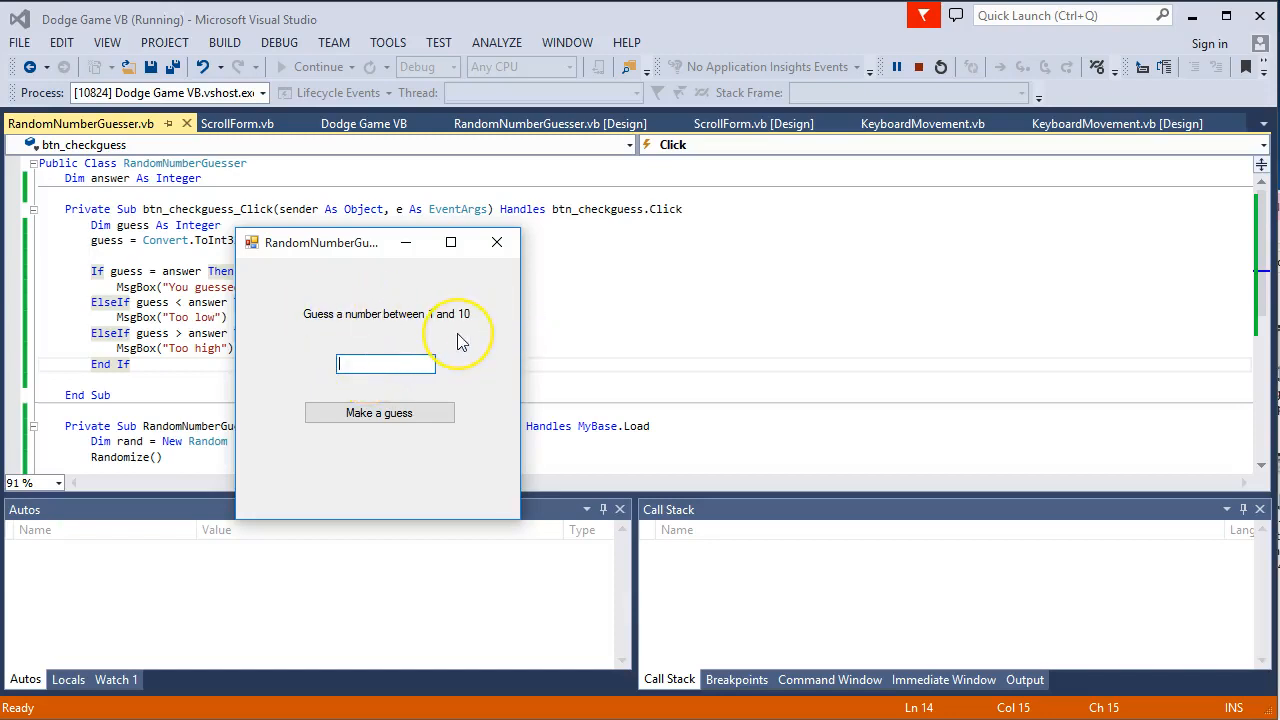
{"action": "mouse_move", "coordinate": [398, 380]}
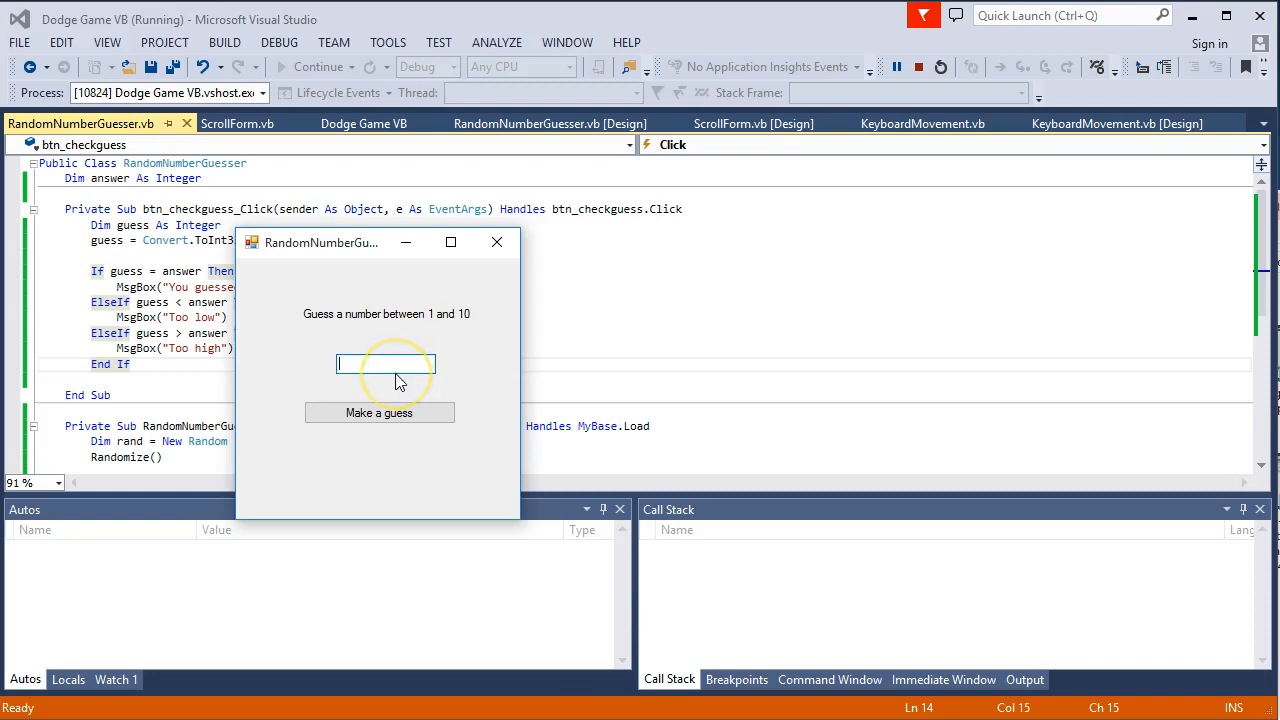
Submit a guess of 4 and dismiss the Too low message
{"action": "type", "text": "4"}
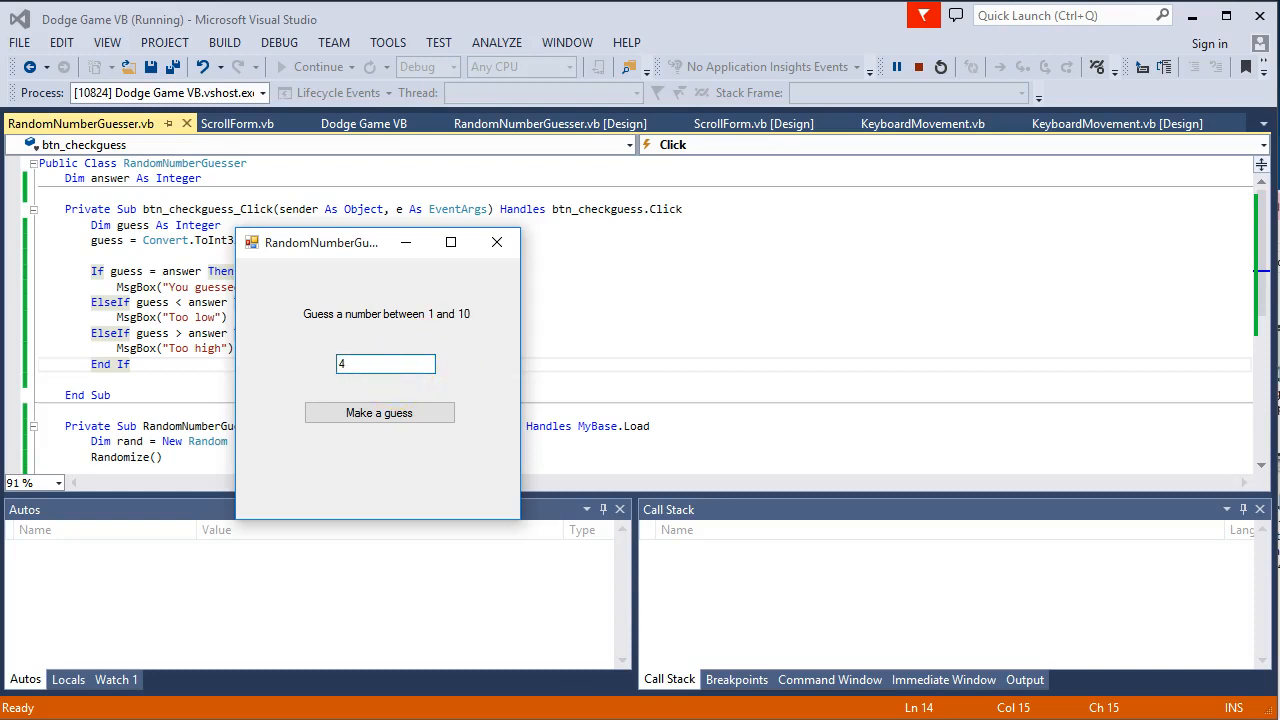
{"action": "left_click", "coordinate": [379, 413]}
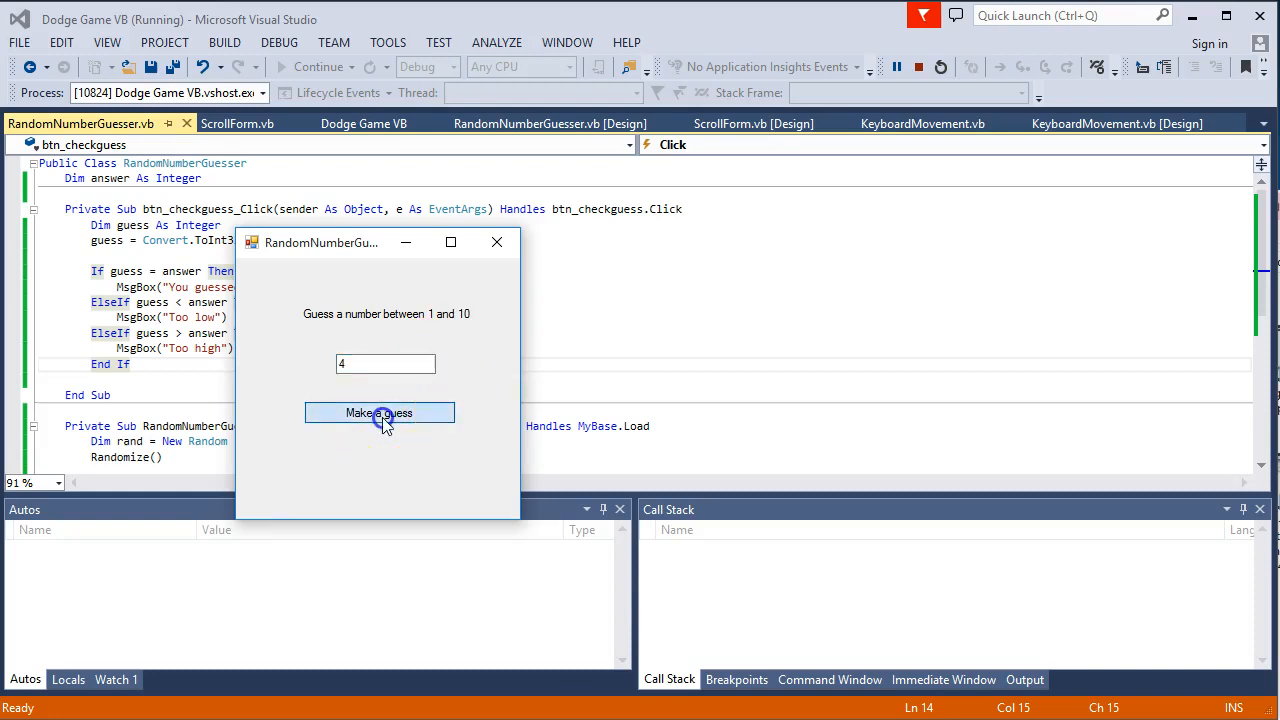
{"action": "left_click", "coordinate": [379, 412]}
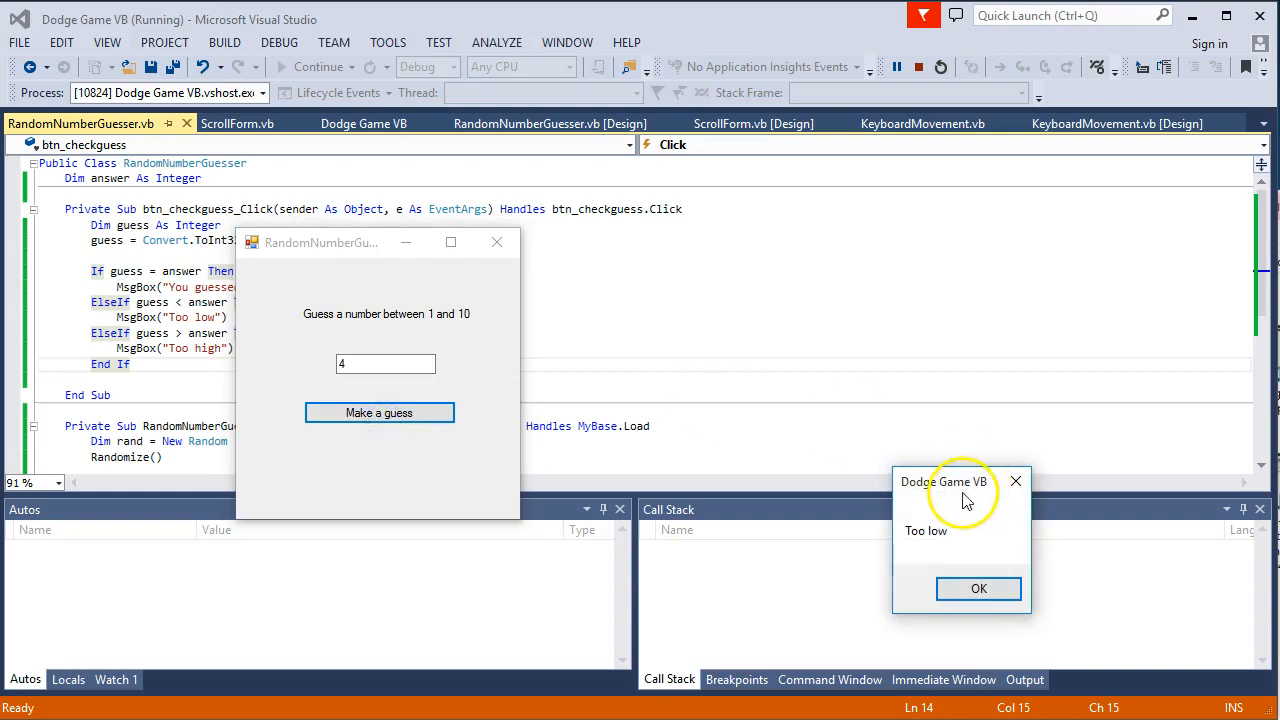
{"action": "left_click", "coordinate": [978, 588]}
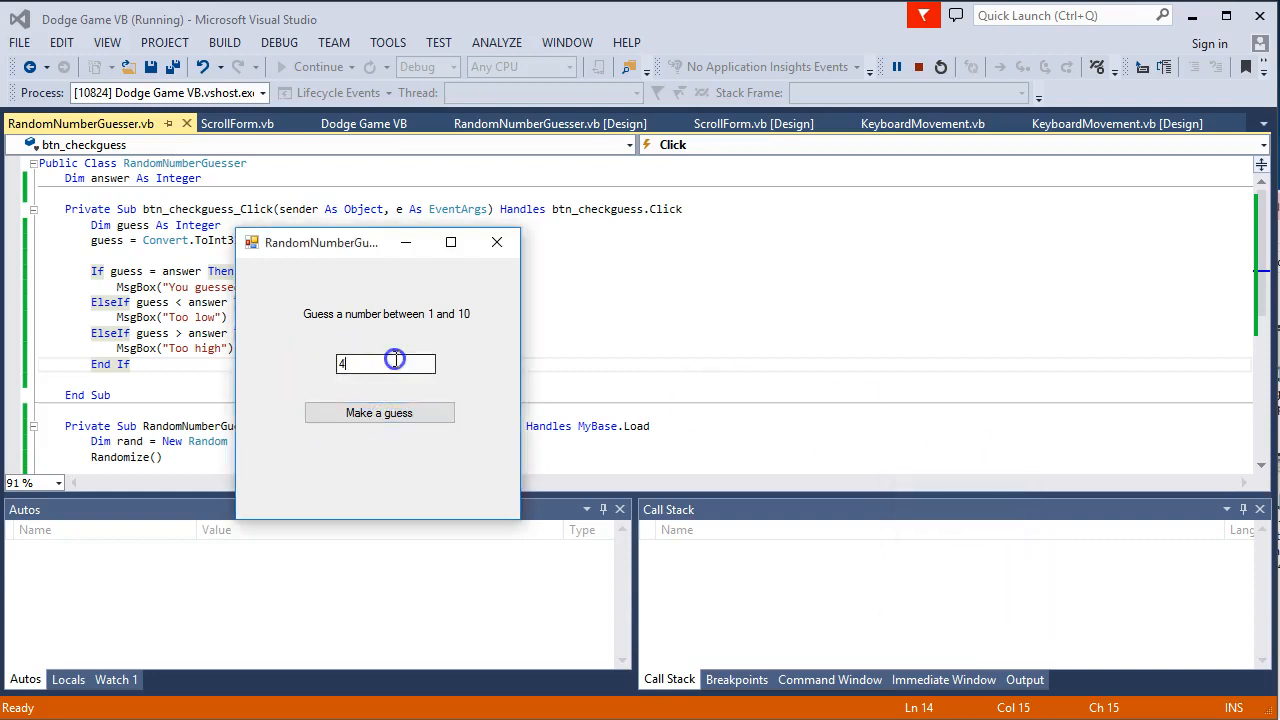
Submit a guess of 6 and dismiss the You guessed correctly message
{"action": "type", "text": "7"}
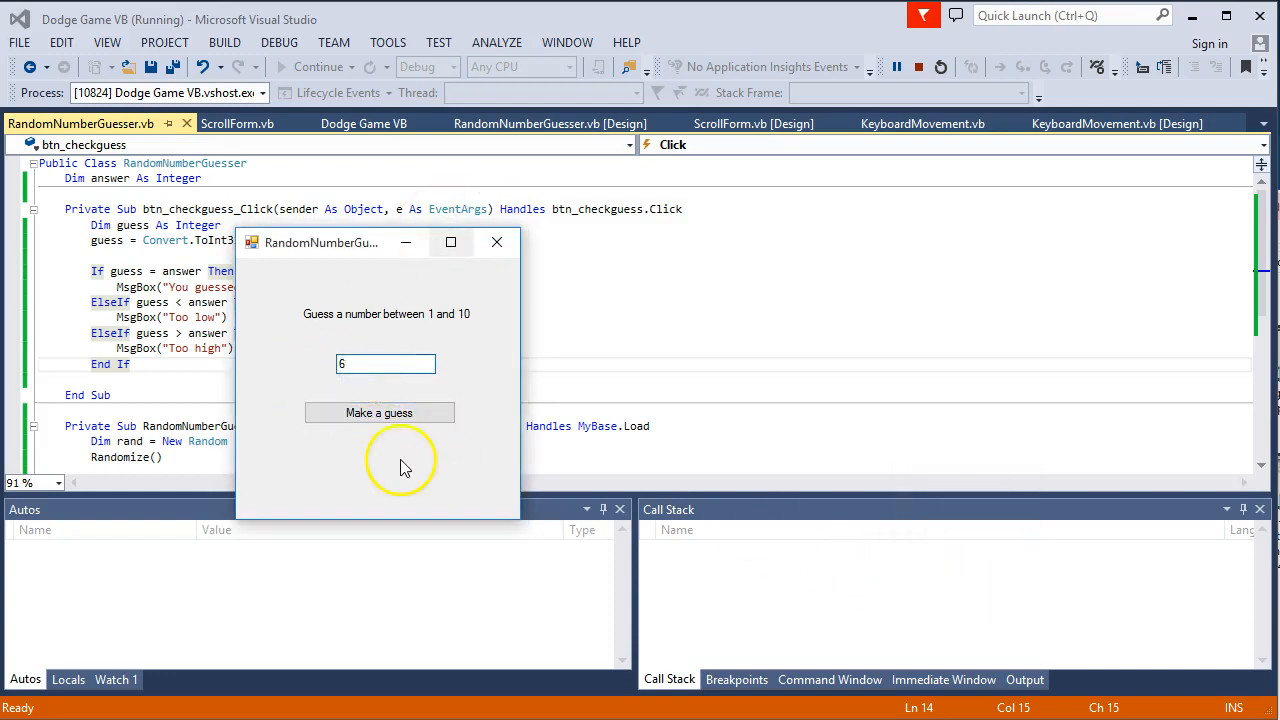
{"action": "left_click", "coordinate": [378, 412]}
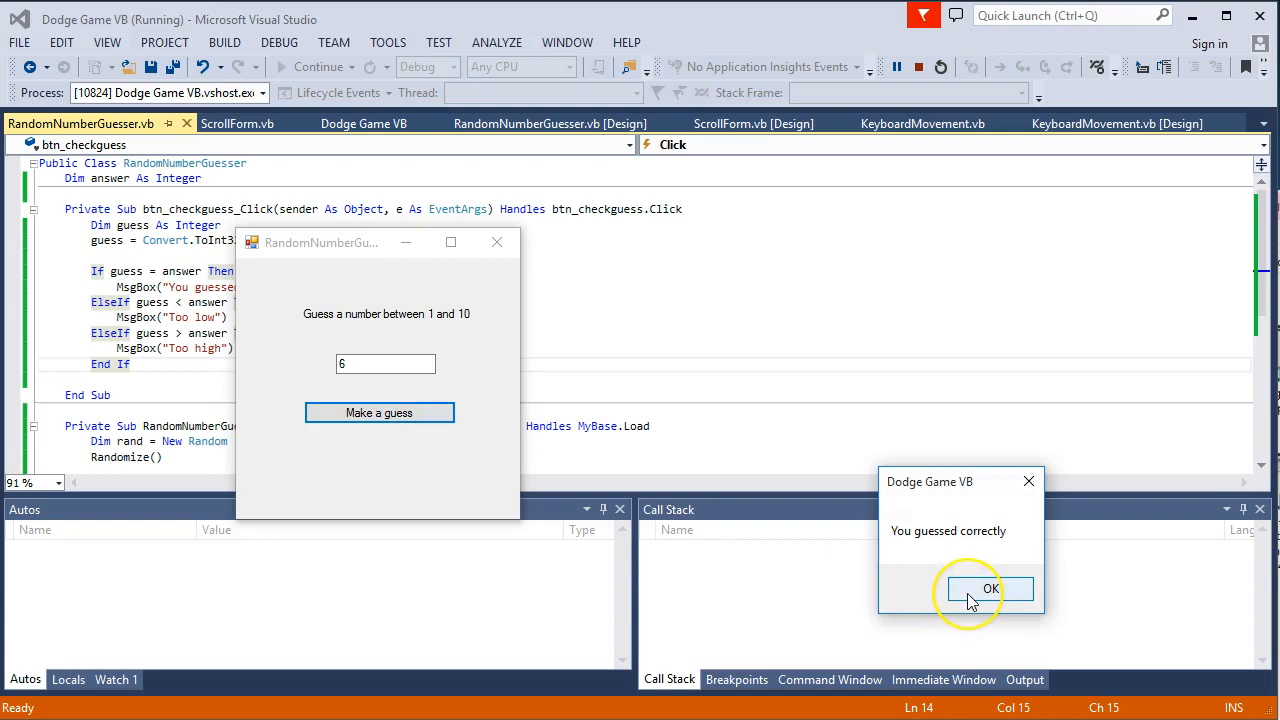
{"action": "mouse_move", "coordinate": [990, 588]}
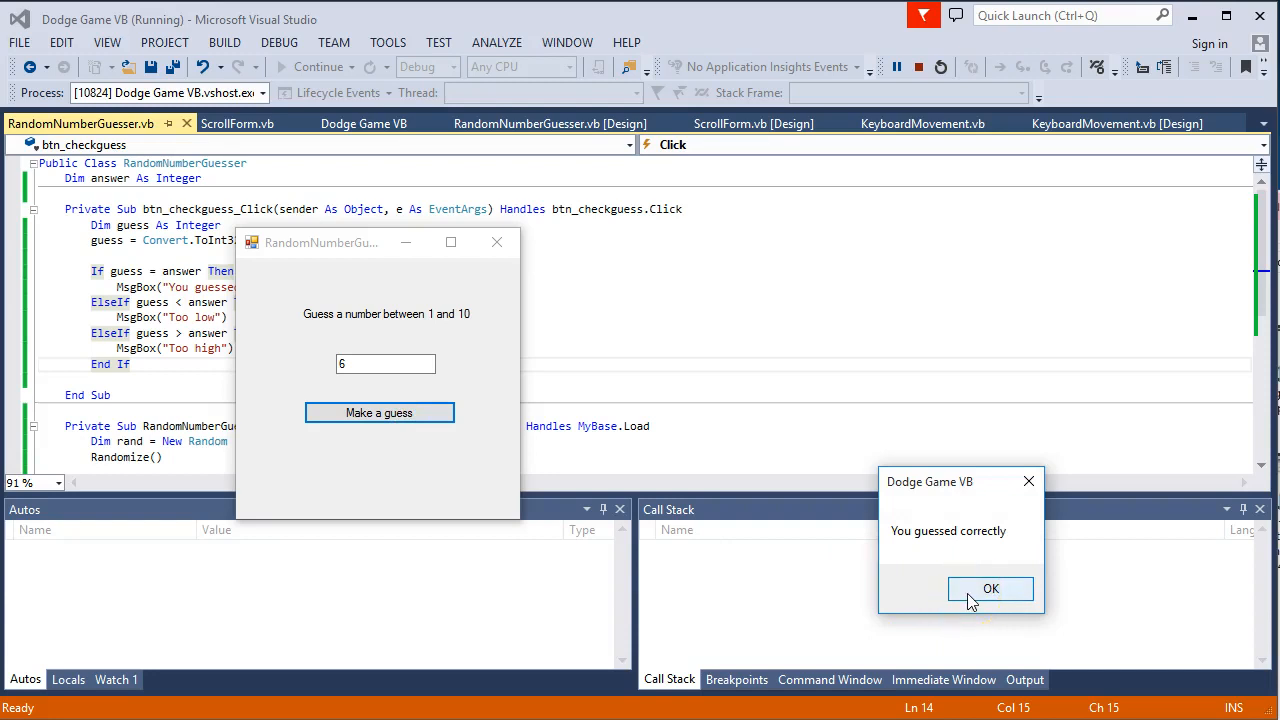
{"action": "left_click", "coordinate": [990, 588]}
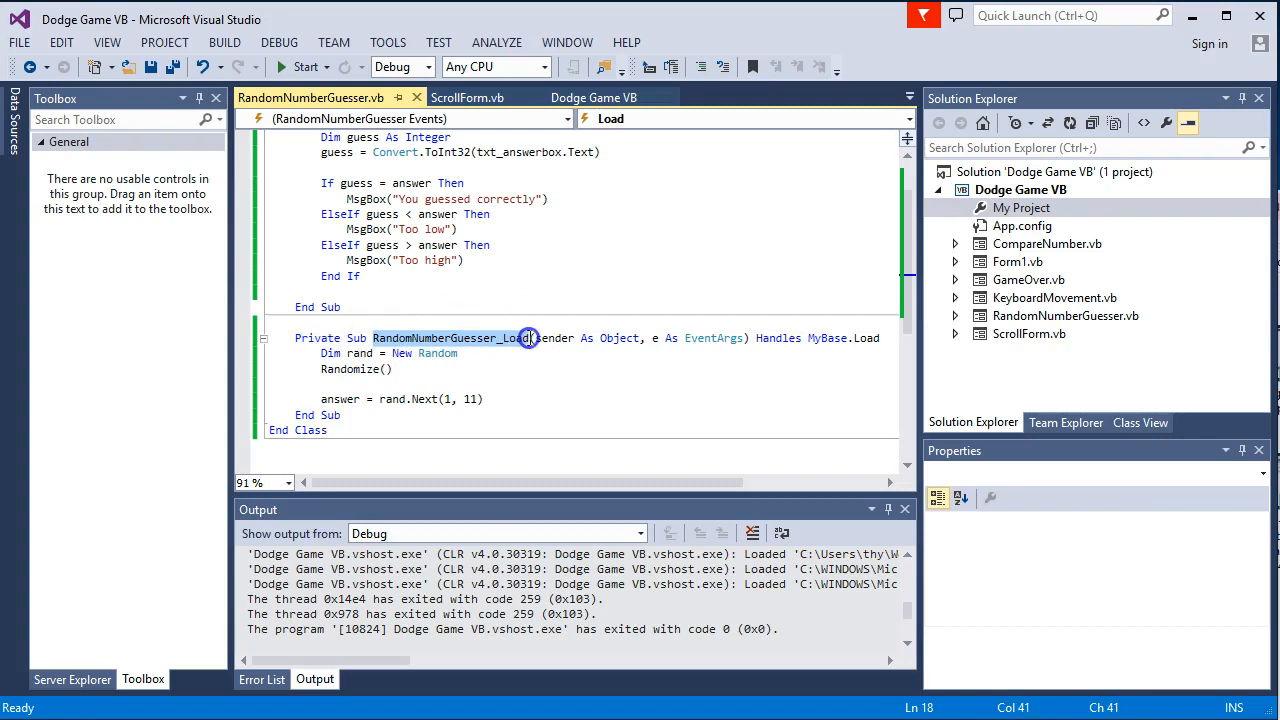
{"action": "left_click", "coordinate": [323, 362]}
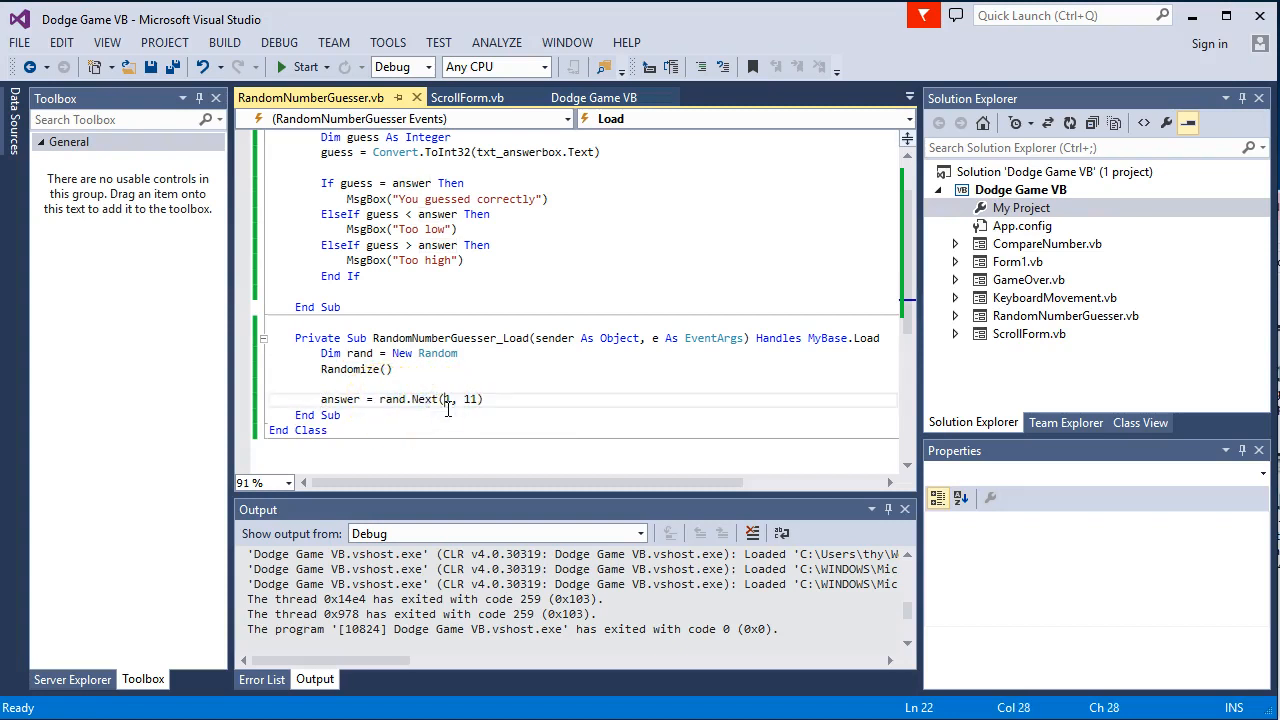
{"action": "mouse_move", "coordinate": [450, 399]}
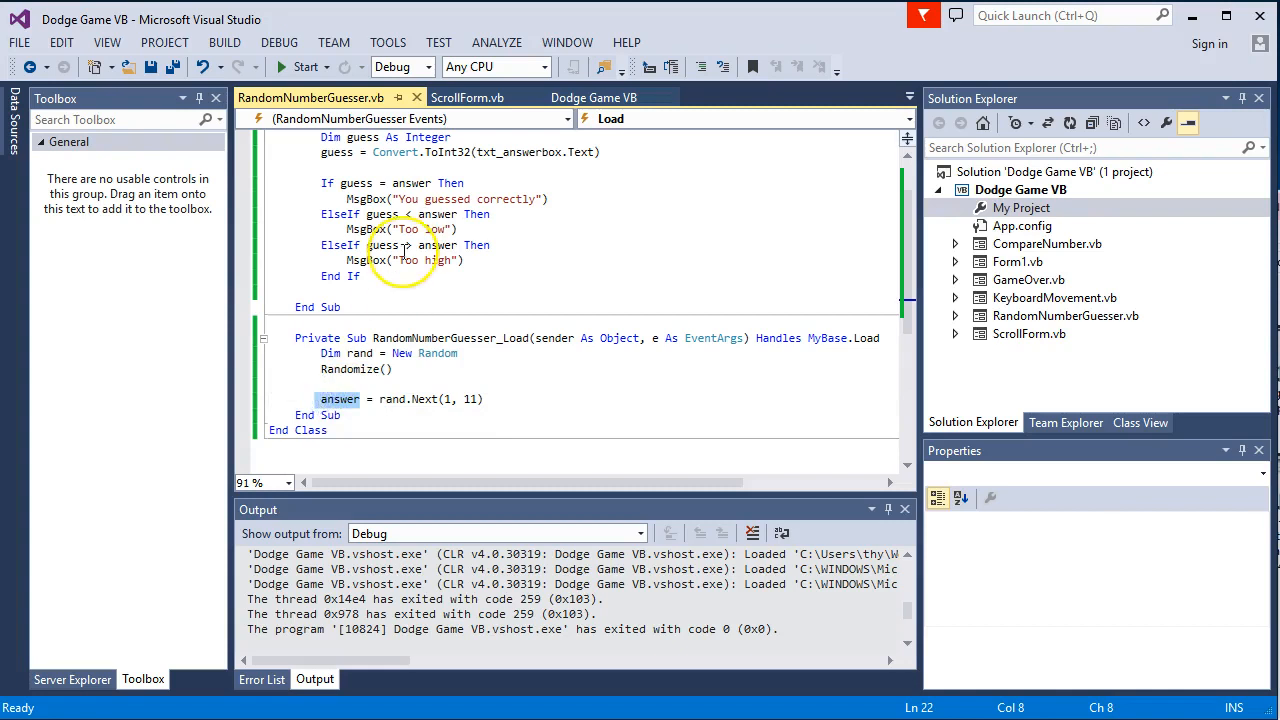
{"action": "scroll", "scroll_direction": "up", "scroll_amount": 3}
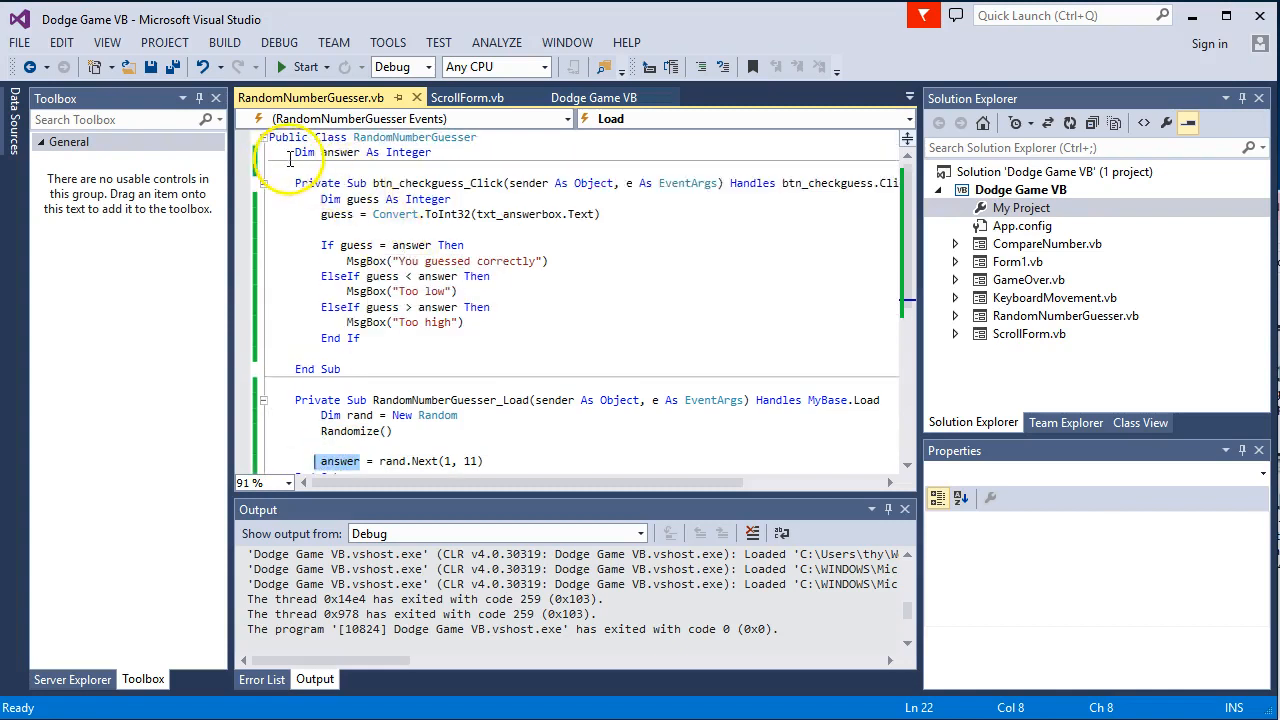
{"action": "left_click", "coordinate": [425, 151]}
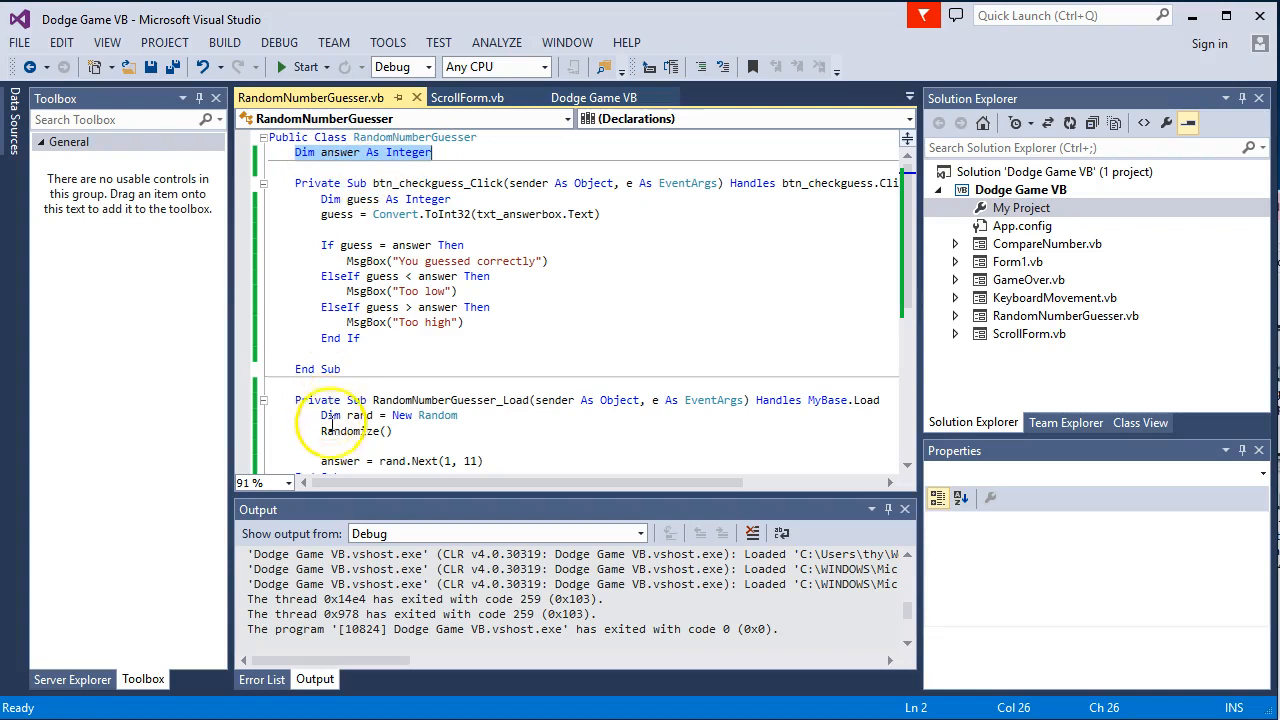
{"action": "left_click", "coordinate": [383, 186]}
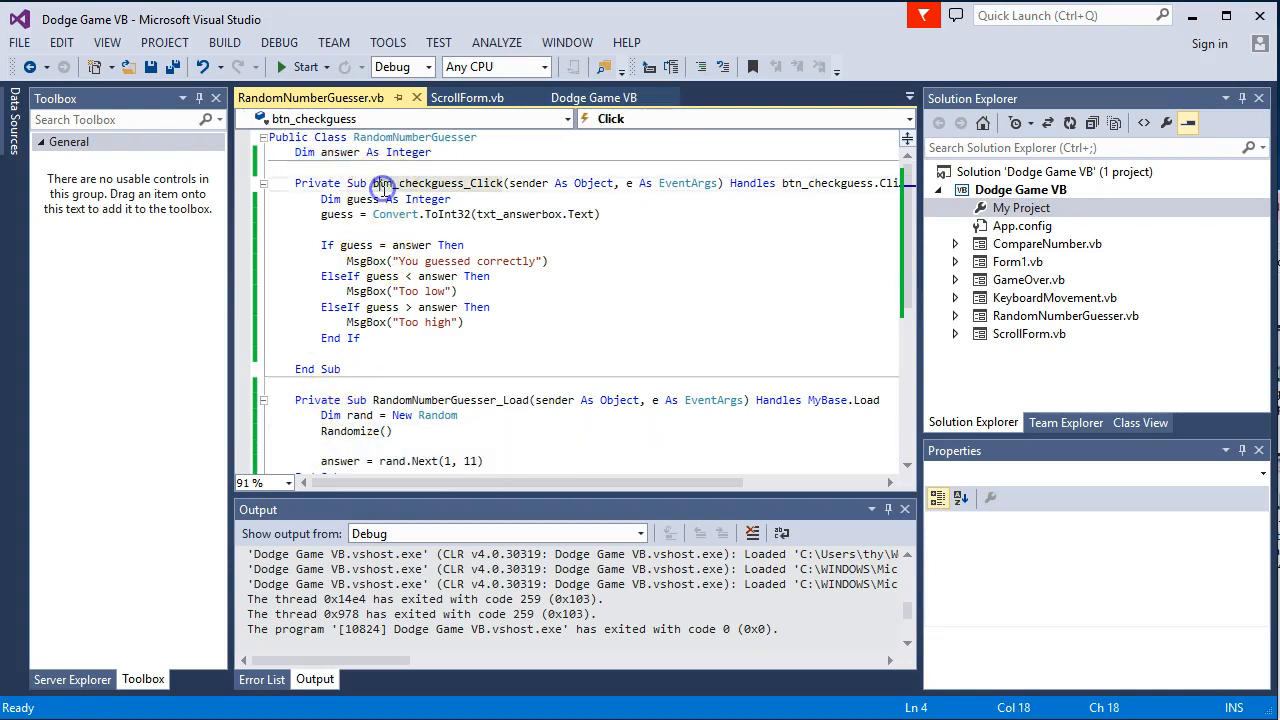
{"action": "left_click", "coordinate": [355, 415]}
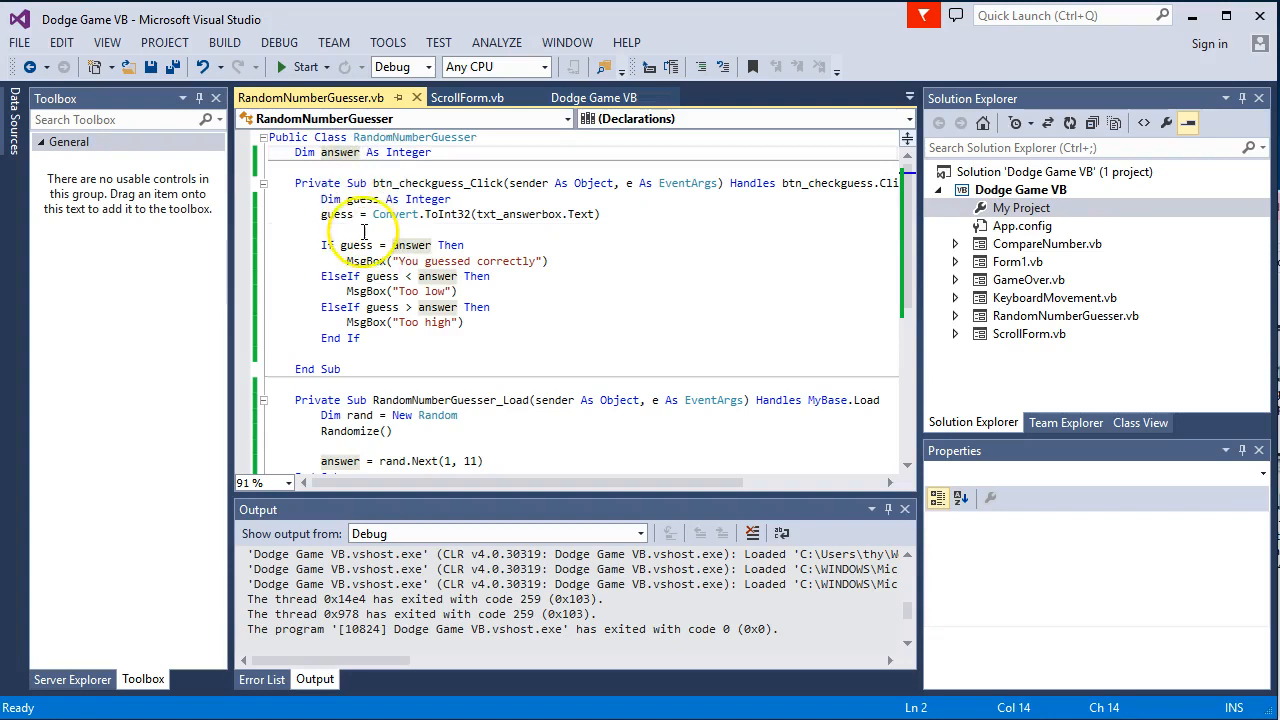
{"action": "left_click", "coordinate": [373, 183]}
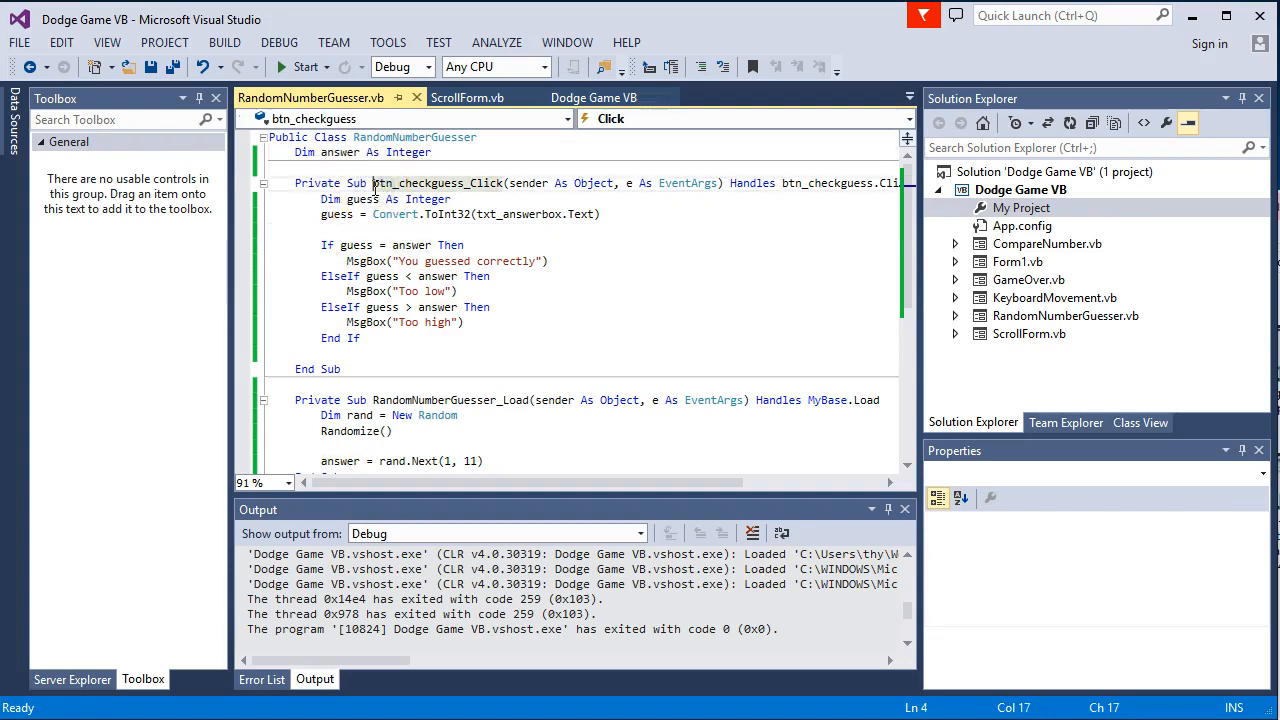
{"action": "left_click", "coordinate": [372, 399]}
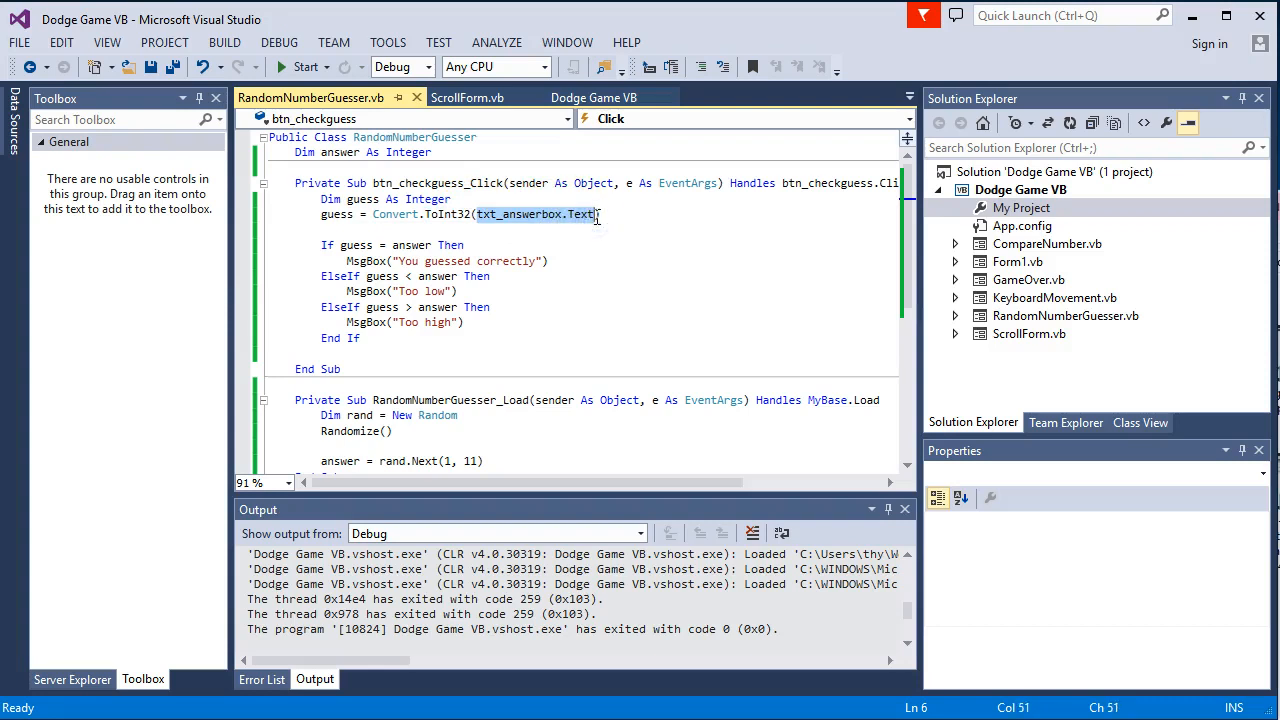
{"action": "left_click", "coordinate": [337, 214]}
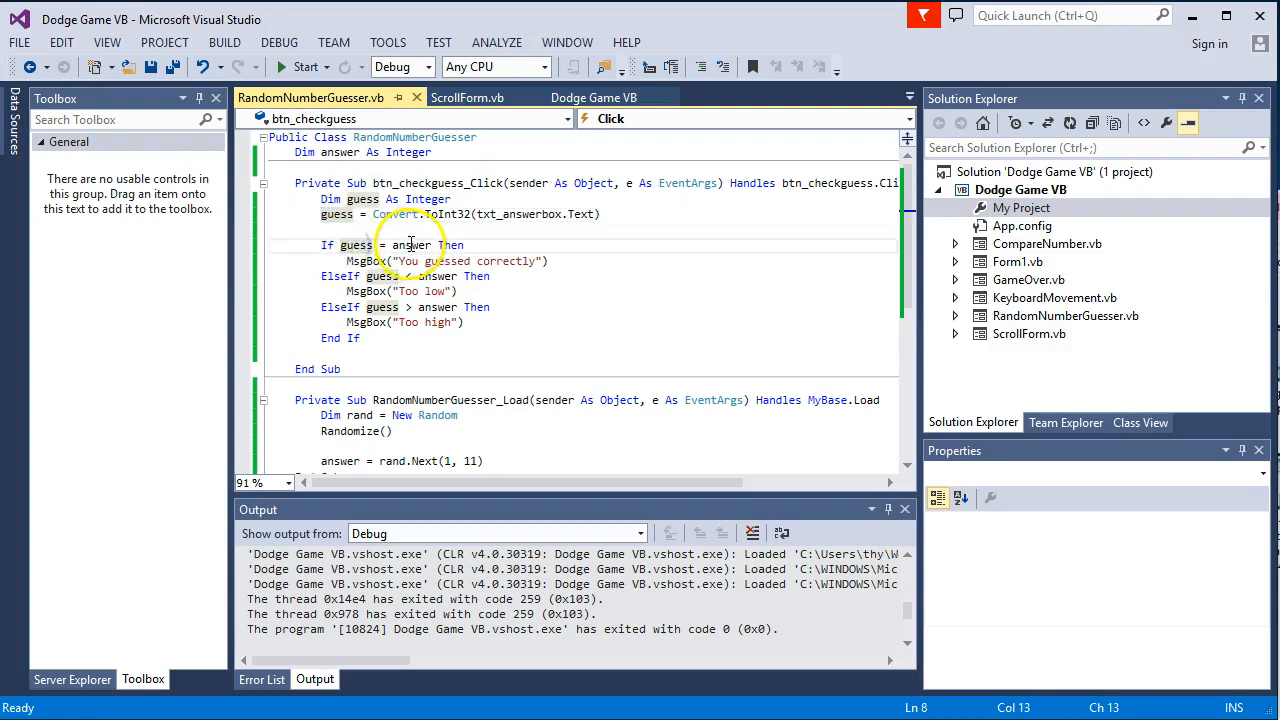
{"action": "mouse_move", "coordinate": [555, 264]}
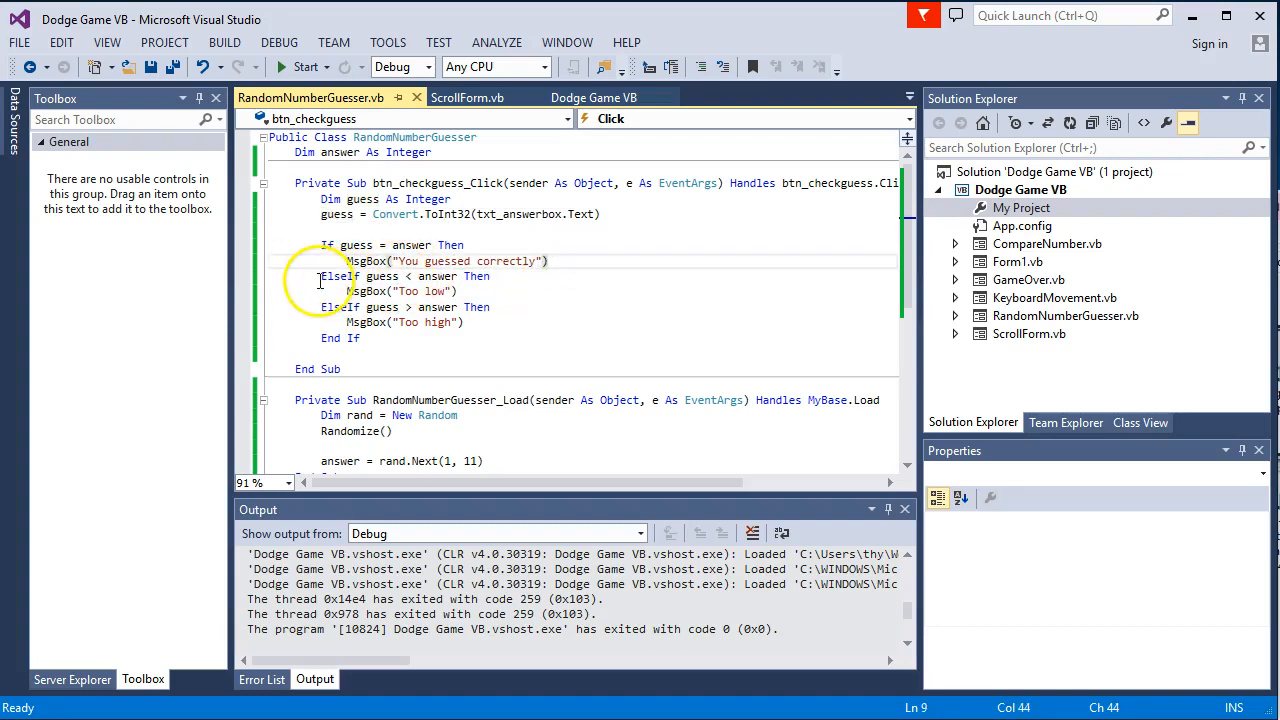
{"action": "mouse_move", "coordinate": [384, 276]}
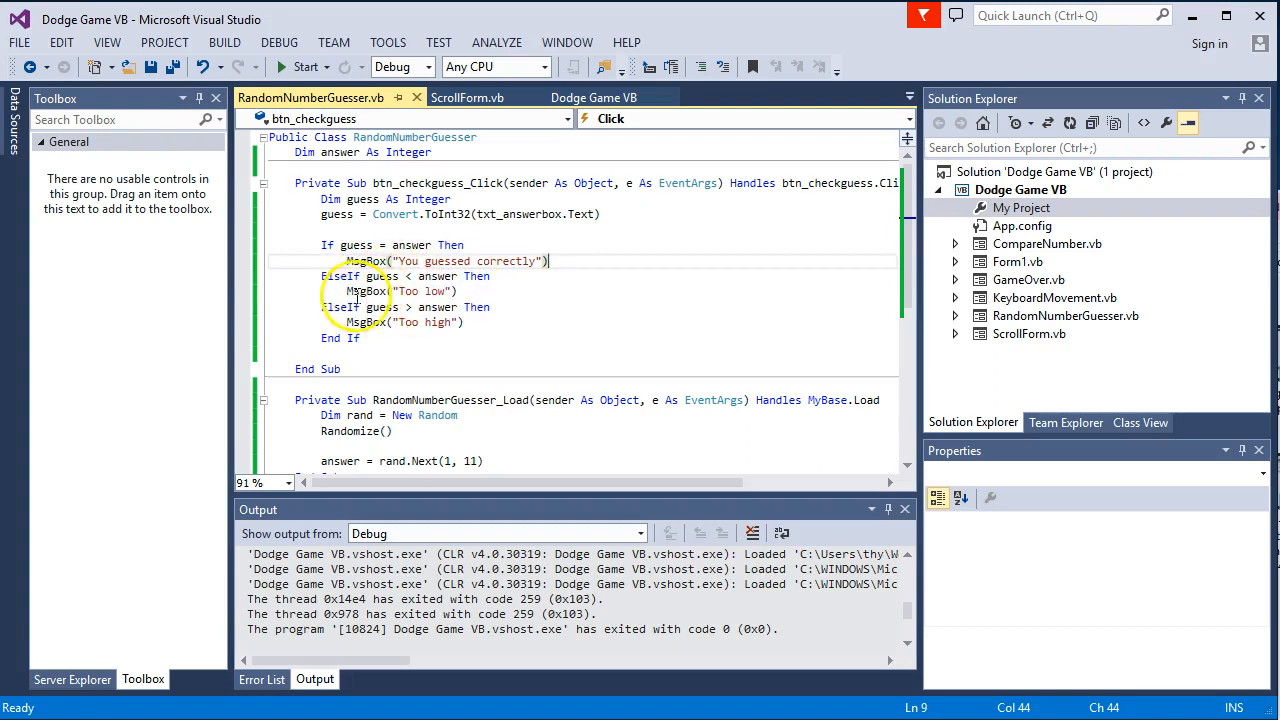
{"action": "left_click", "coordinate": [400, 291]}
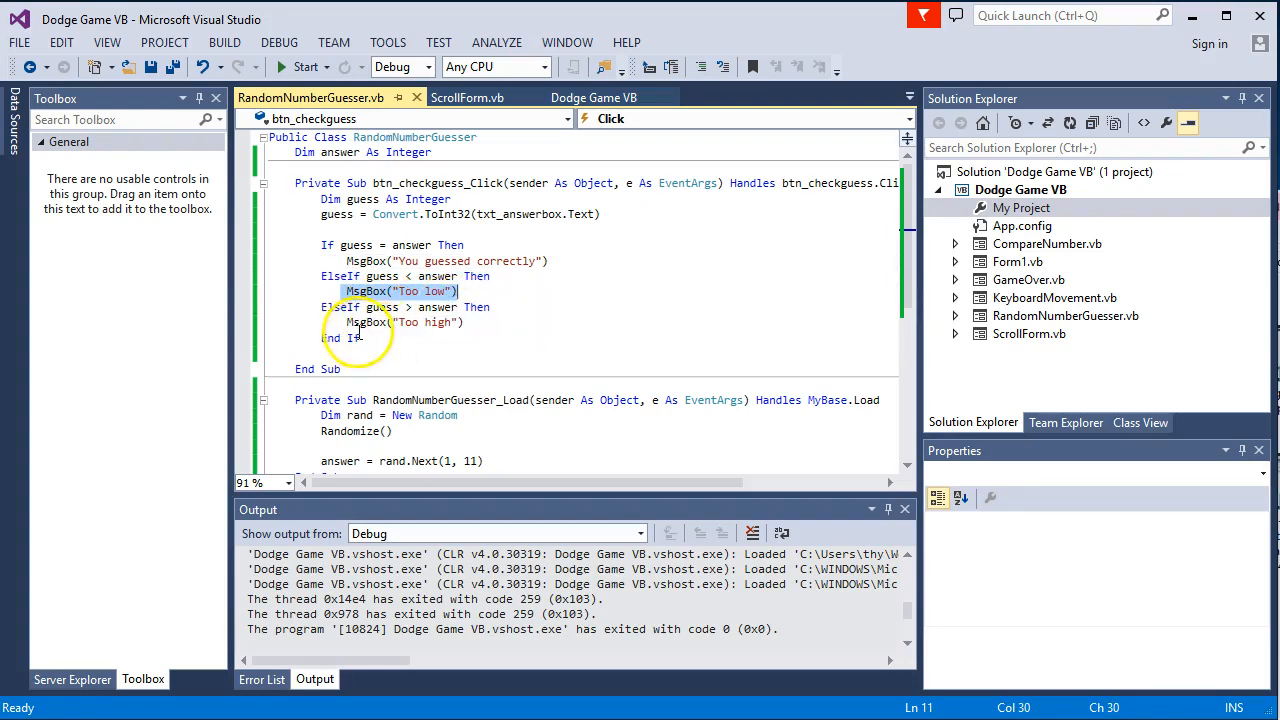
{"action": "mouse_move", "coordinate": [435, 322]}
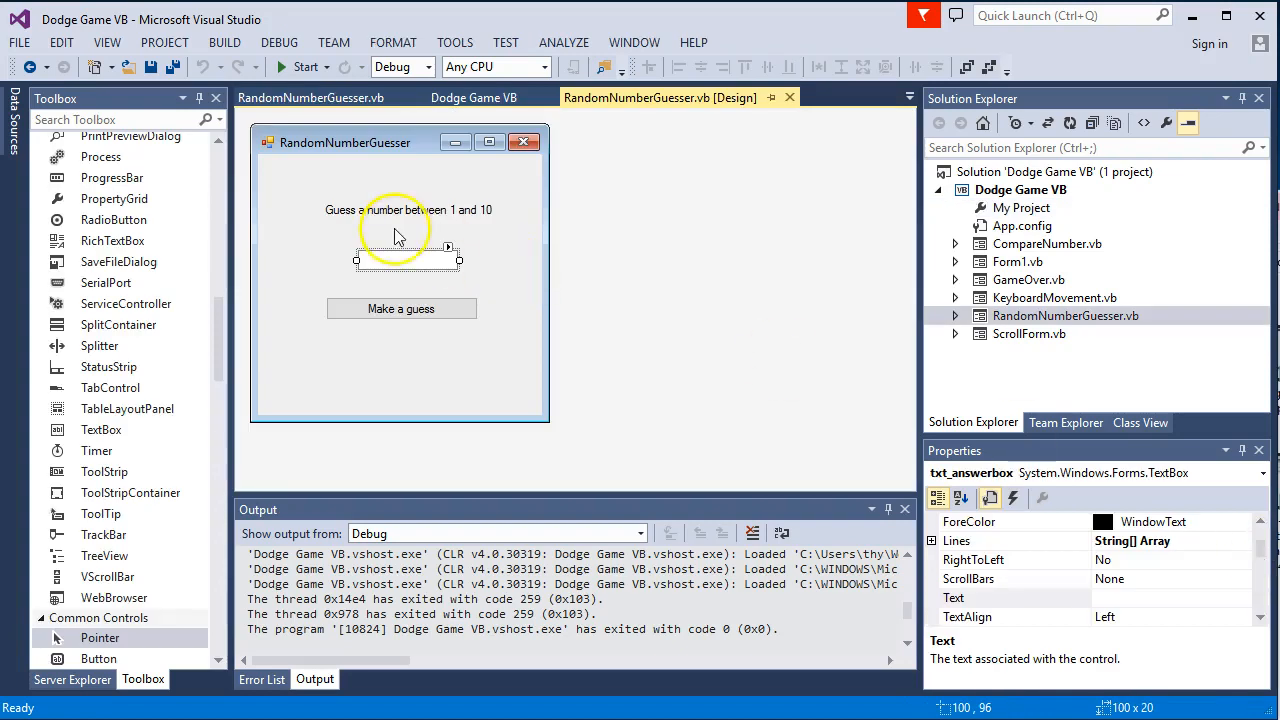
{"action": "left_click", "coordinate": [408, 209]}
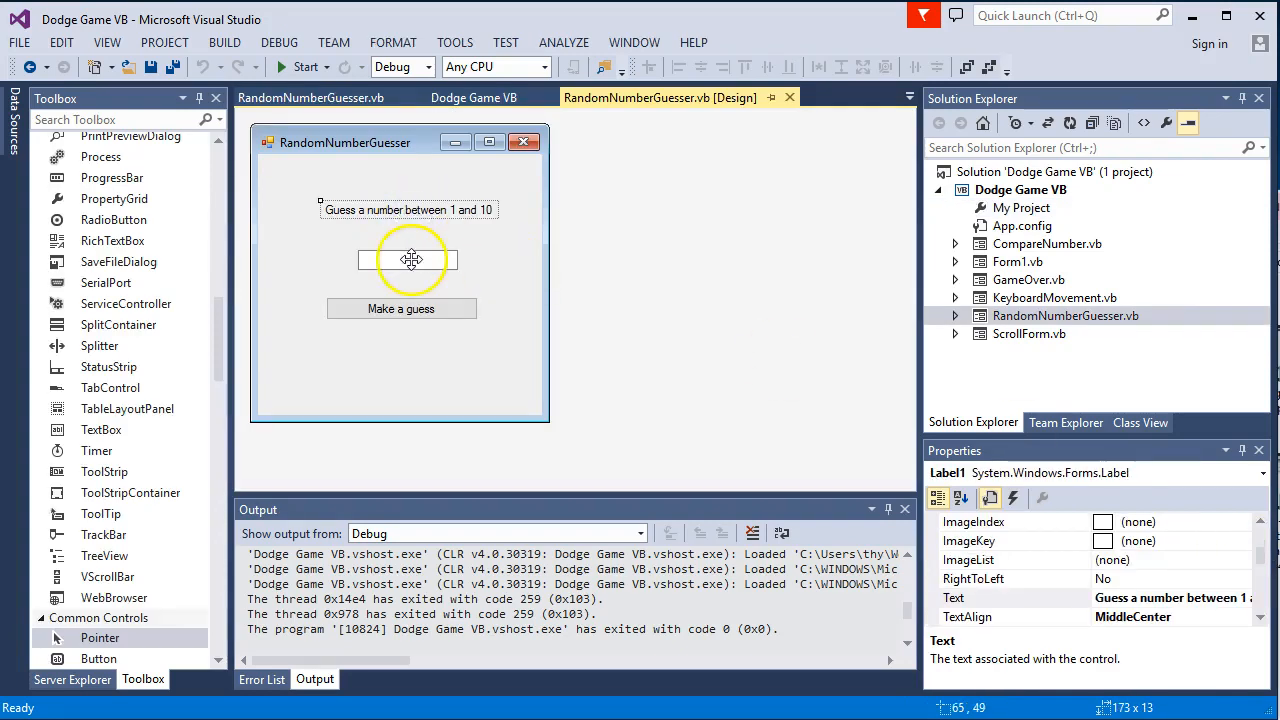
{"action": "left_click", "coordinate": [408, 260]}
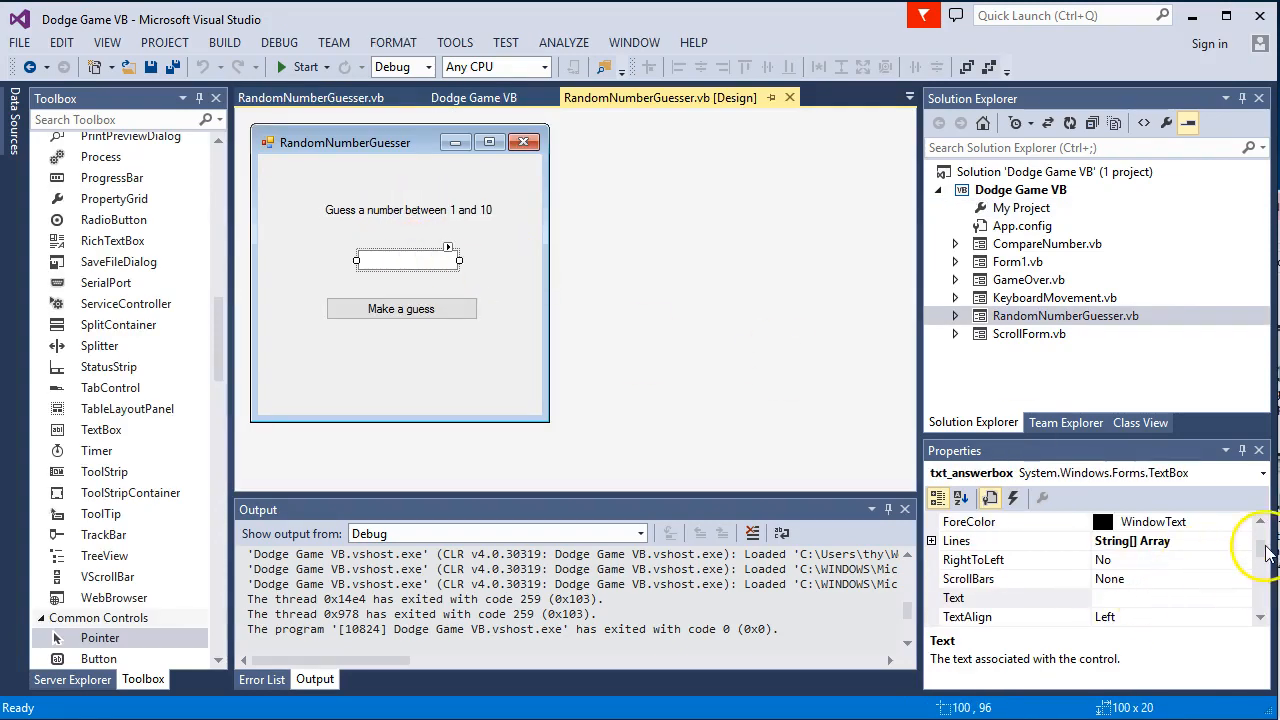
{"action": "left_click", "coordinate": [1010, 597]}
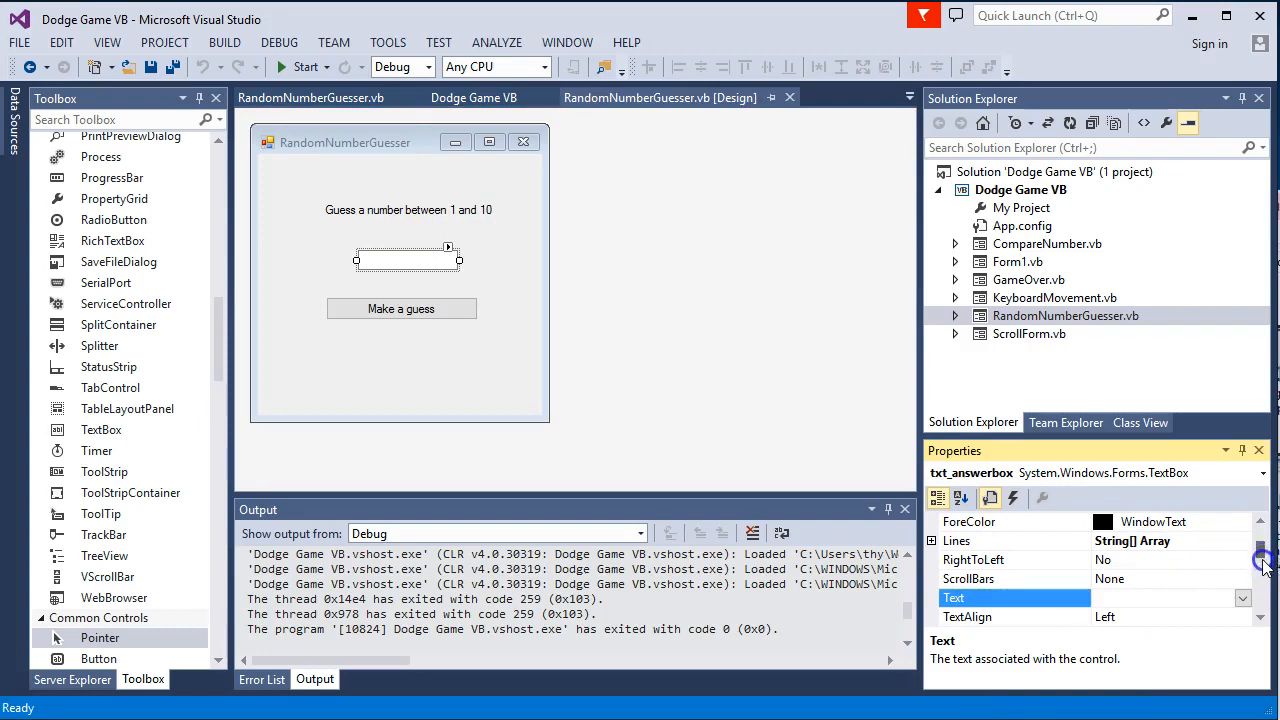
{"action": "scroll", "scroll_direction": "up", "scroll_amount": 3}
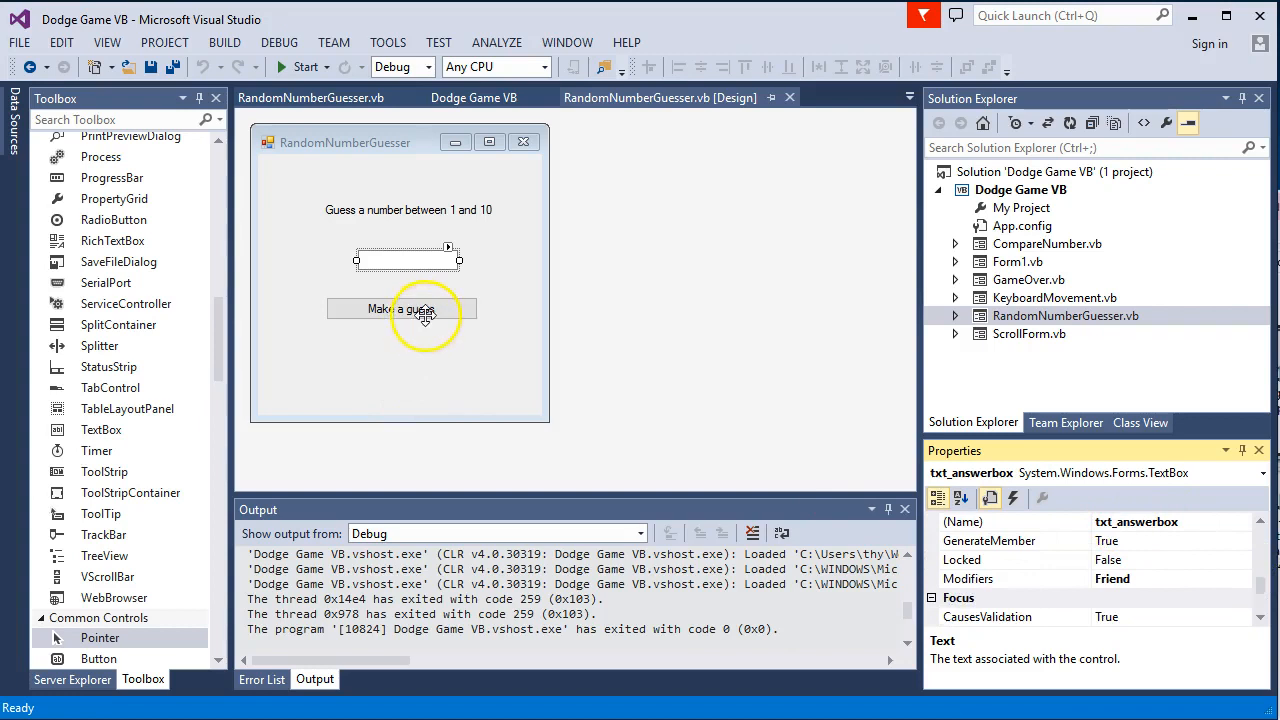
{"action": "left_click", "coordinate": [401, 308]}
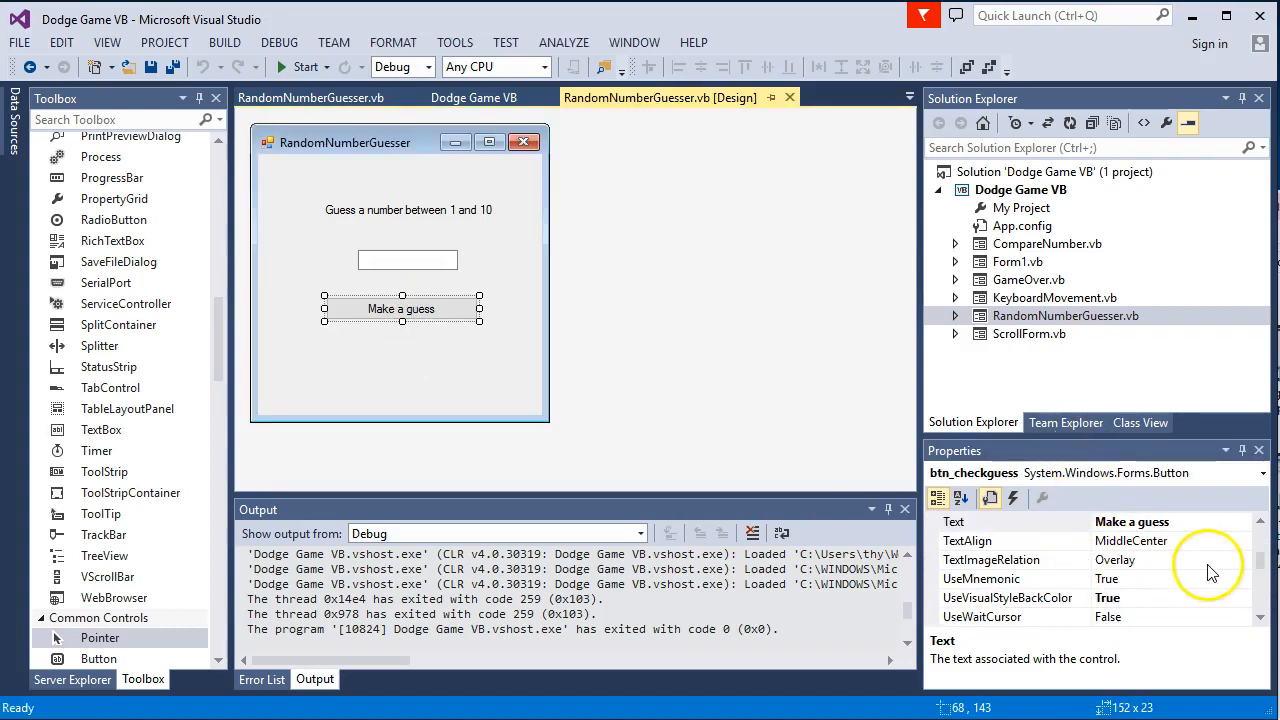
{"action": "mouse_move", "coordinate": [1270, 575]}
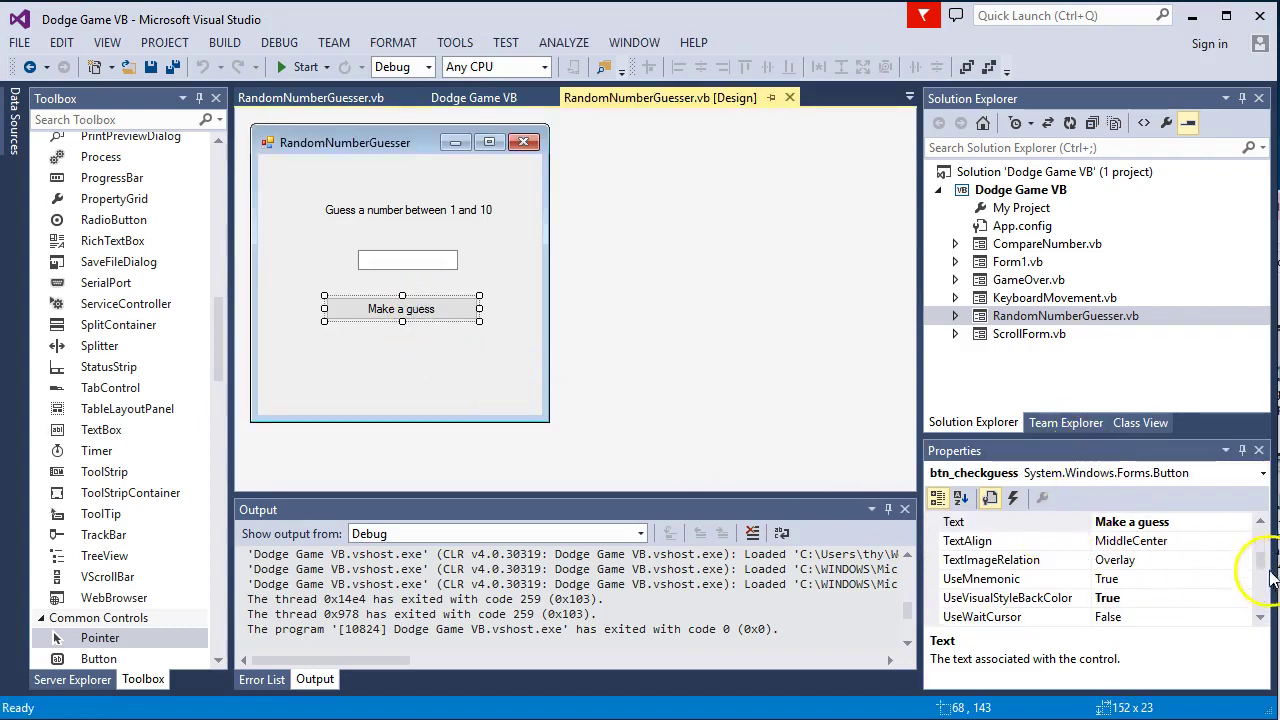
{"action": "scroll", "scroll_direction": "up", "scroll_amount": 3}
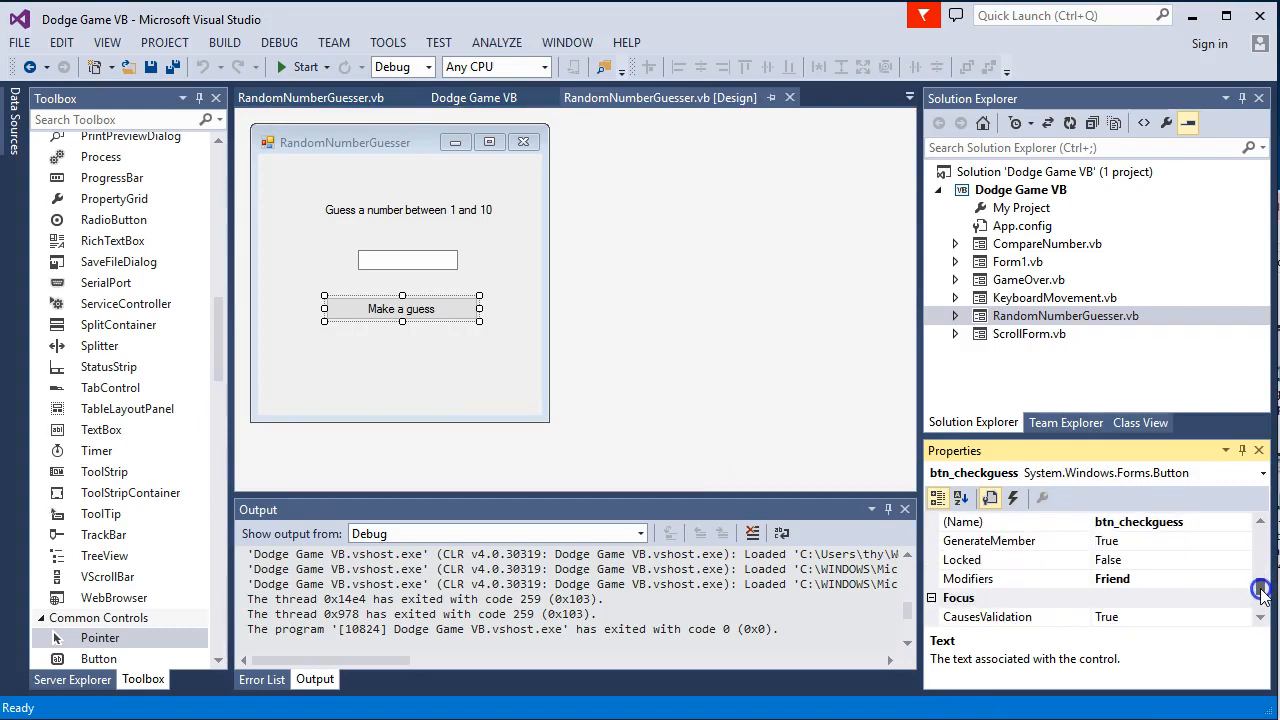
{"action": "mouse_move", "coordinate": [648, 397]}
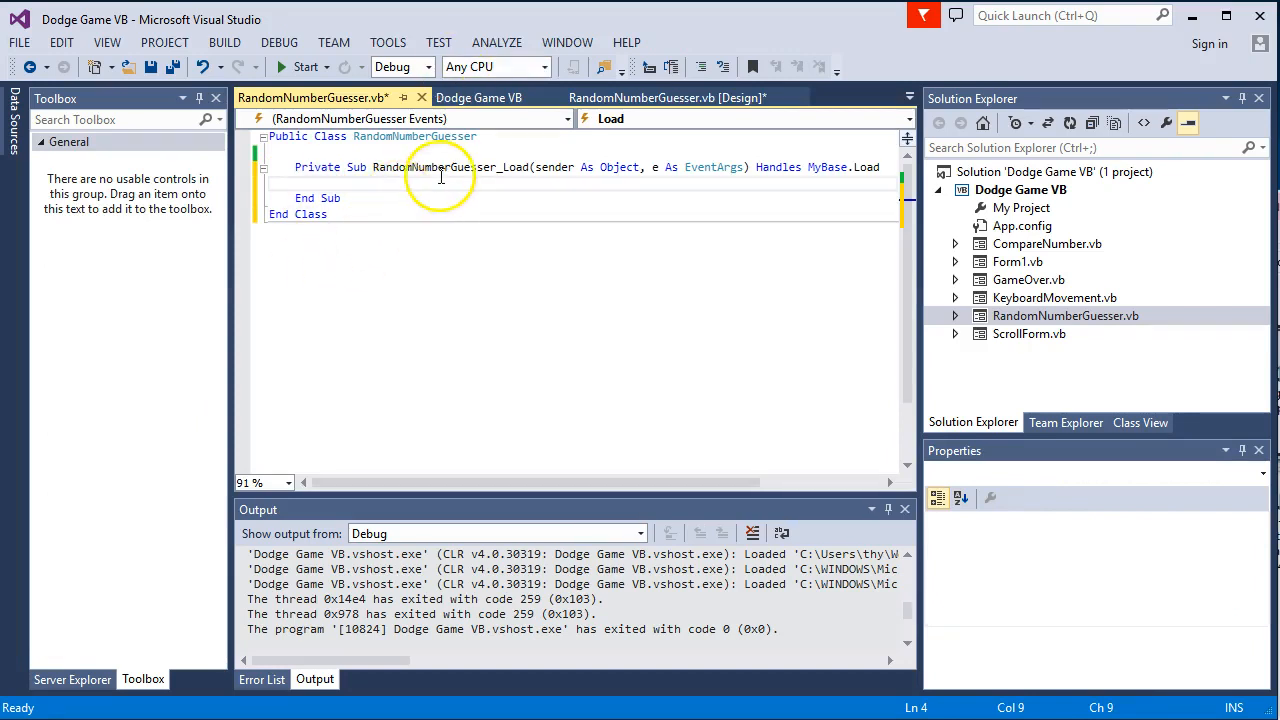
{"action": "mouse_move", "coordinate": [628, 201]}
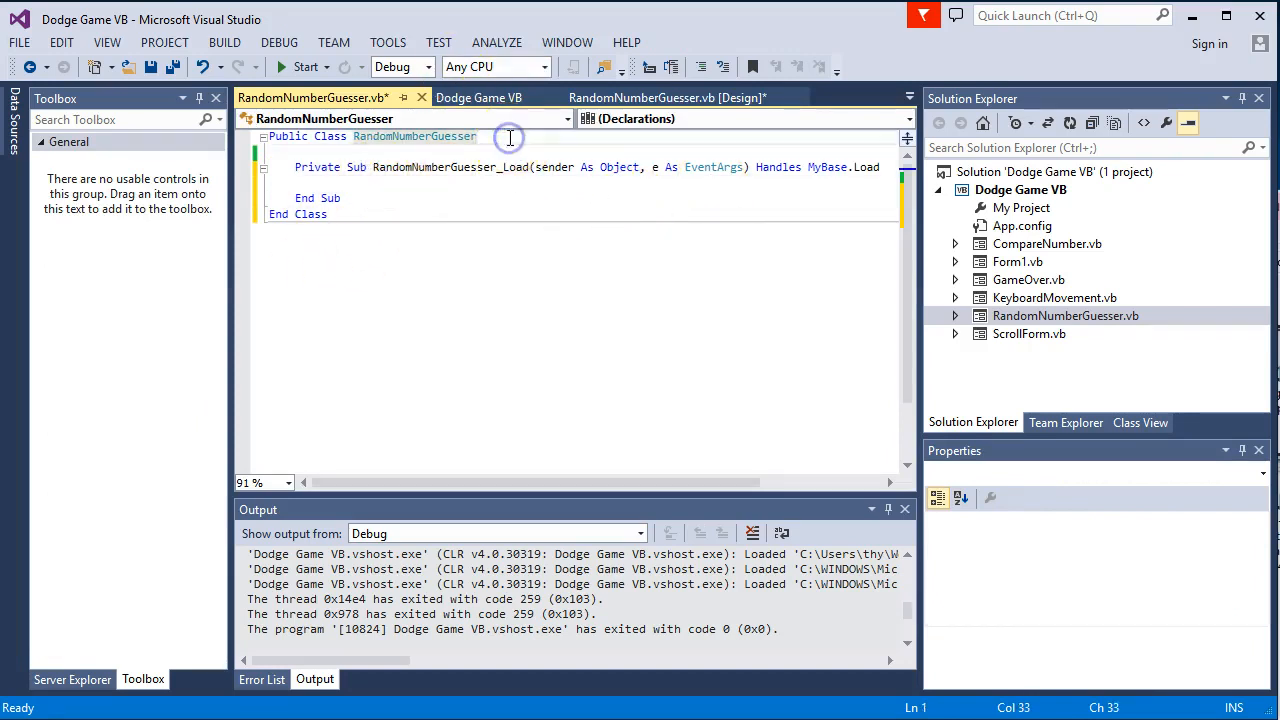
Declare the variable Dim answer As Integer
{"action": "type", "text": "Dim"}
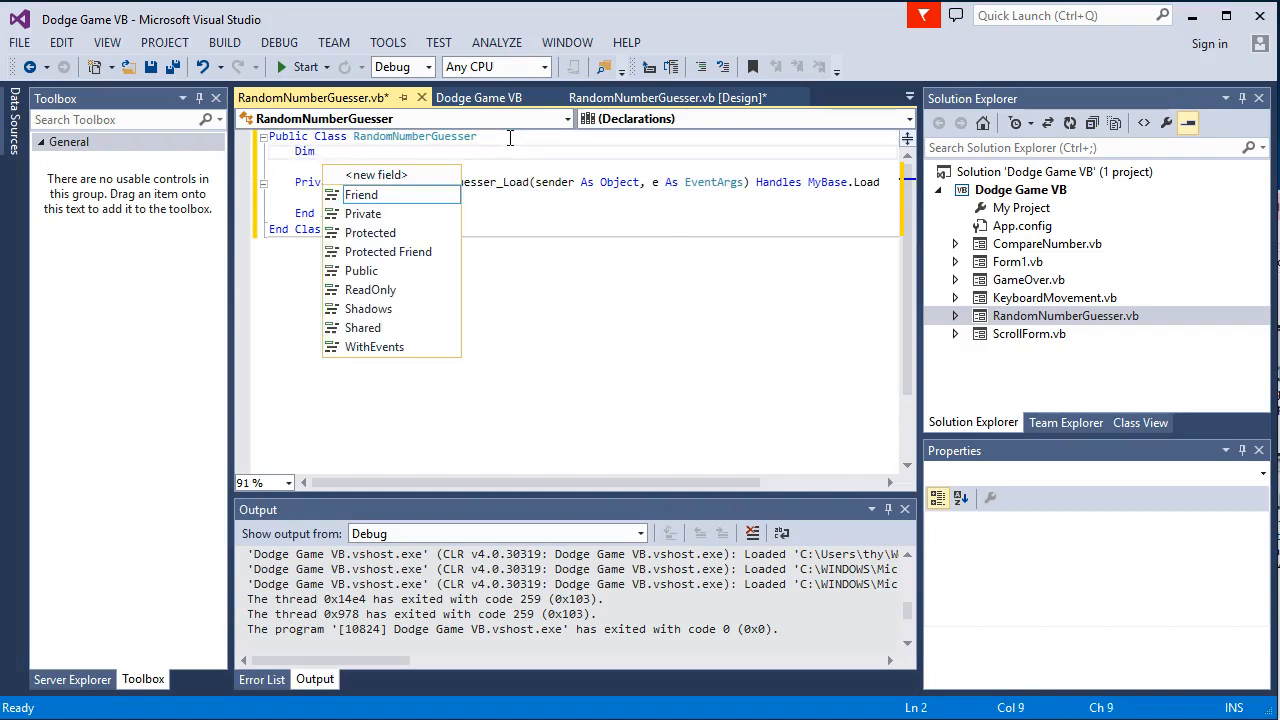
{"action": "mouse_move", "coordinate": [361, 194]}
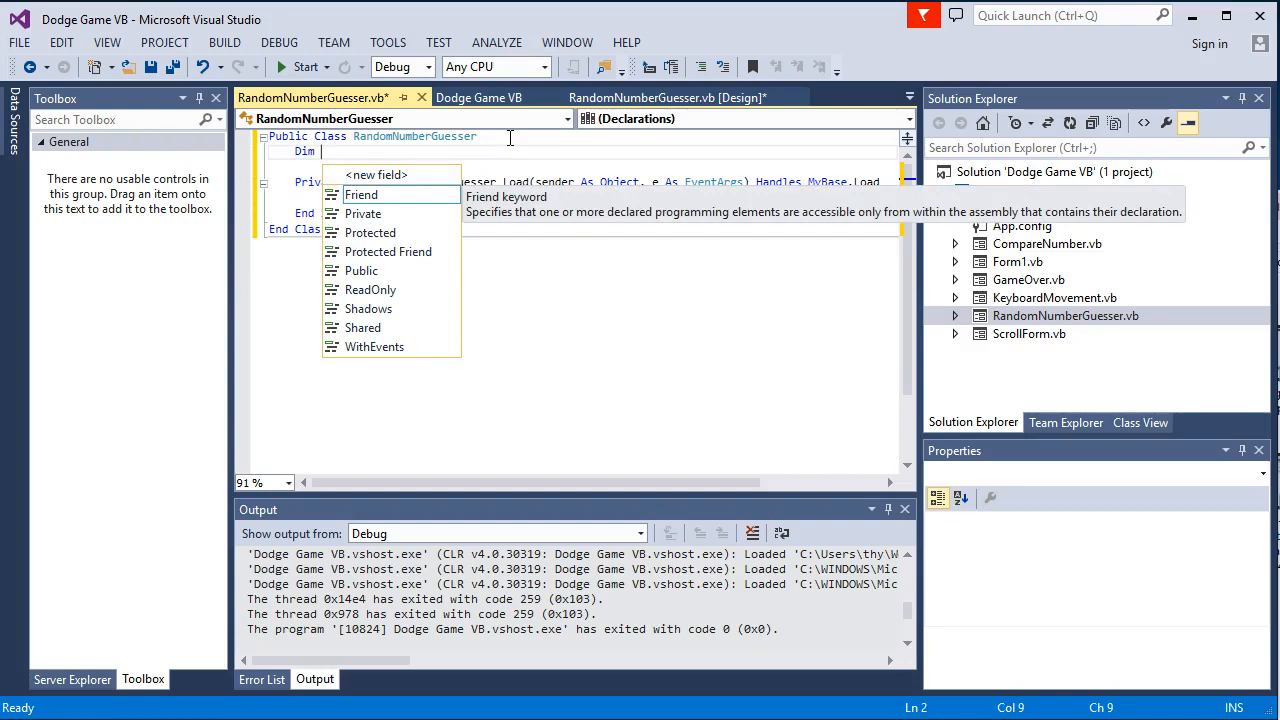
{"action": "mouse_move", "coordinate": [548, 277]}
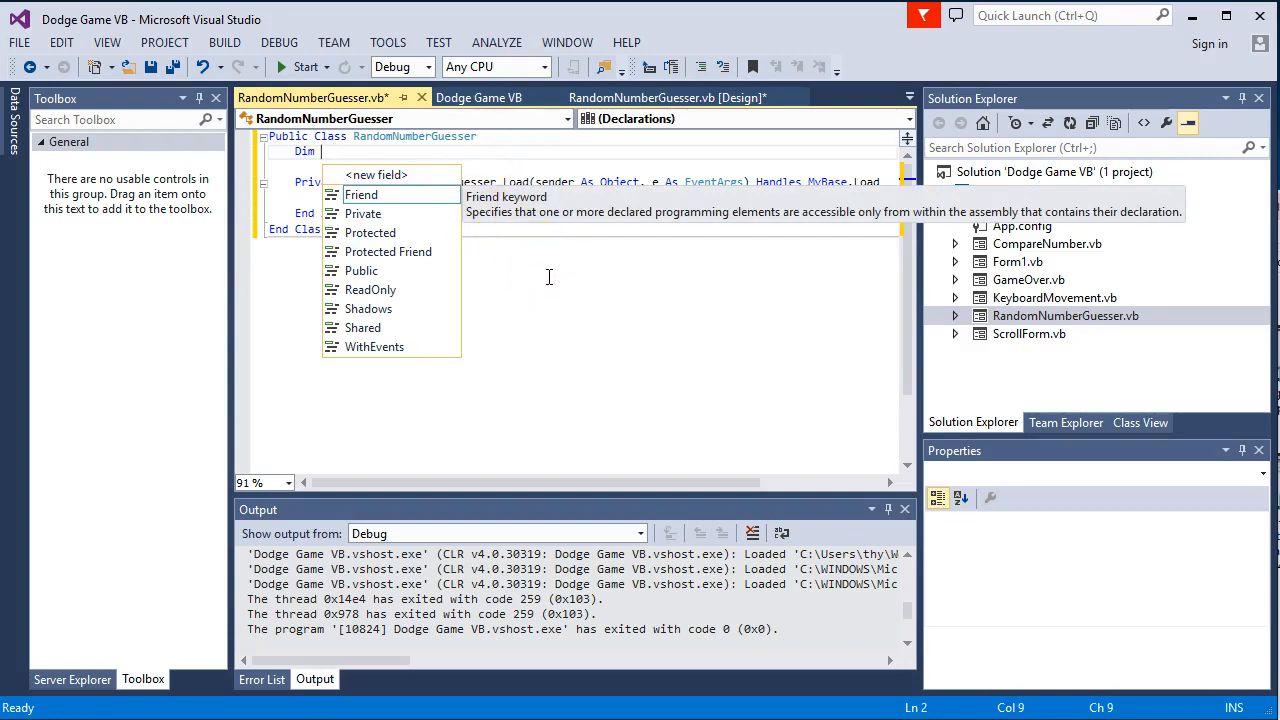
{"action": "type", "text": "answer As S"}
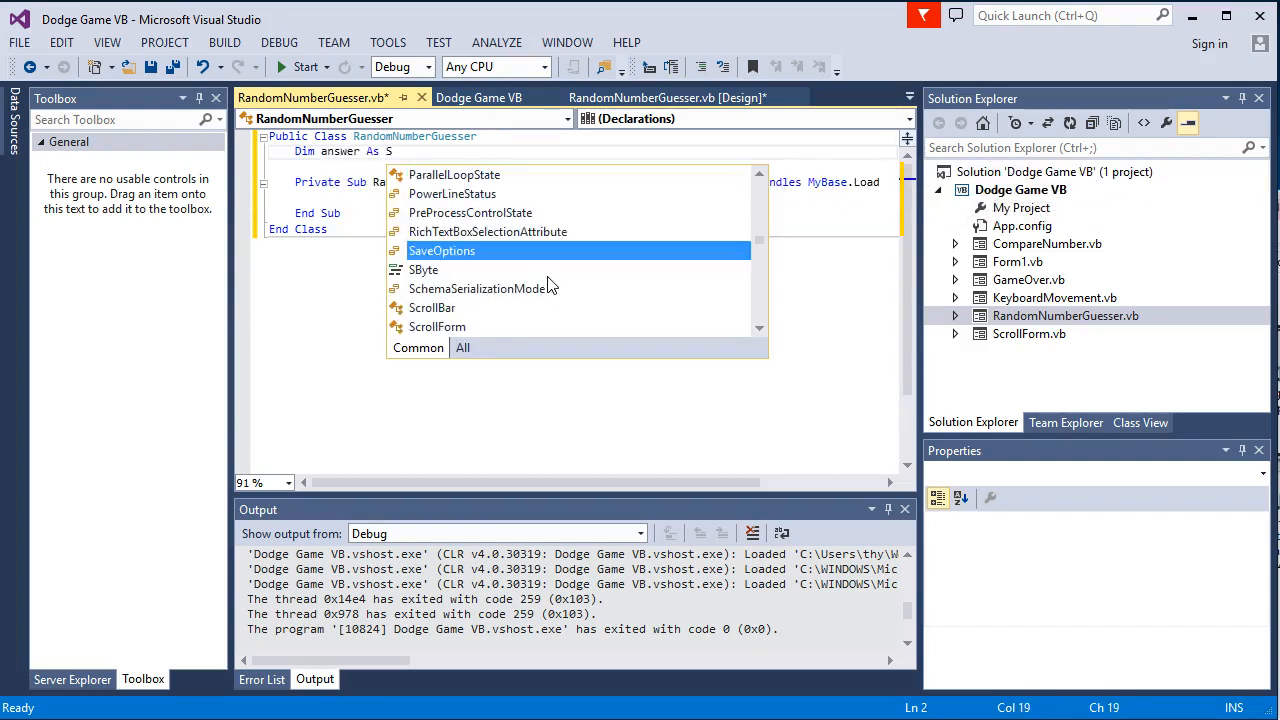
{"action": "type", "text": "Integer"}
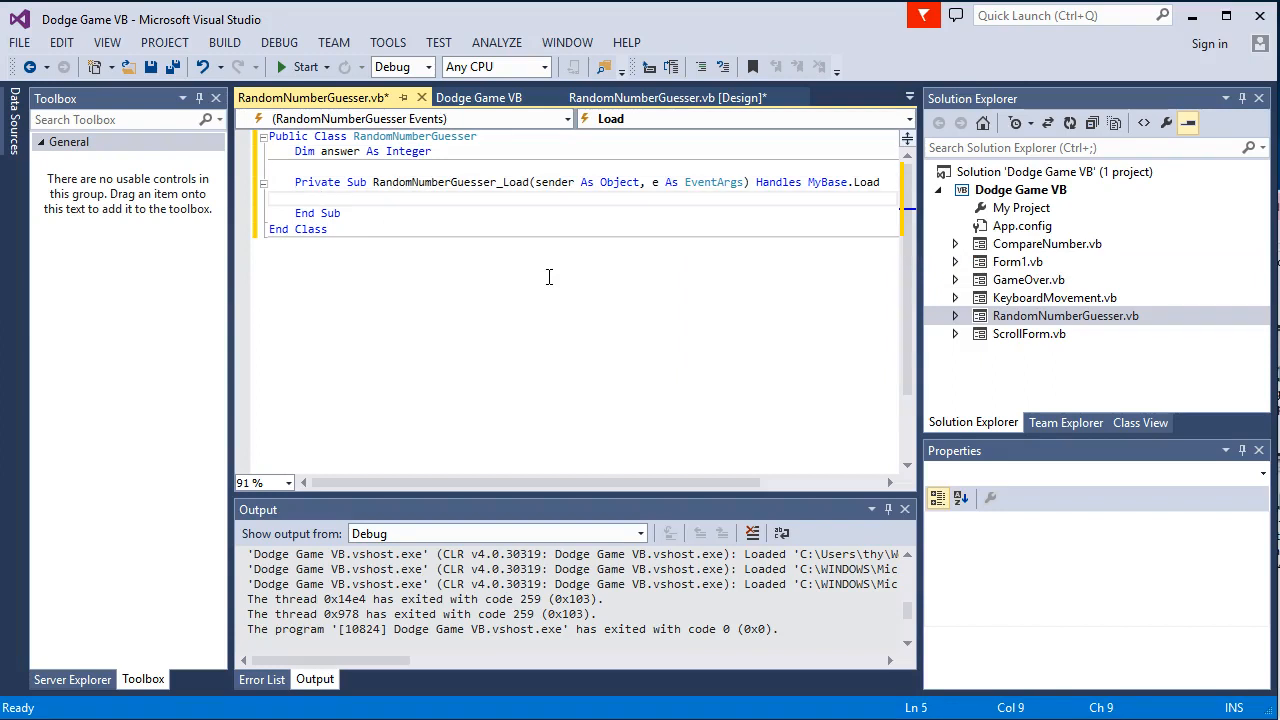
In RandomNumberGuesser_Load, create rand as a New Random
{"action": "type", "text": "D"}
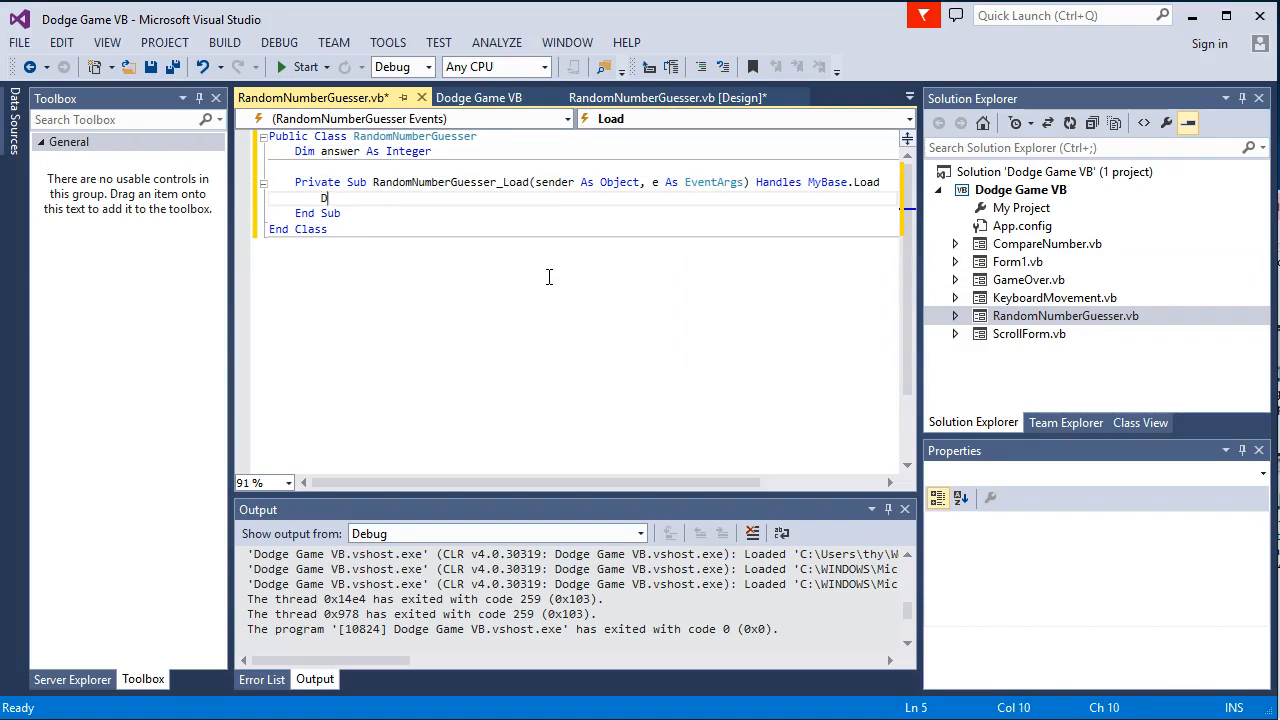
{"action": "type", "text": "im r"}
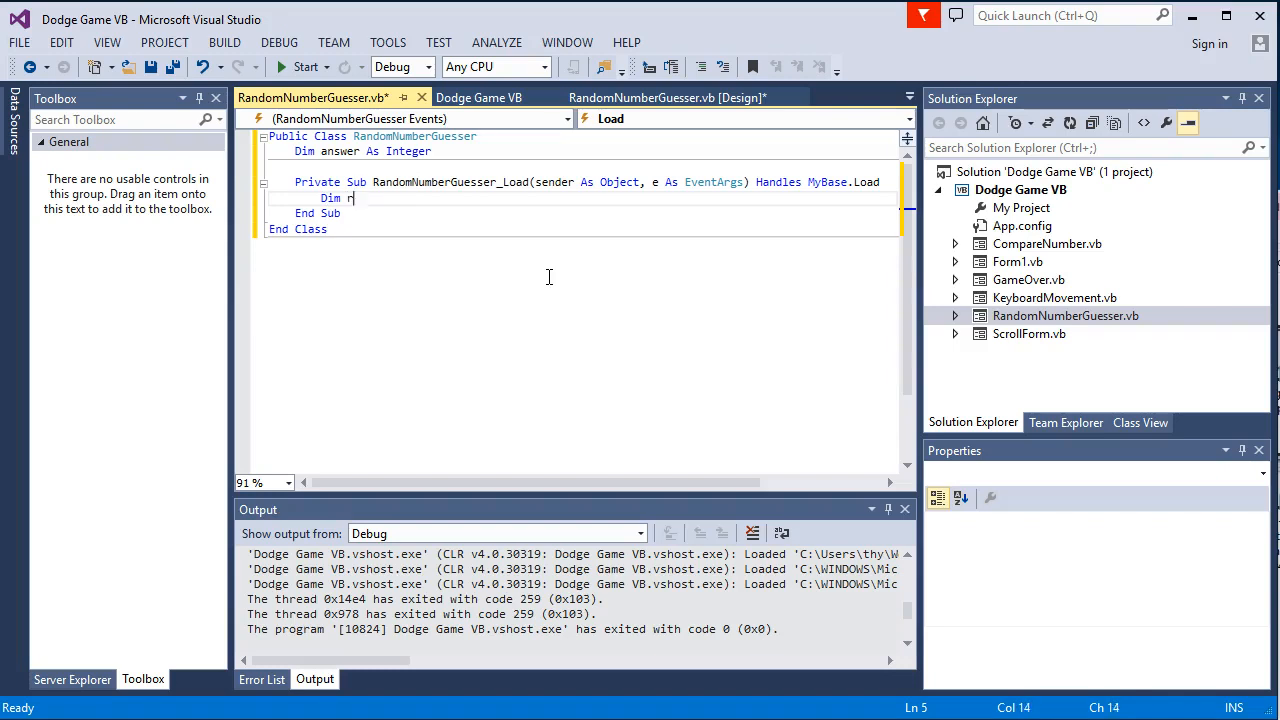
{"action": "type", "text": "and a"}
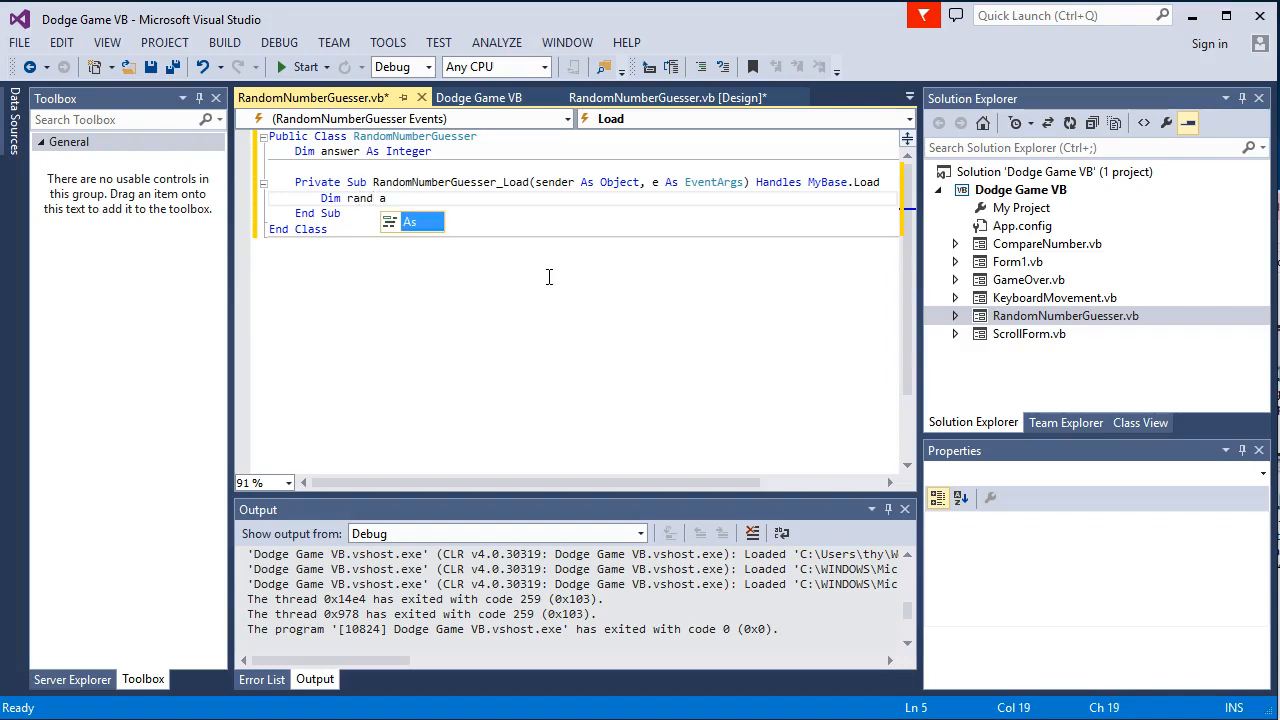
{"action": "type", "text": "-"}
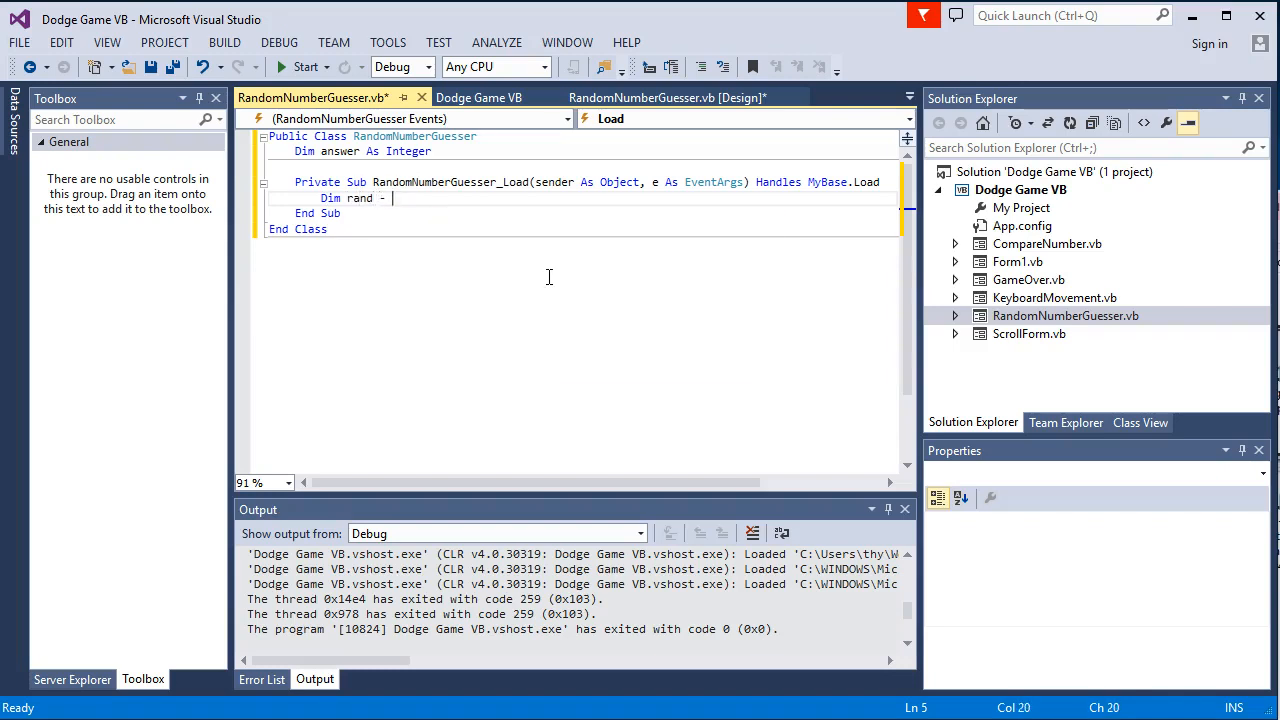
{"action": "type", "text": "New"}
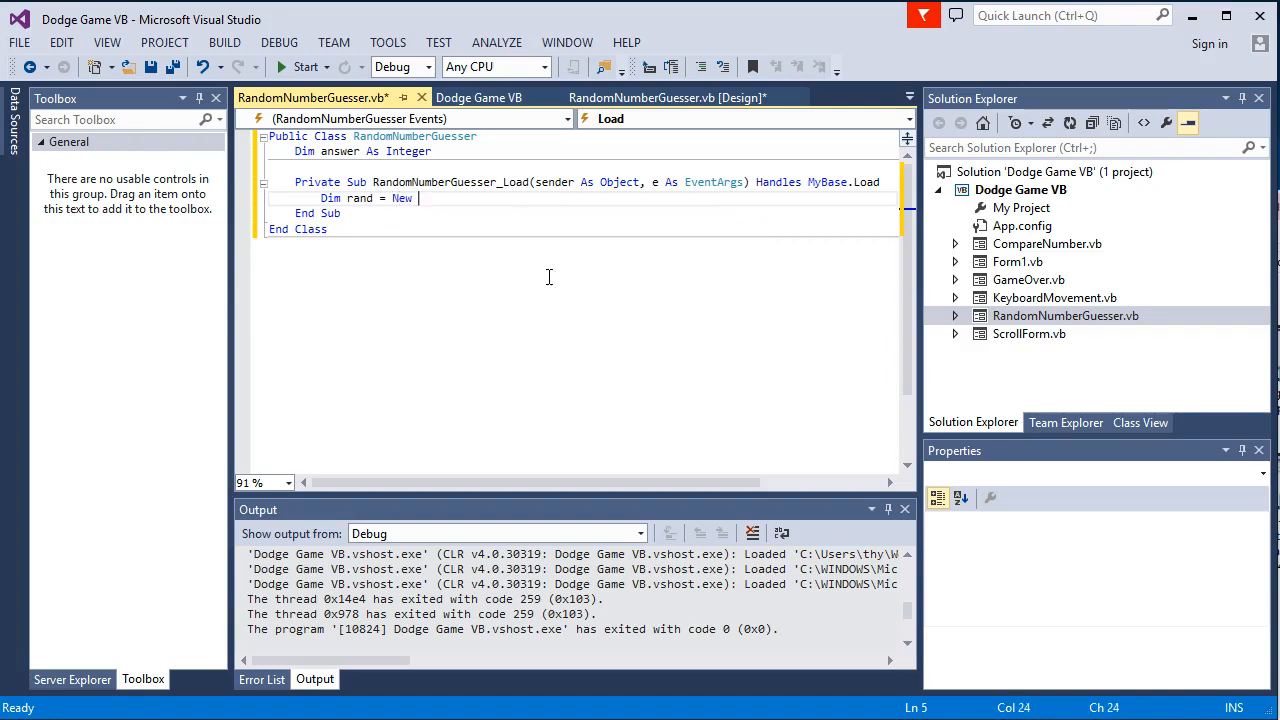
{"action": "type", "text": "Random"}
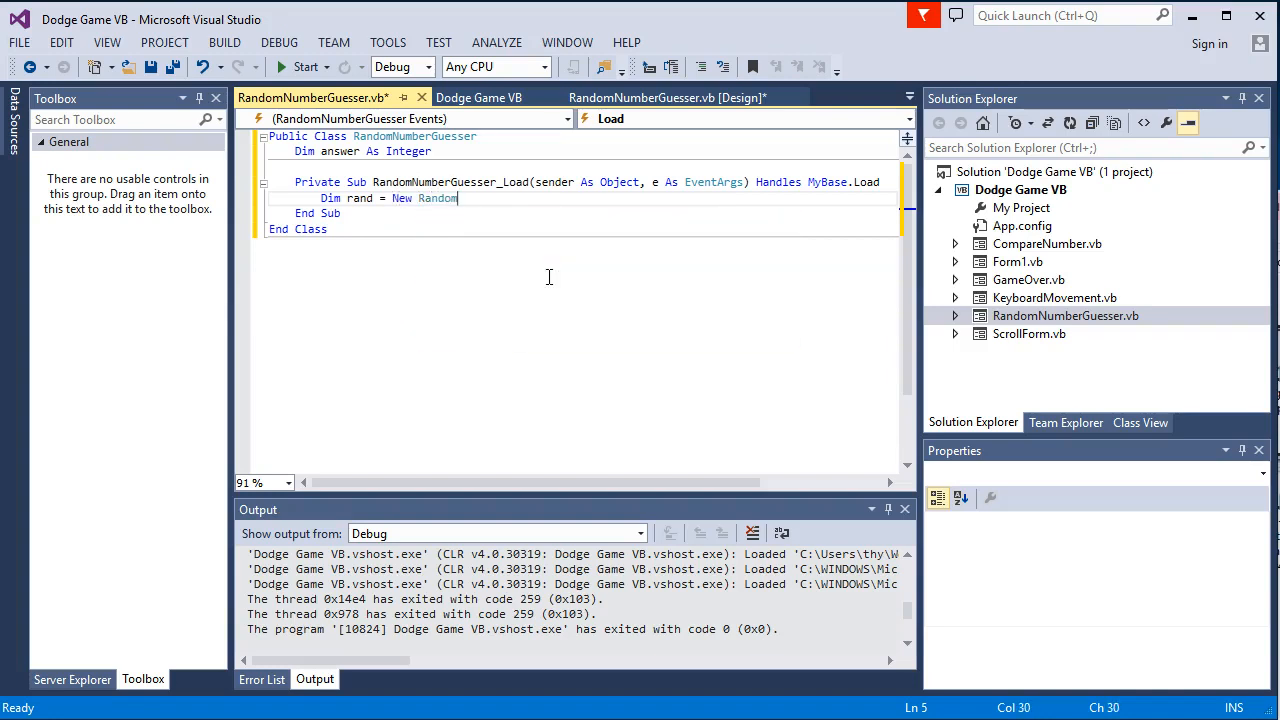
{"action": "key", "text": "Enter"}
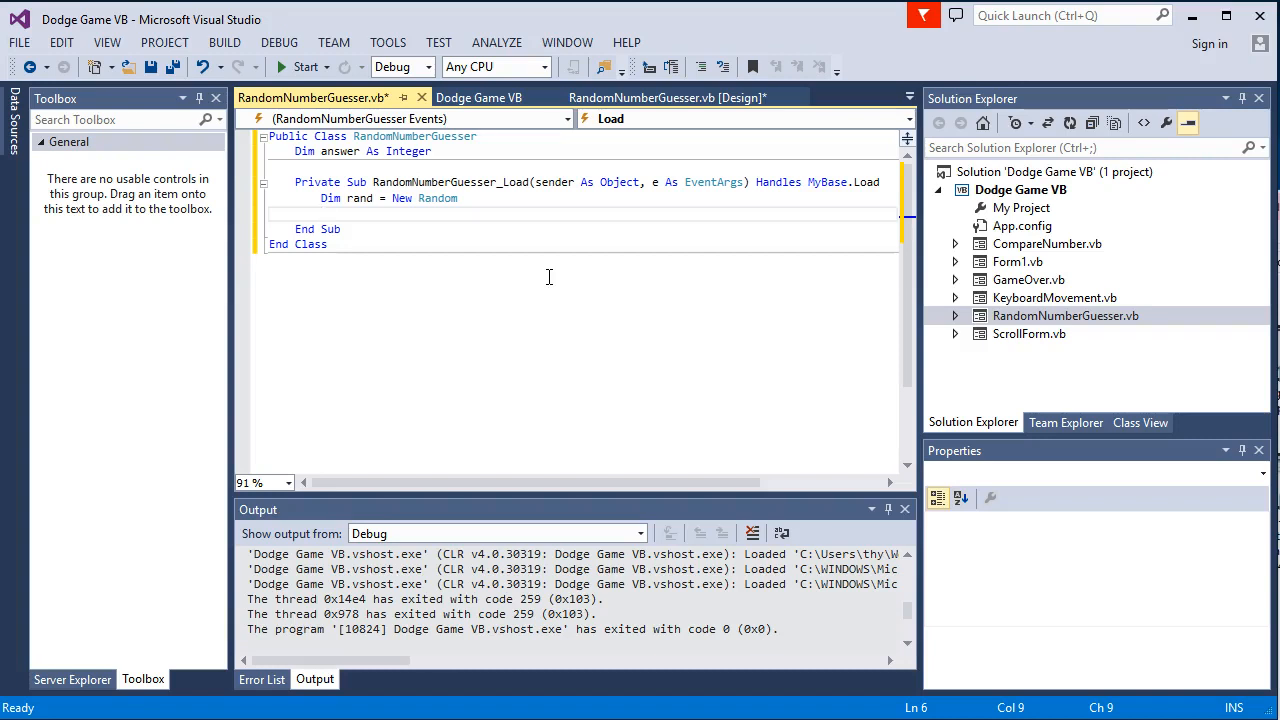
Add a Randomize() call and begin the line answer = rand.Next
{"action": "type", "text": "Randomize("}
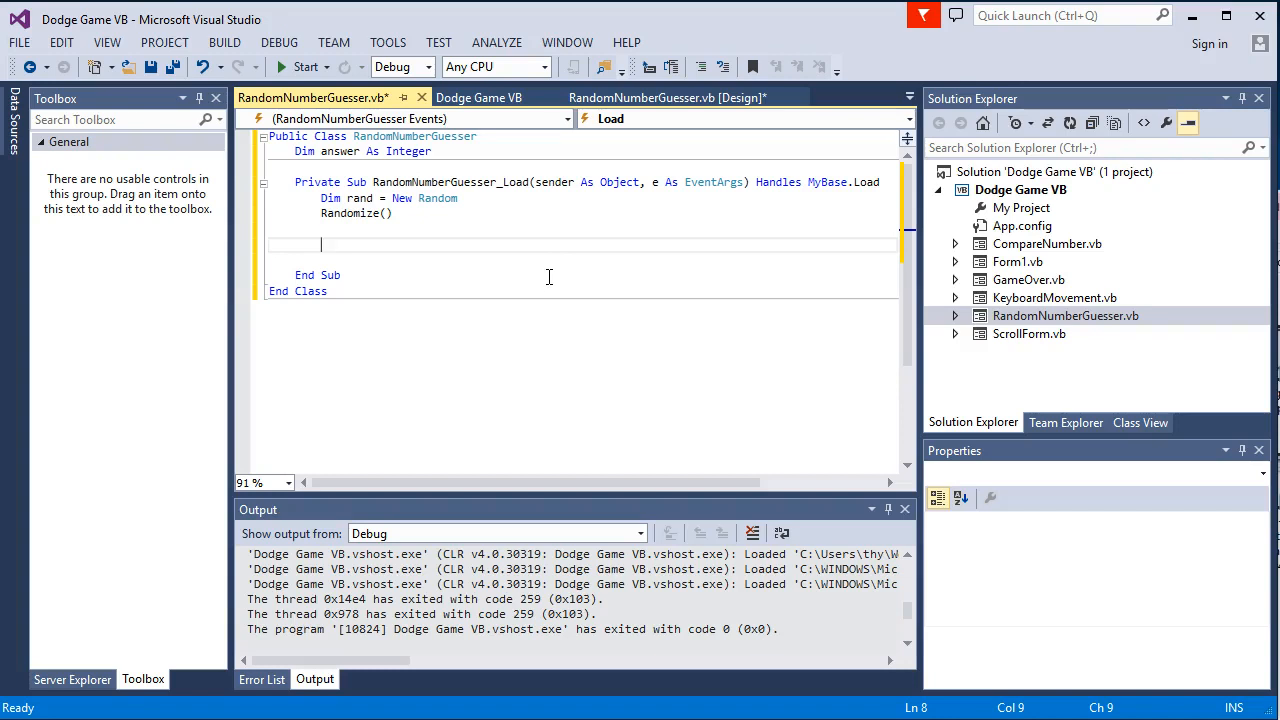
{"action": "type", "text": "a"}
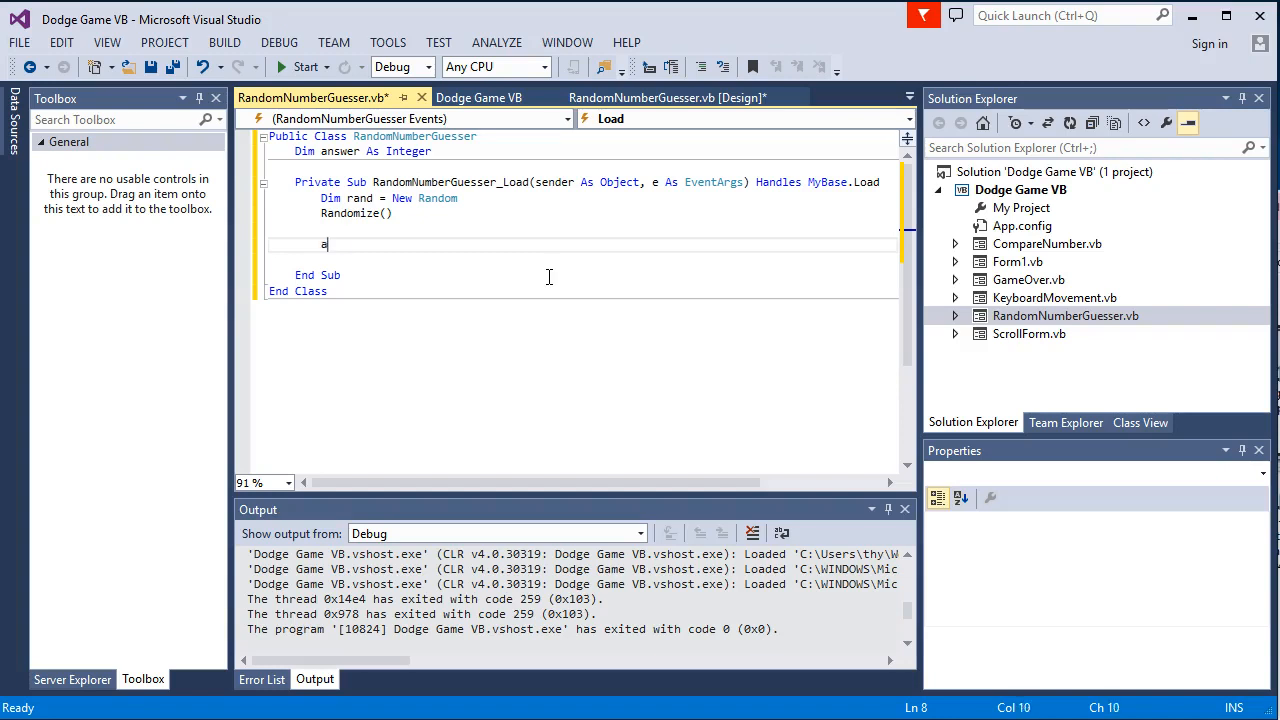
{"action": "type", "text": "nswer ="}
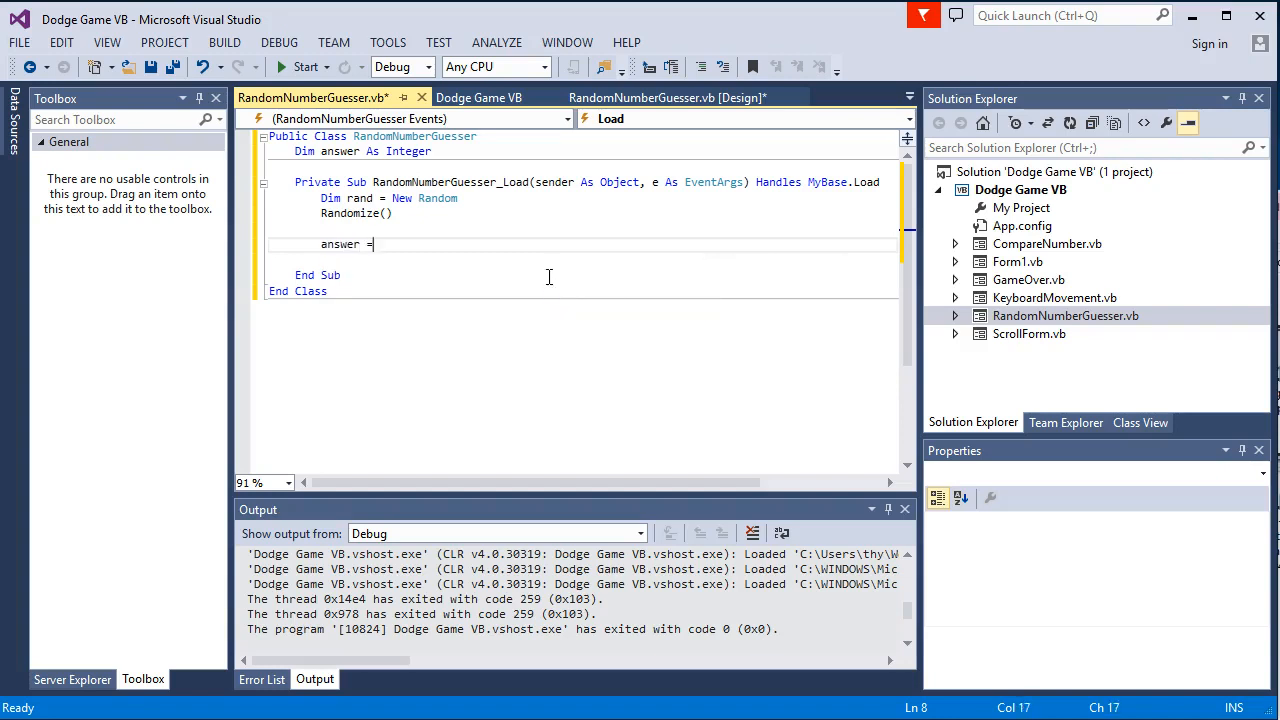
{"action": "type", "text": "rand.Next"}
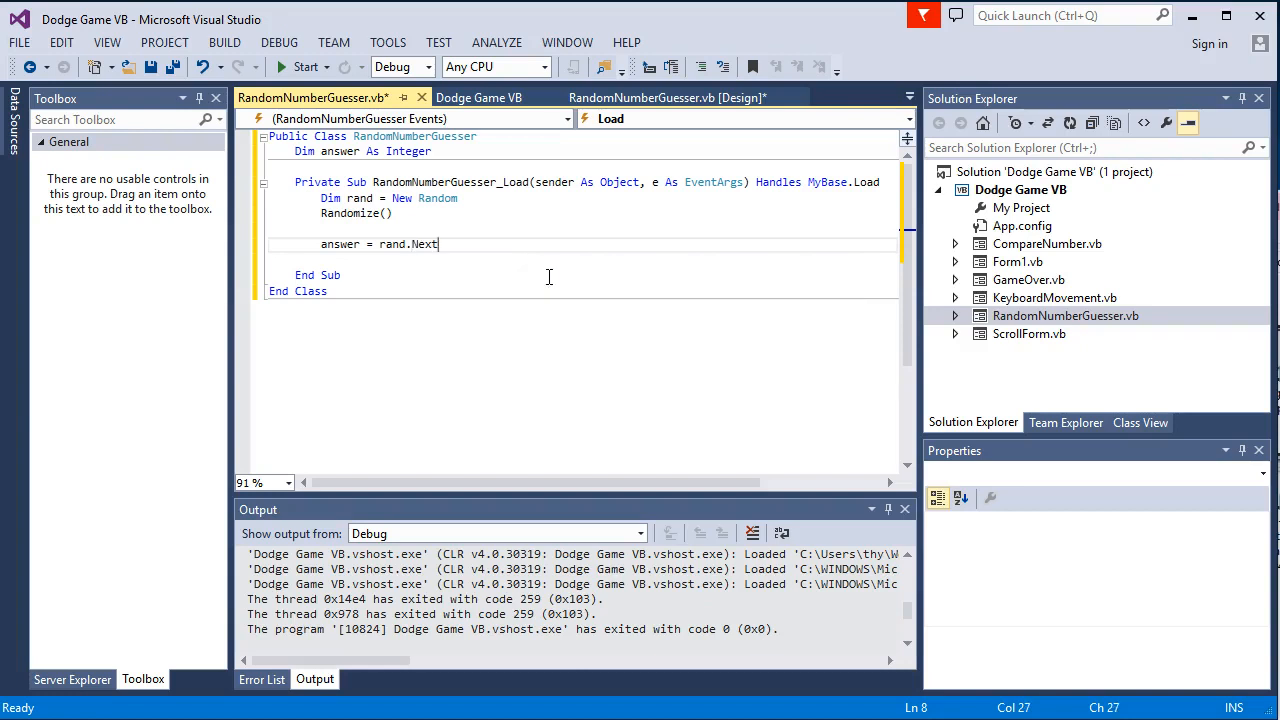
Complete the assignment as answer = rand.Next(1,11) using the minValue/maxValue overload
{"action": "type", "text": "()"}
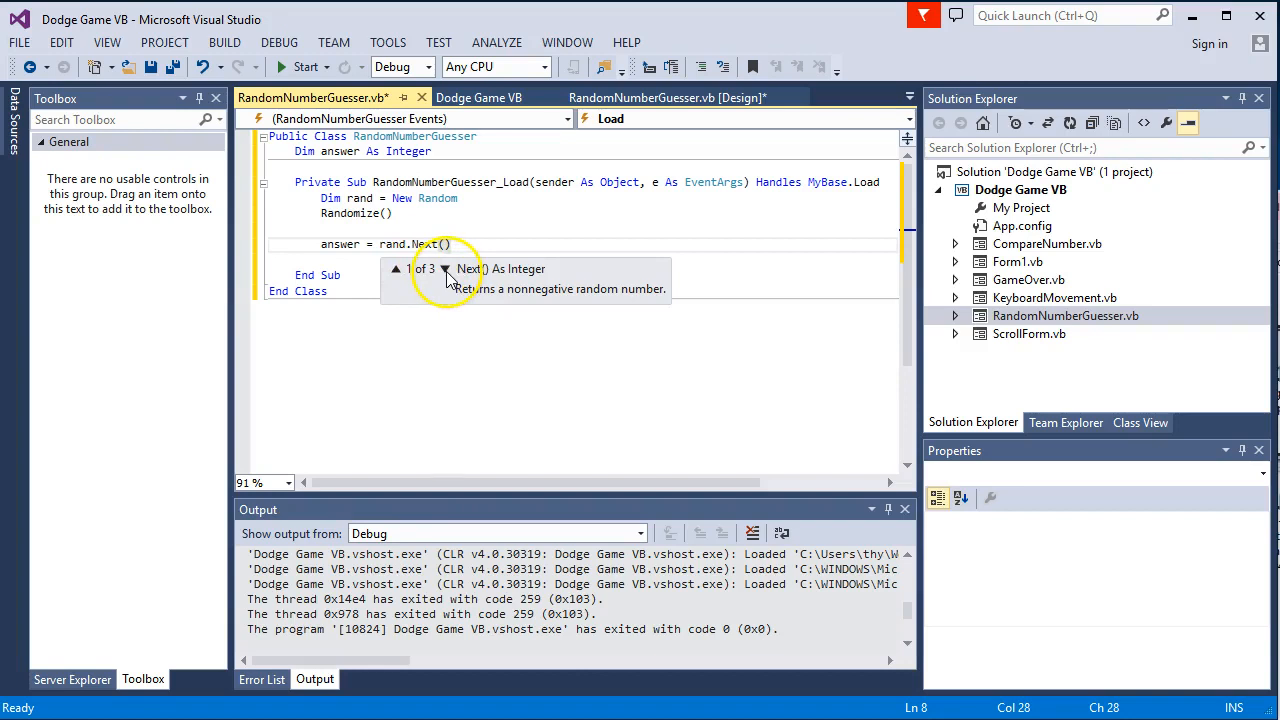
{"action": "left_click", "coordinate": [446, 269]}
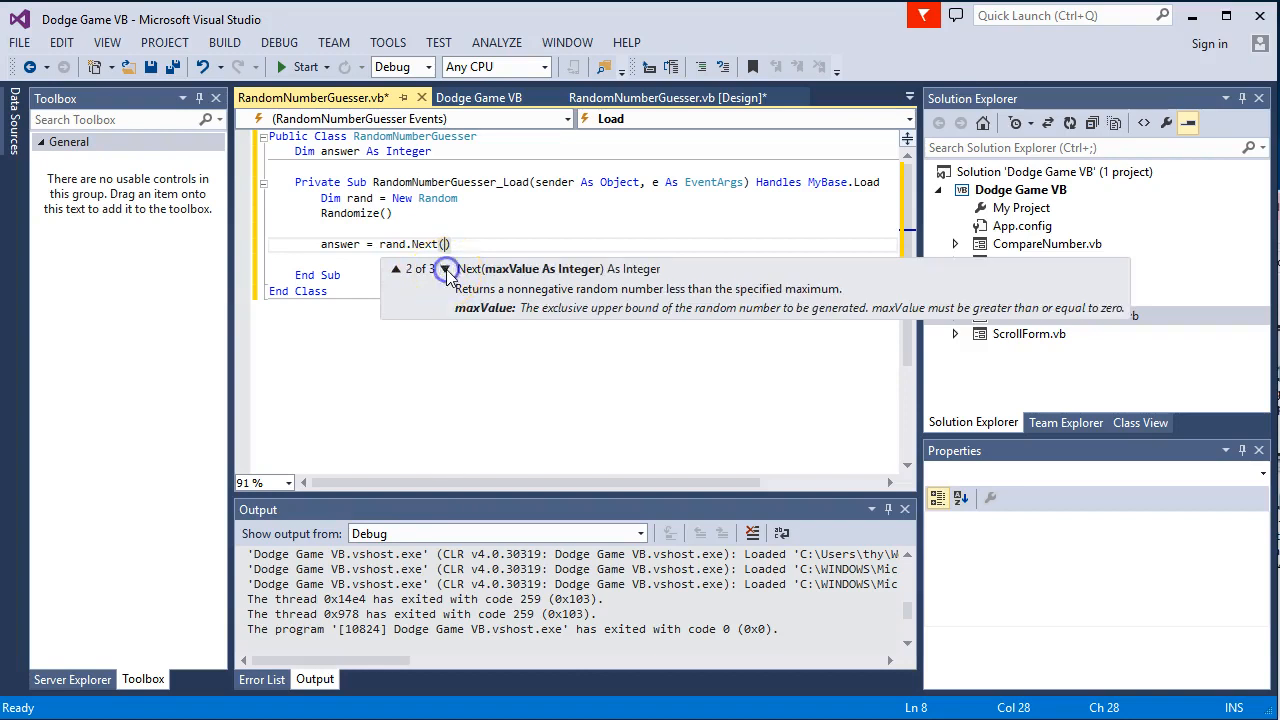
{"action": "left_click", "coordinate": [446, 268]}
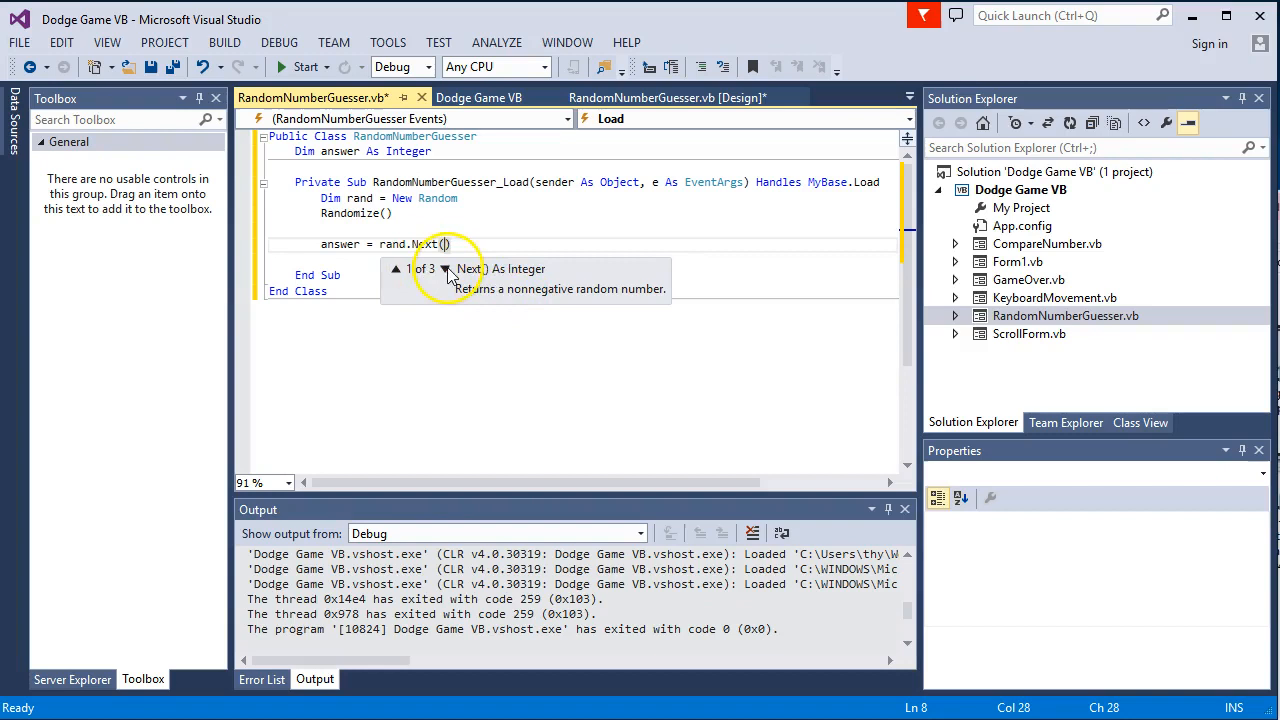
{"action": "left_click", "coordinate": [446, 268]}
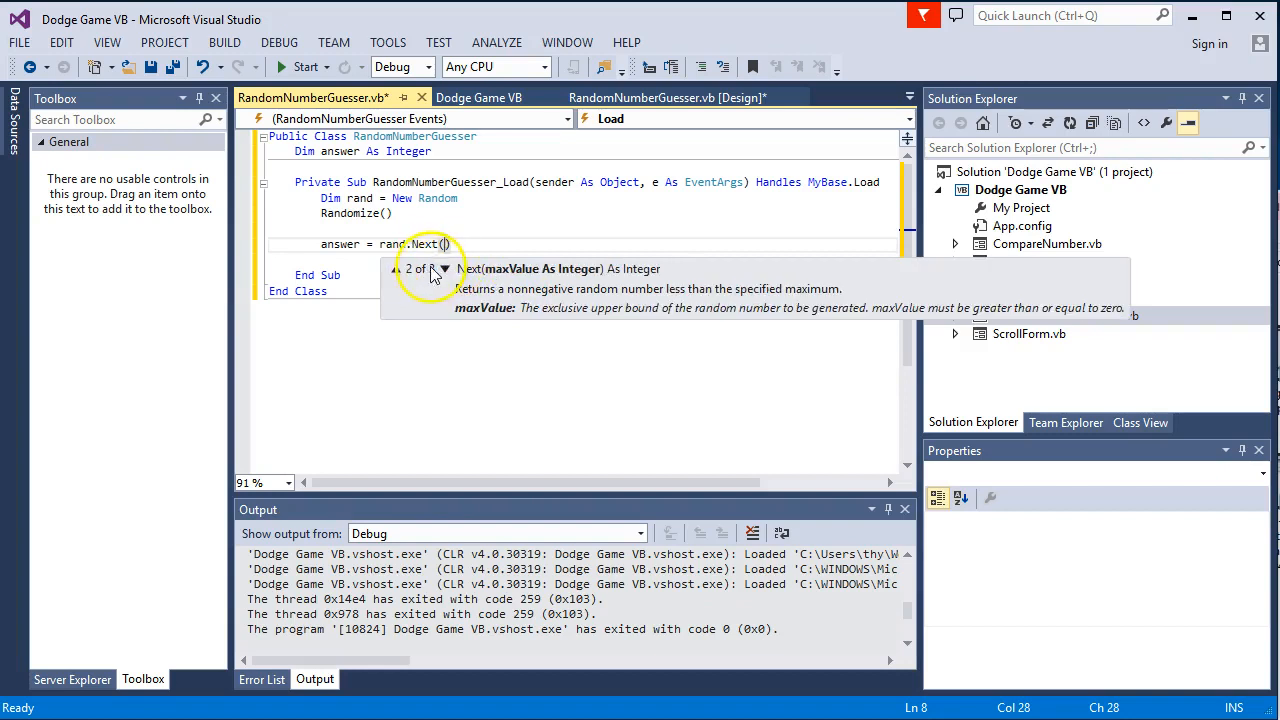
{"action": "left_click", "coordinate": [444, 268]}
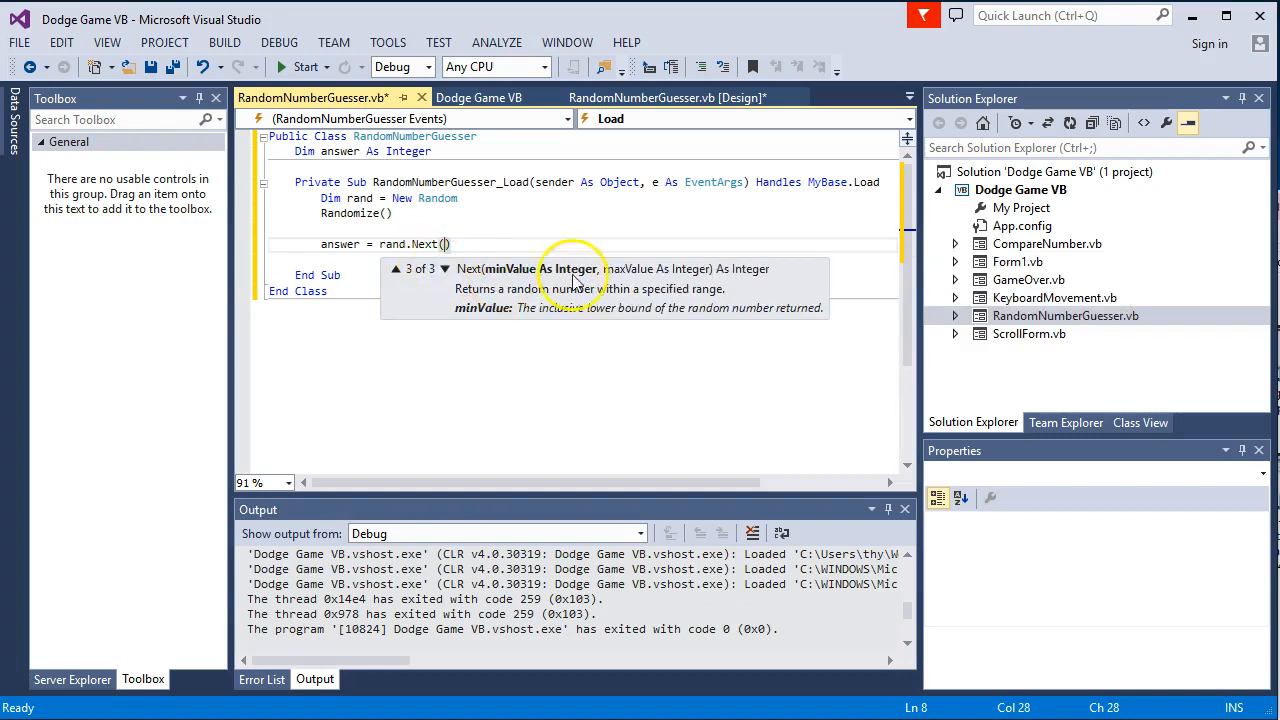
{"action": "type", "text": "1"}
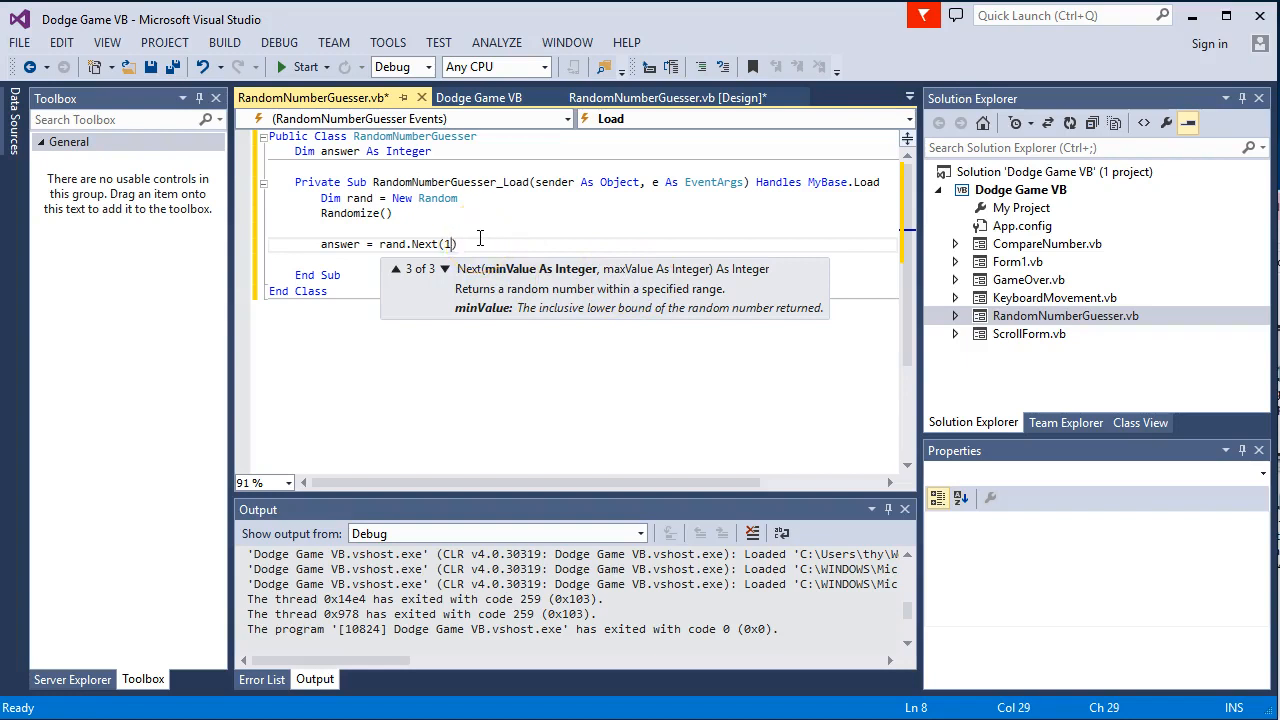
{"action": "type", "text": ","}
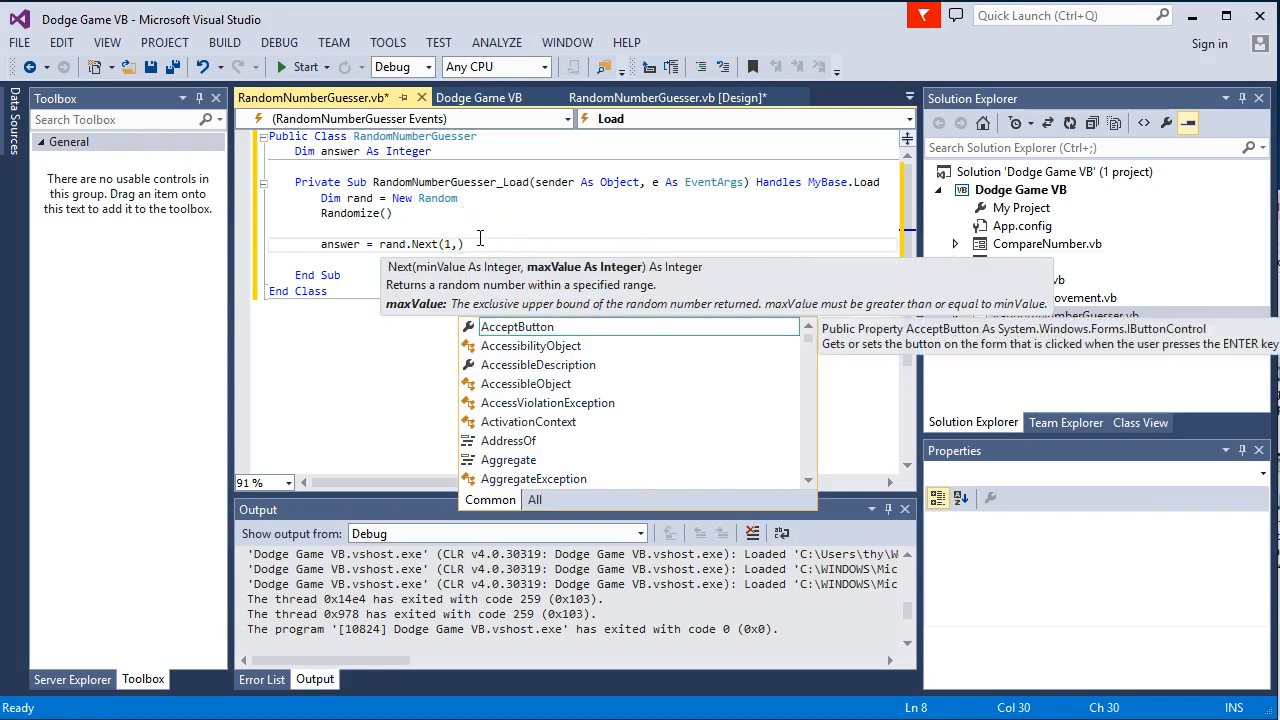
{"action": "type", "text": "11)"}
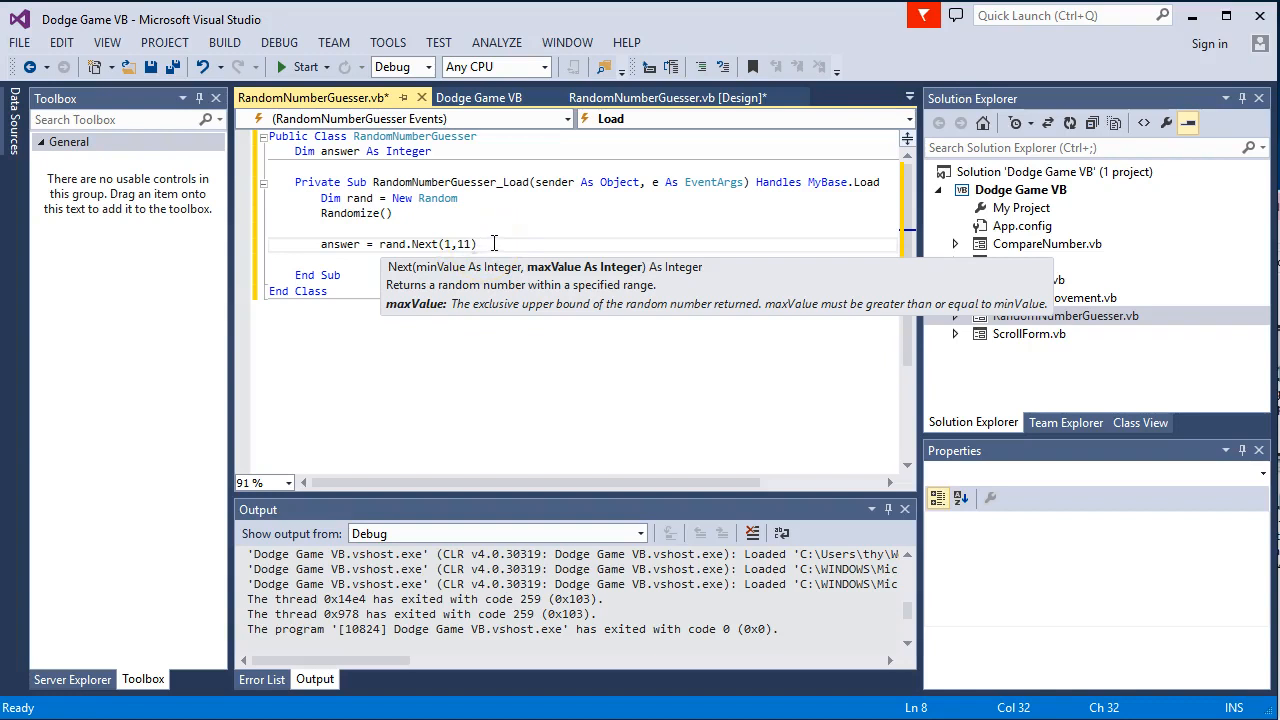
{"action": "mouse_move", "coordinate": [762, 115]}
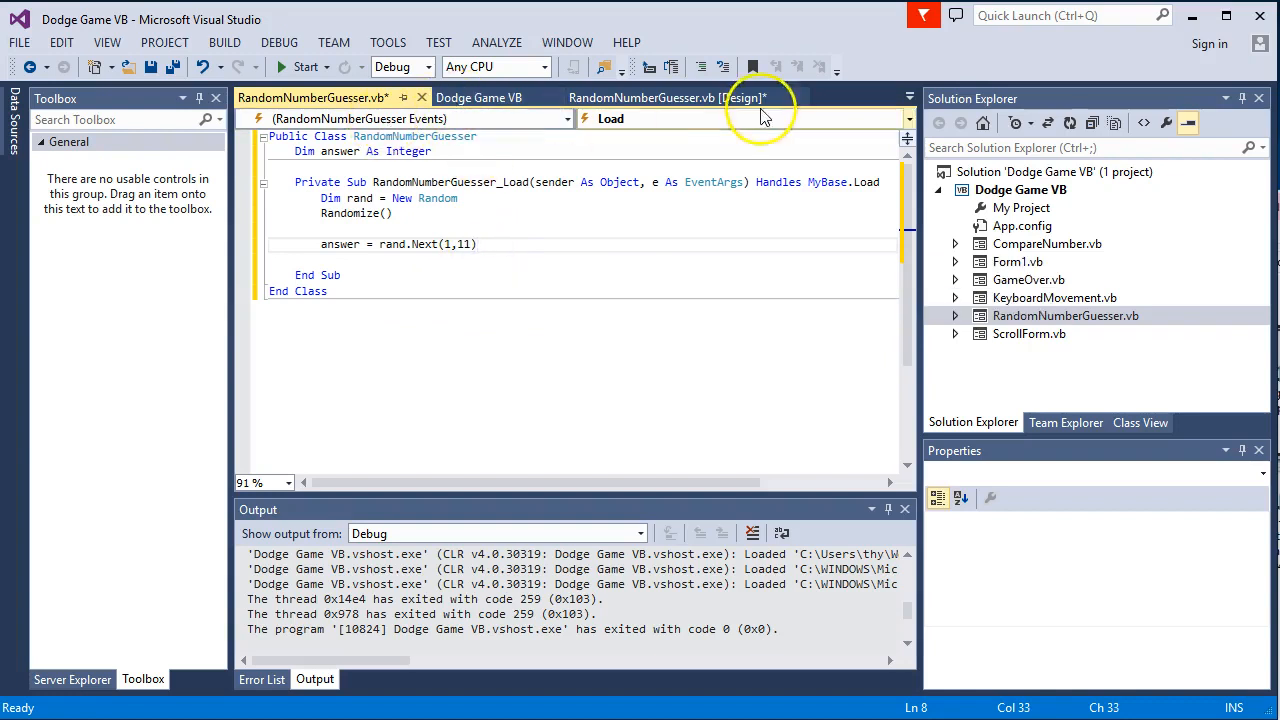
Create the Make a guess button's Click handler containing MsgBox(answer)
{"action": "left_click", "coordinate": [665, 97]}
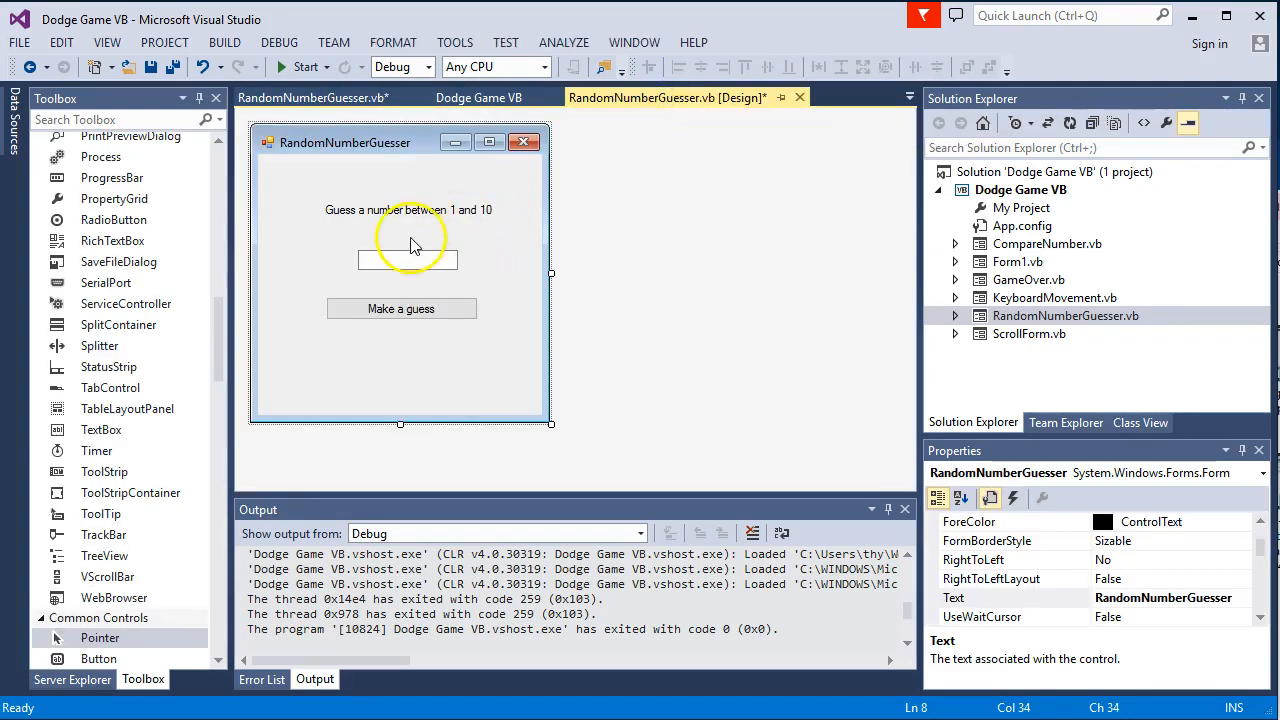
{"action": "left_click", "coordinate": [401, 308]}
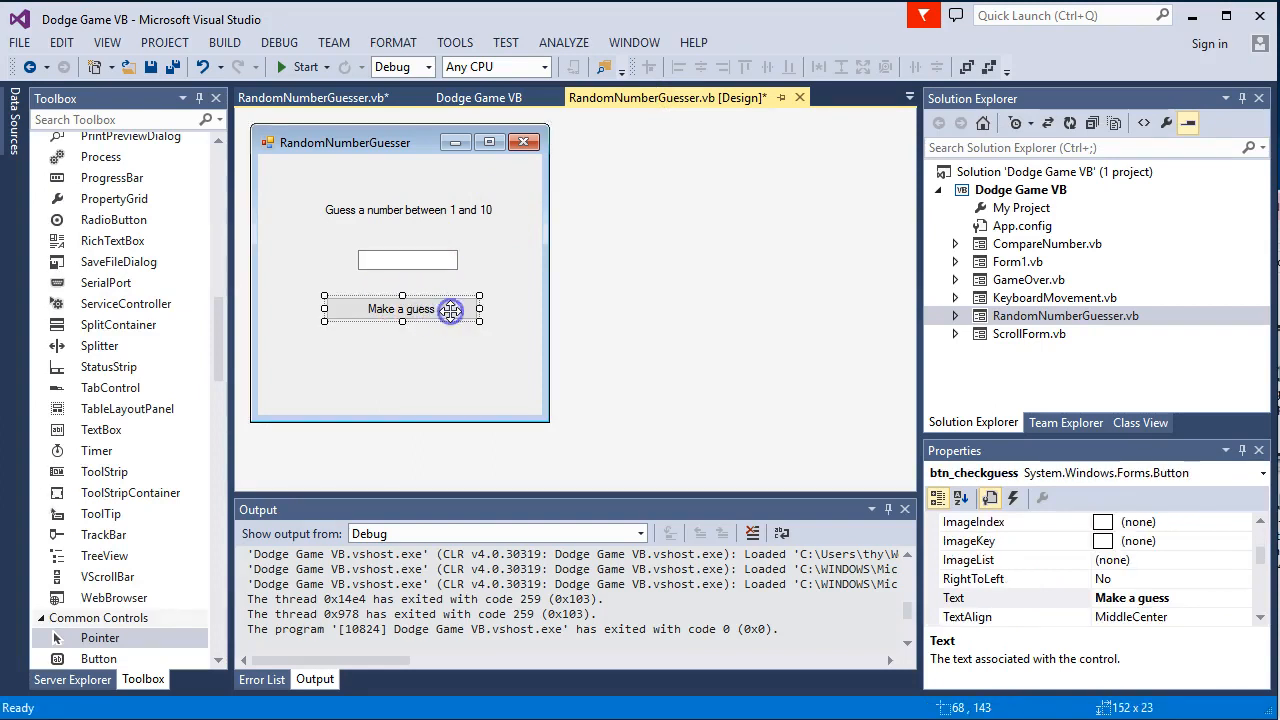
{"action": "double_click", "coordinate": [400, 308]}
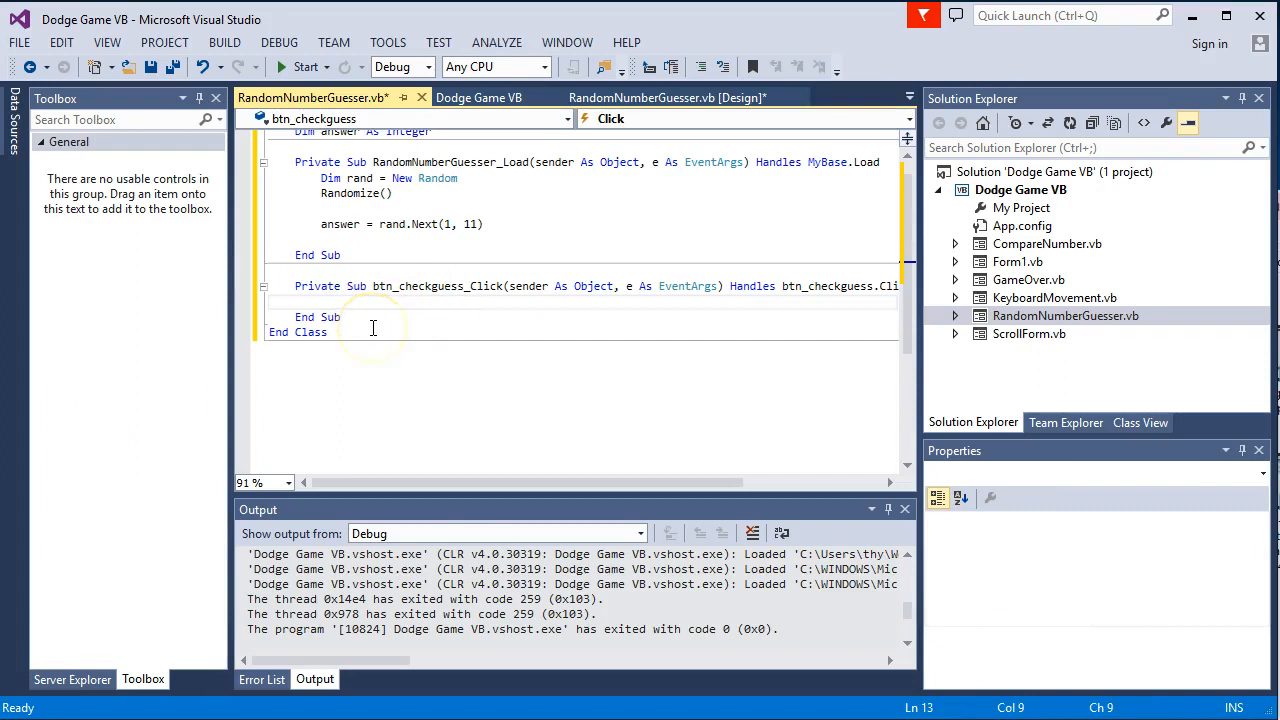
{"action": "type", "text": "MsgBox"}
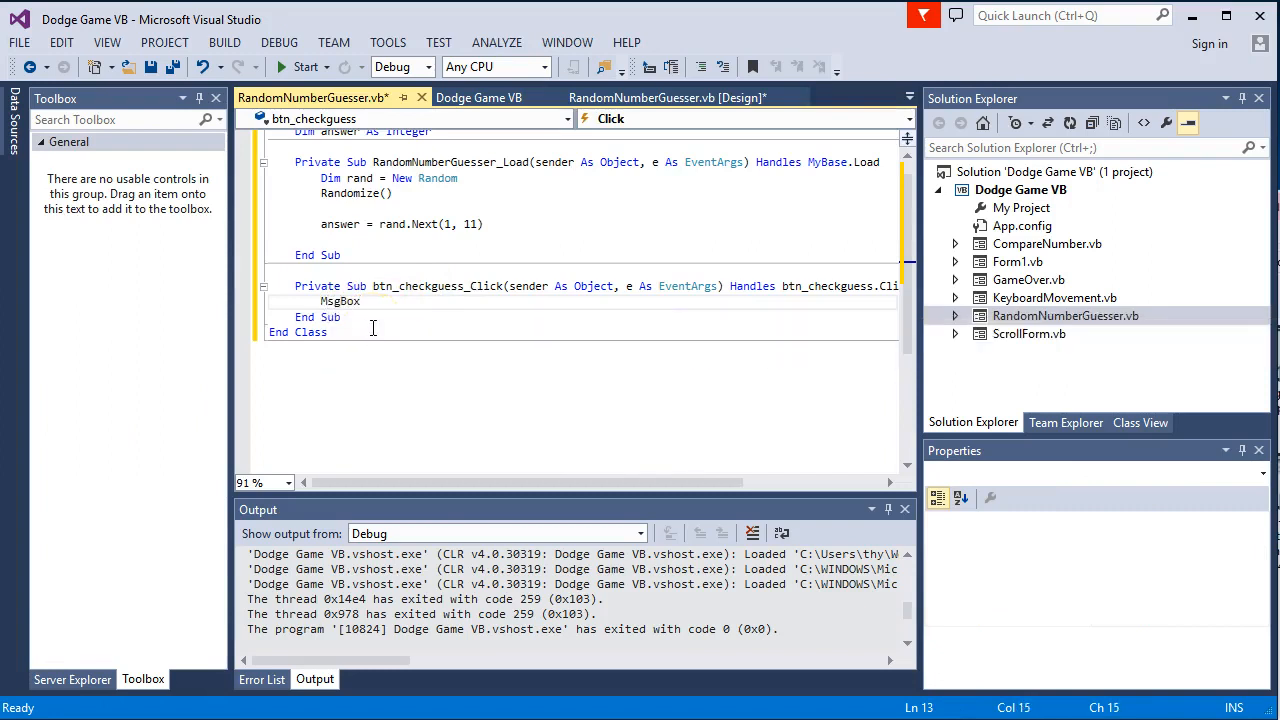
{"action": "type", "text": "("}
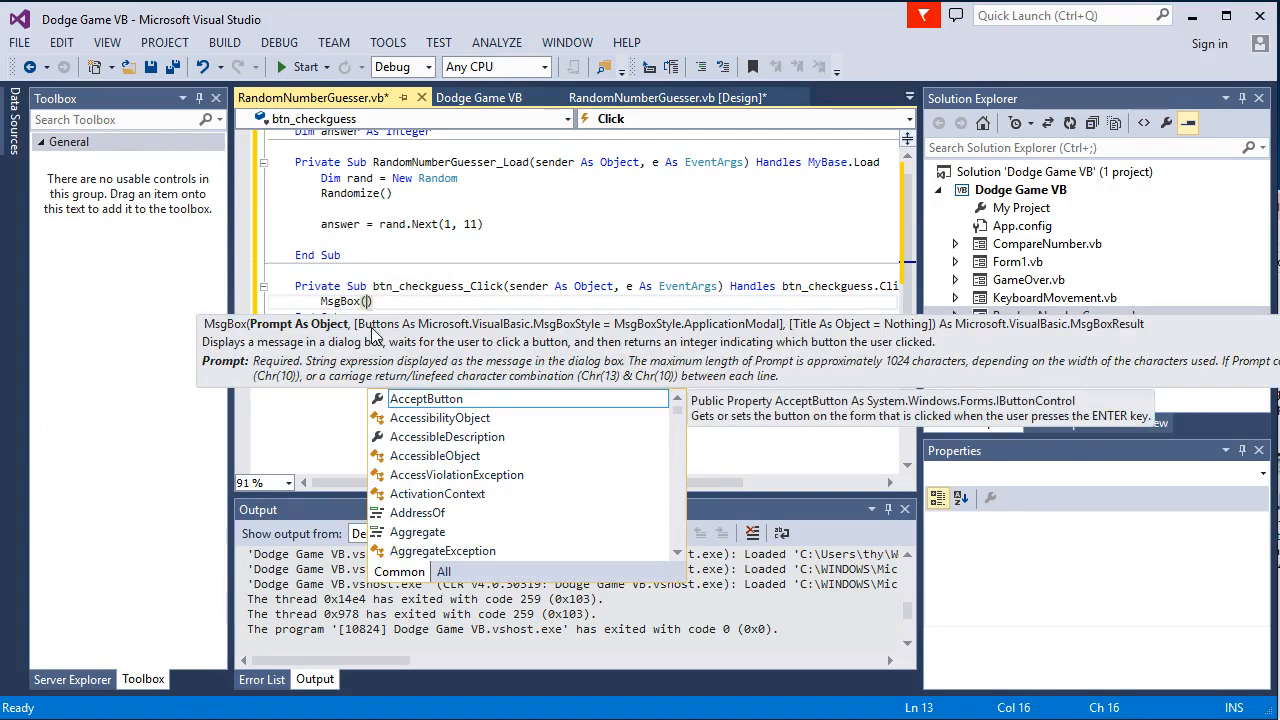
{"action": "type", "text": "answer"}
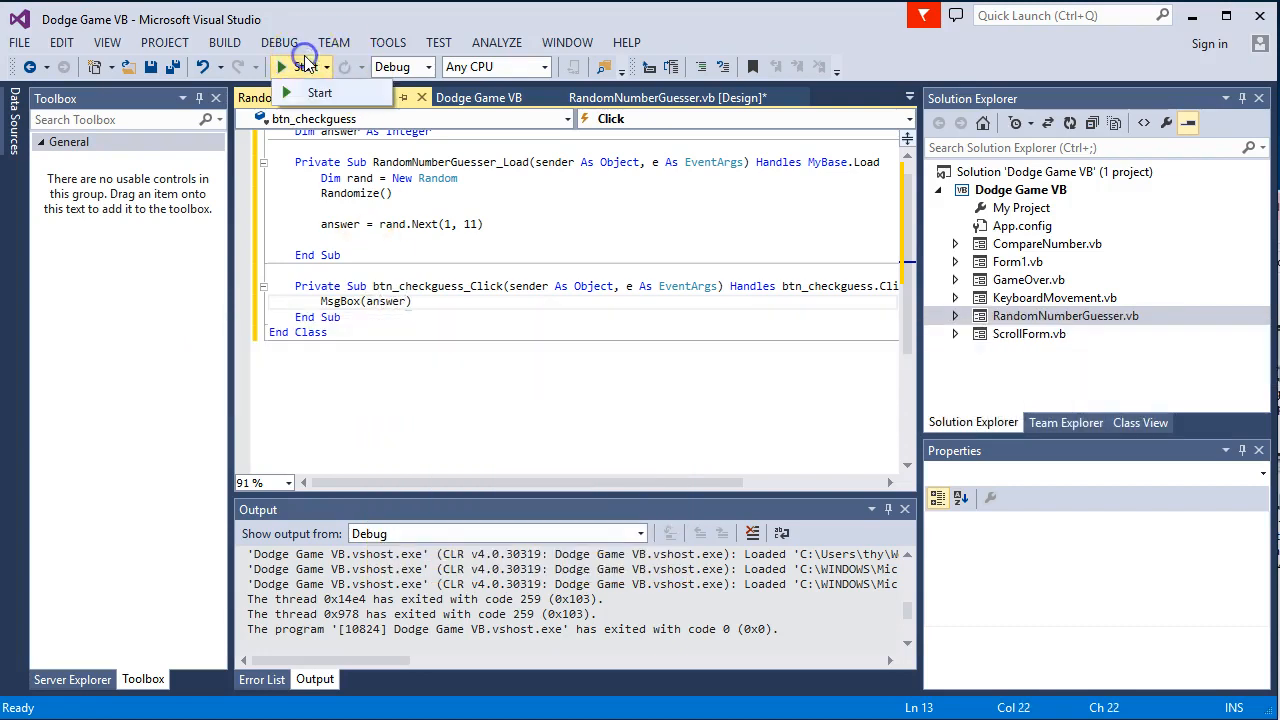
{"action": "left_click", "coordinate": [320, 92]}
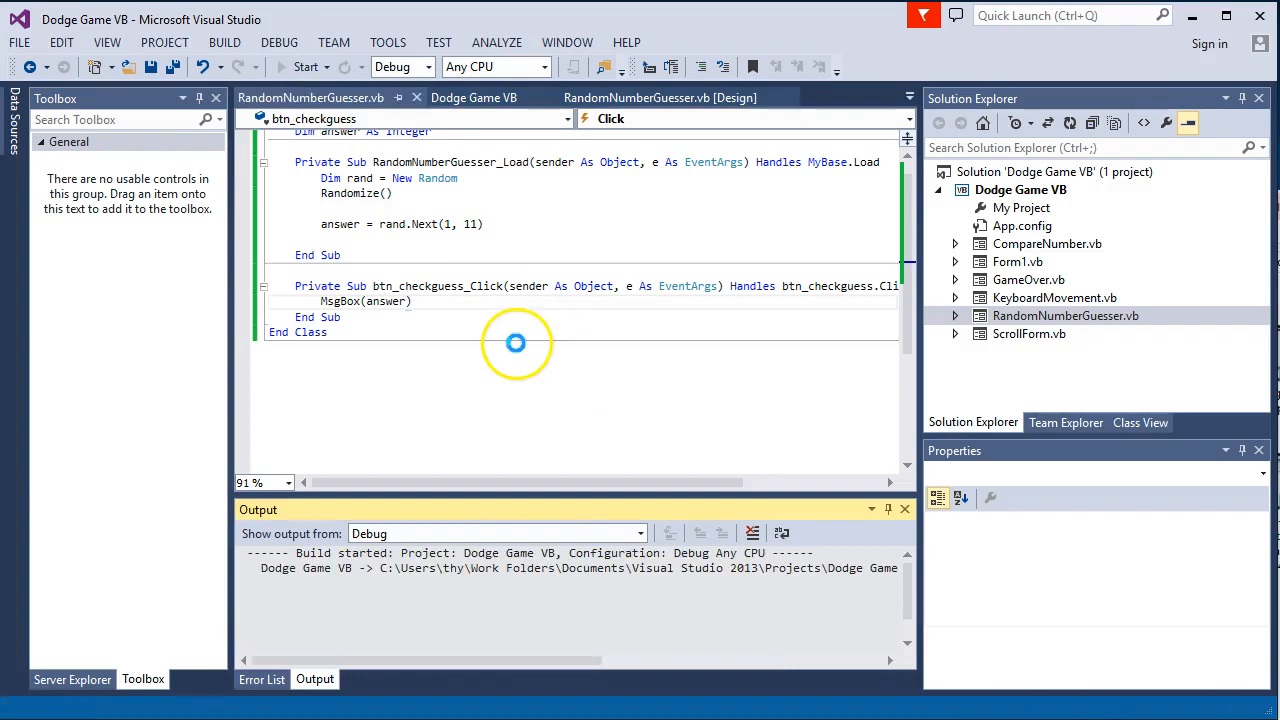
{"action": "left_click", "coordinate": [303, 67]}
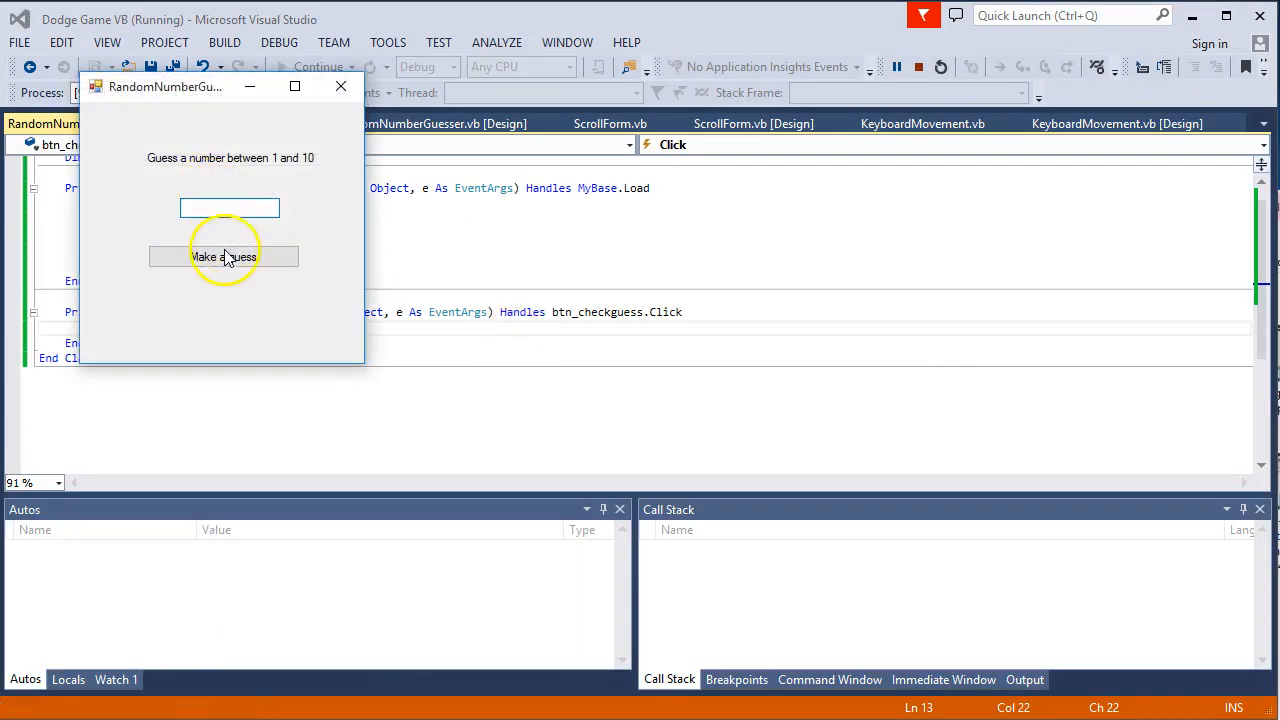
{"action": "left_click", "coordinate": [223, 256]}
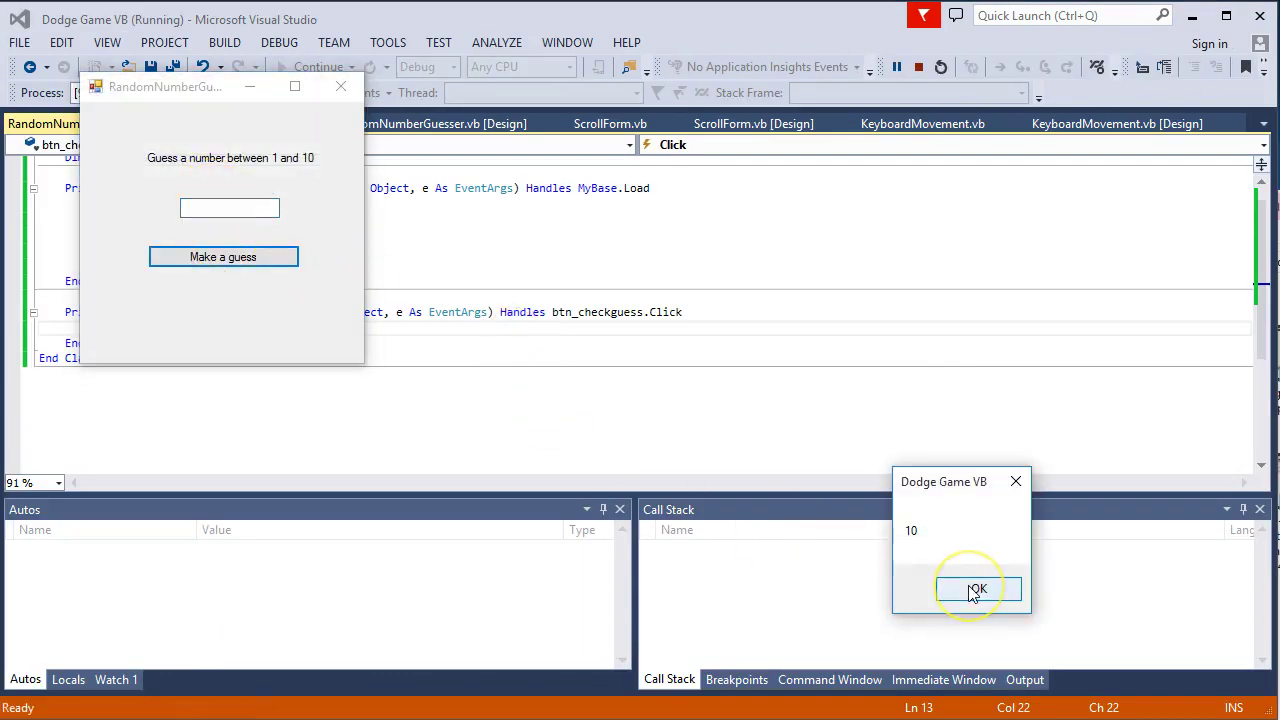
{"action": "left_click", "coordinate": [977, 588]}
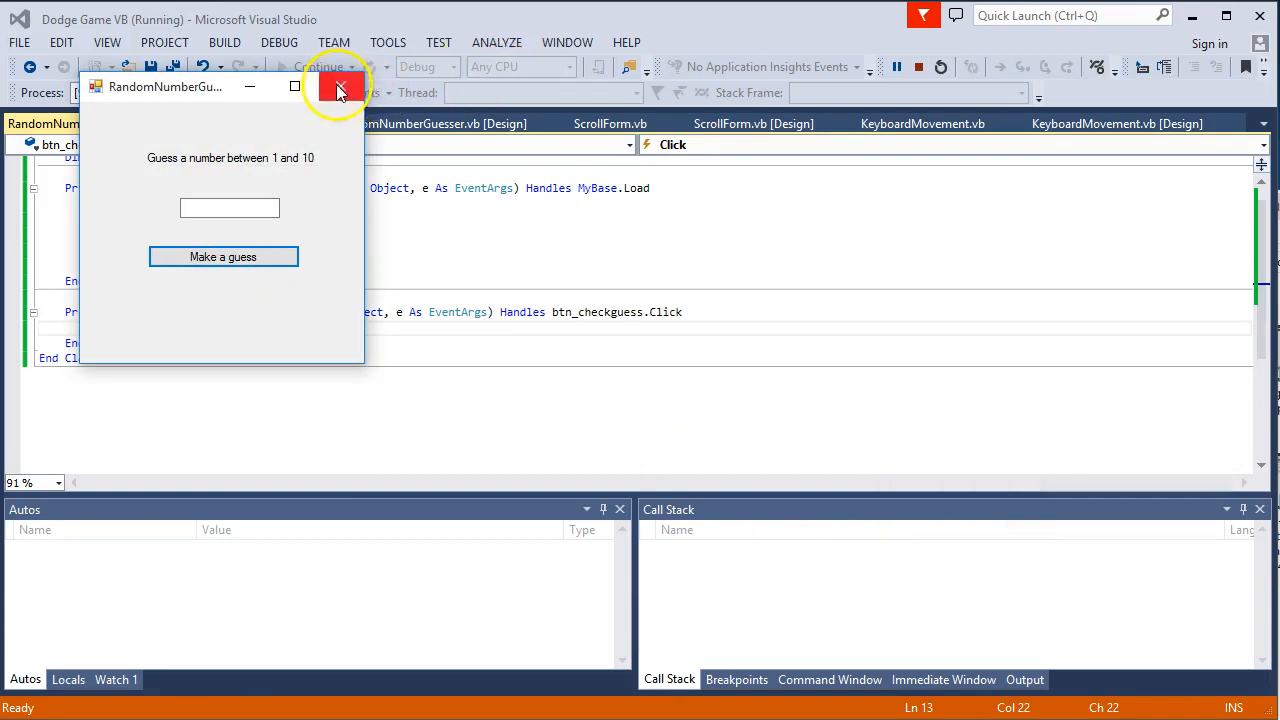
{"action": "left_click", "coordinate": [340, 88]}
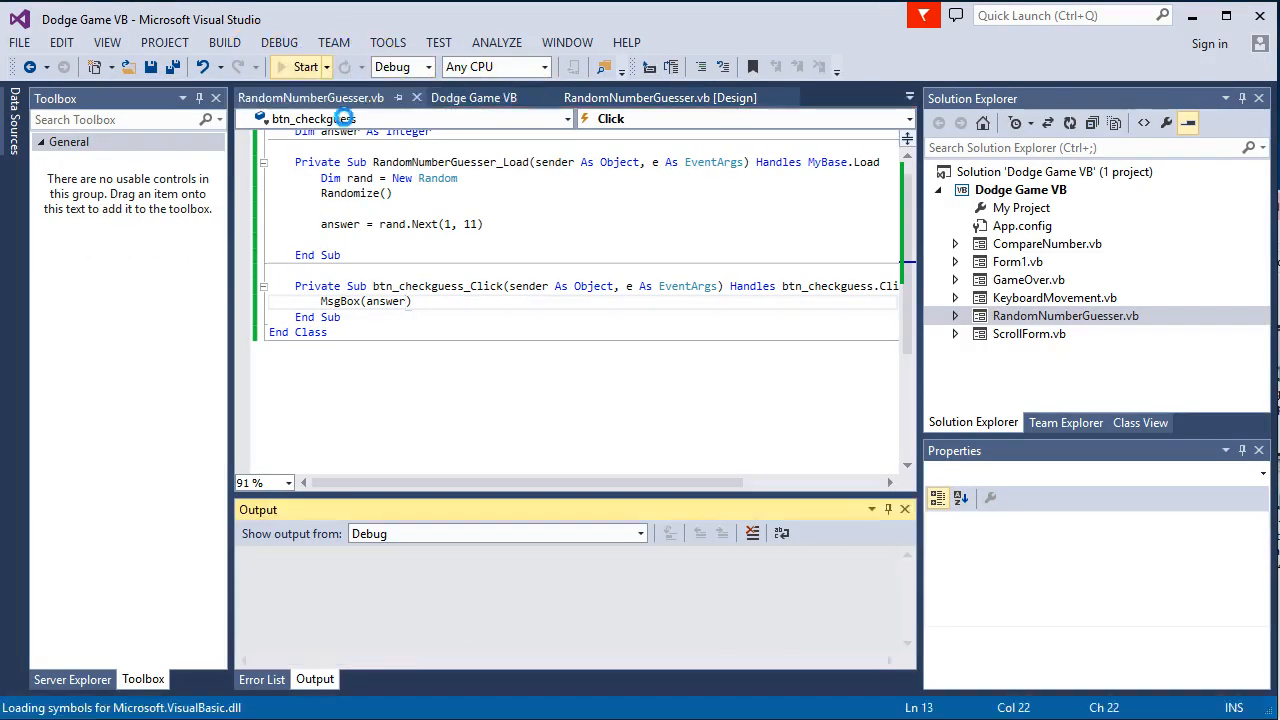
{"action": "left_click", "coordinate": [305, 67]}
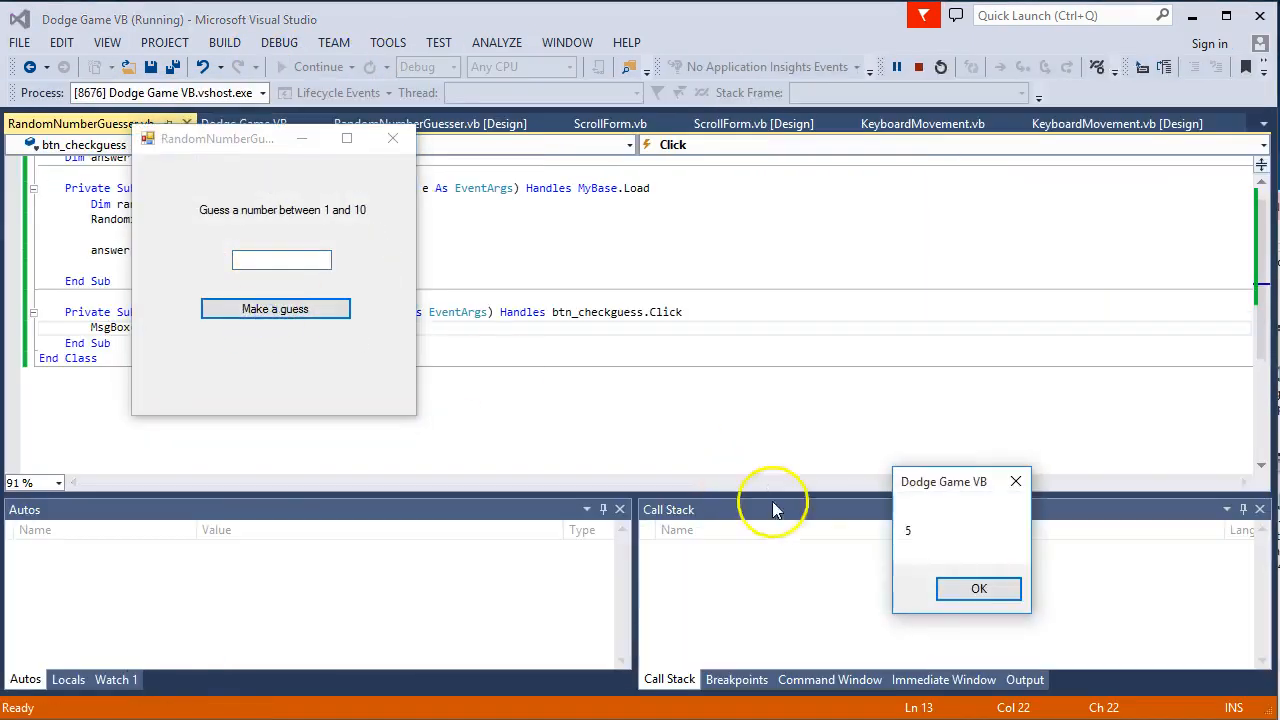
{"action": "left_click", "coordinate": [978, 588]}
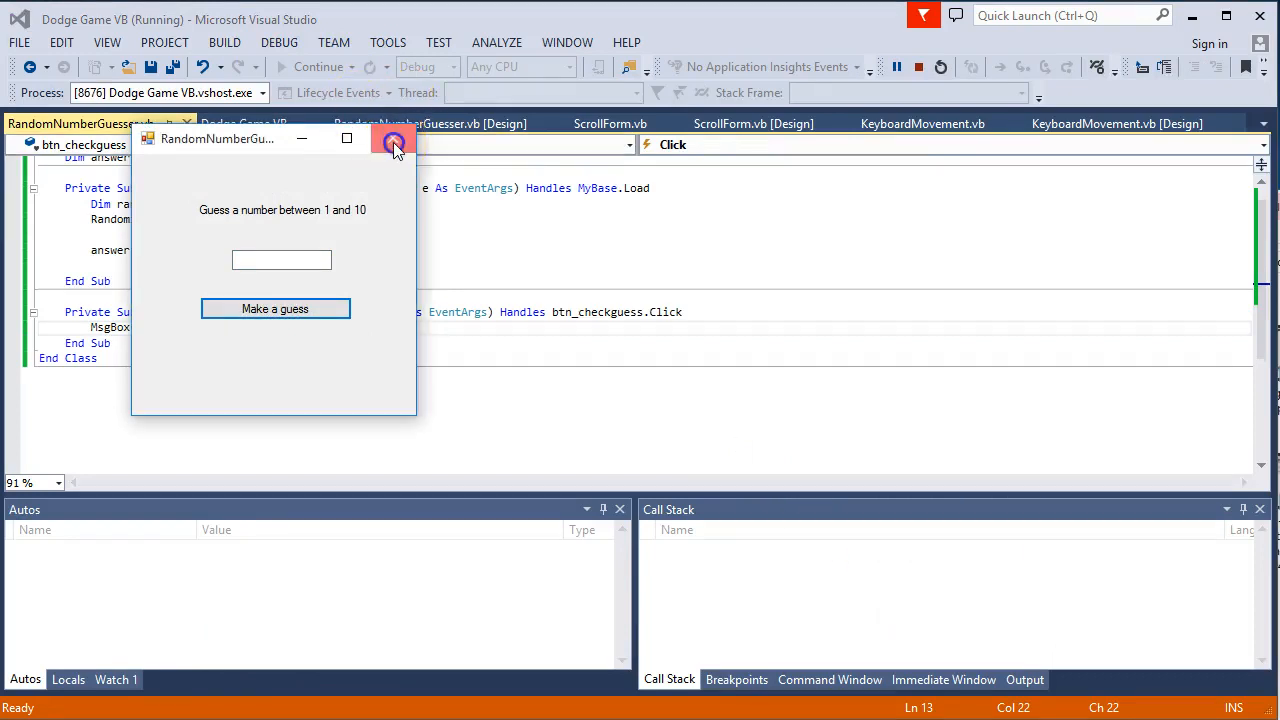
{"action": "left_click", "coordinate": [393, 138]}
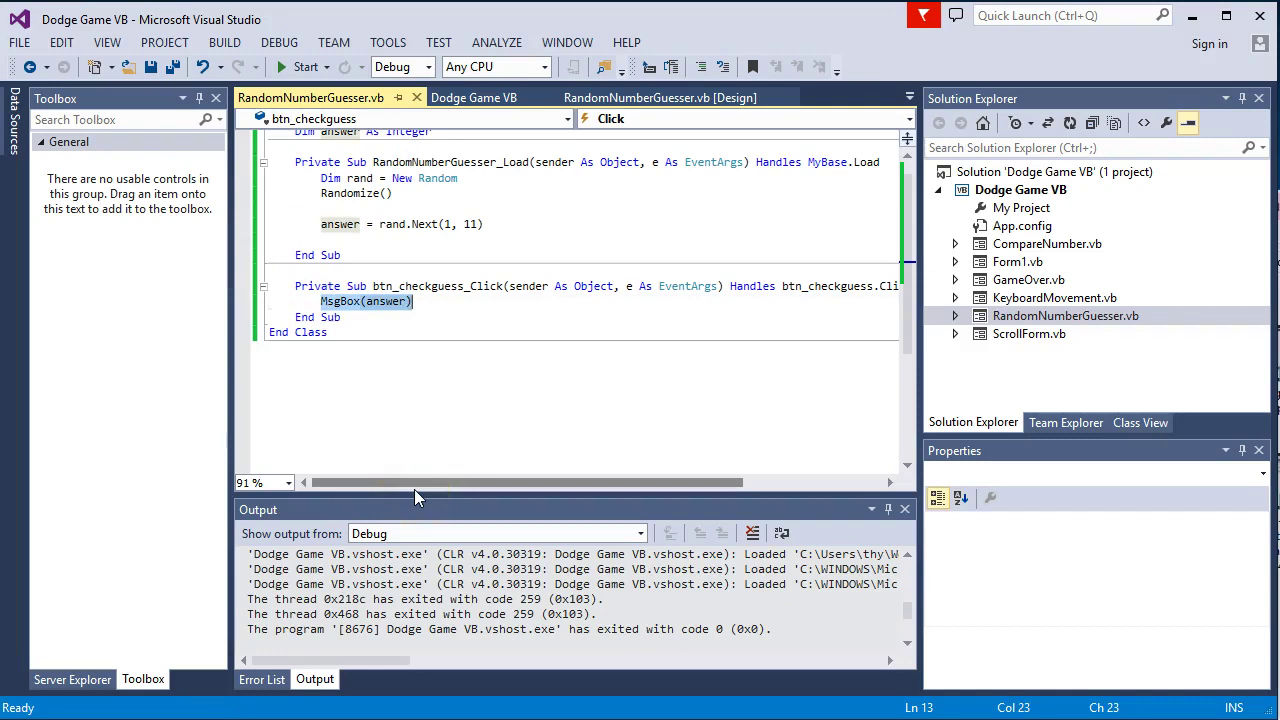
Delete the MsgBox(answer) line and begin declaring guess
{"action": "key", "text": "Delete"}
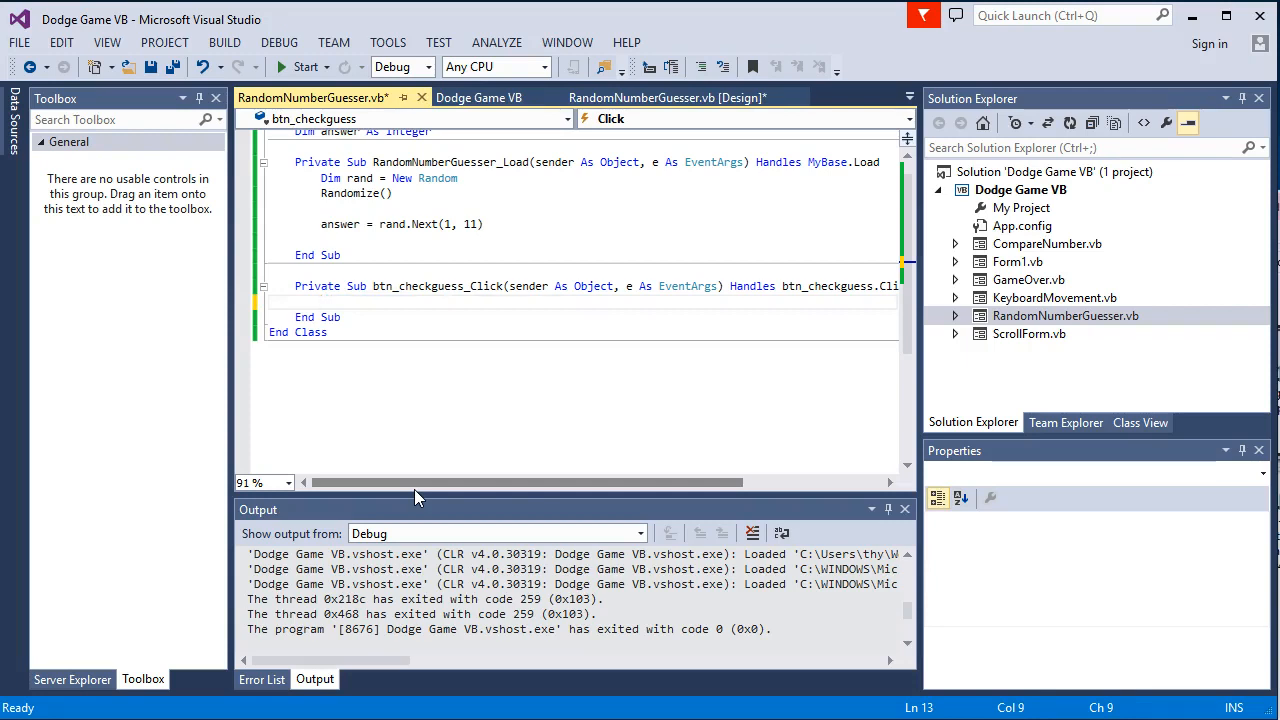
{"action": "type", "text": "Dim guess As I"}
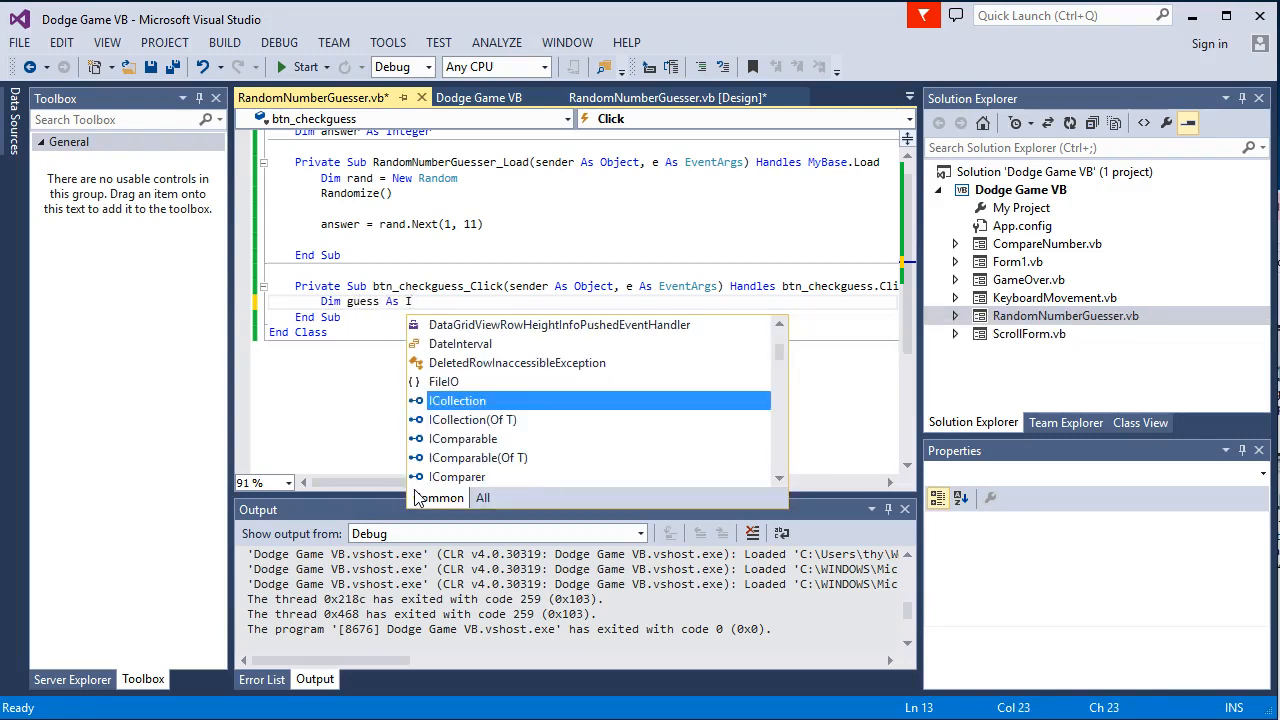
Declare guess As Integer, assigned from Convert.ToInt32(txt_answerbox.Text)
{"action": "type", "text": "nteger"}
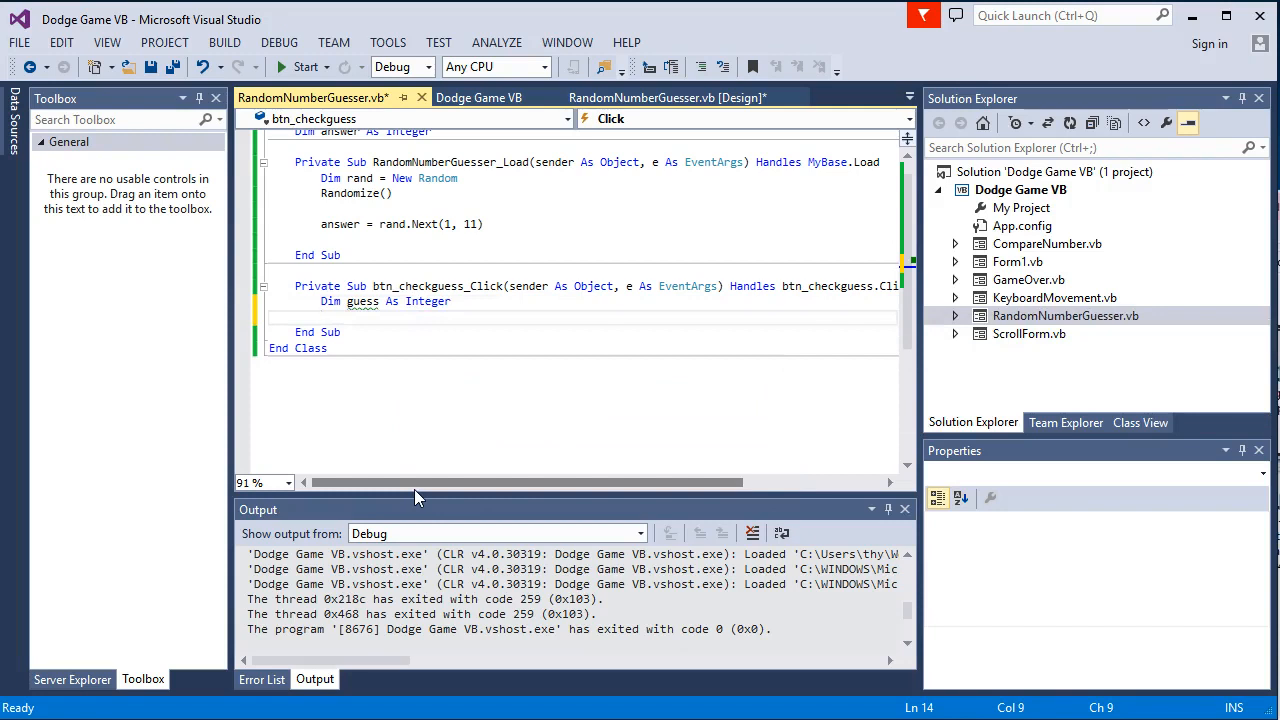
{"action": "type", "text": "guess ="}
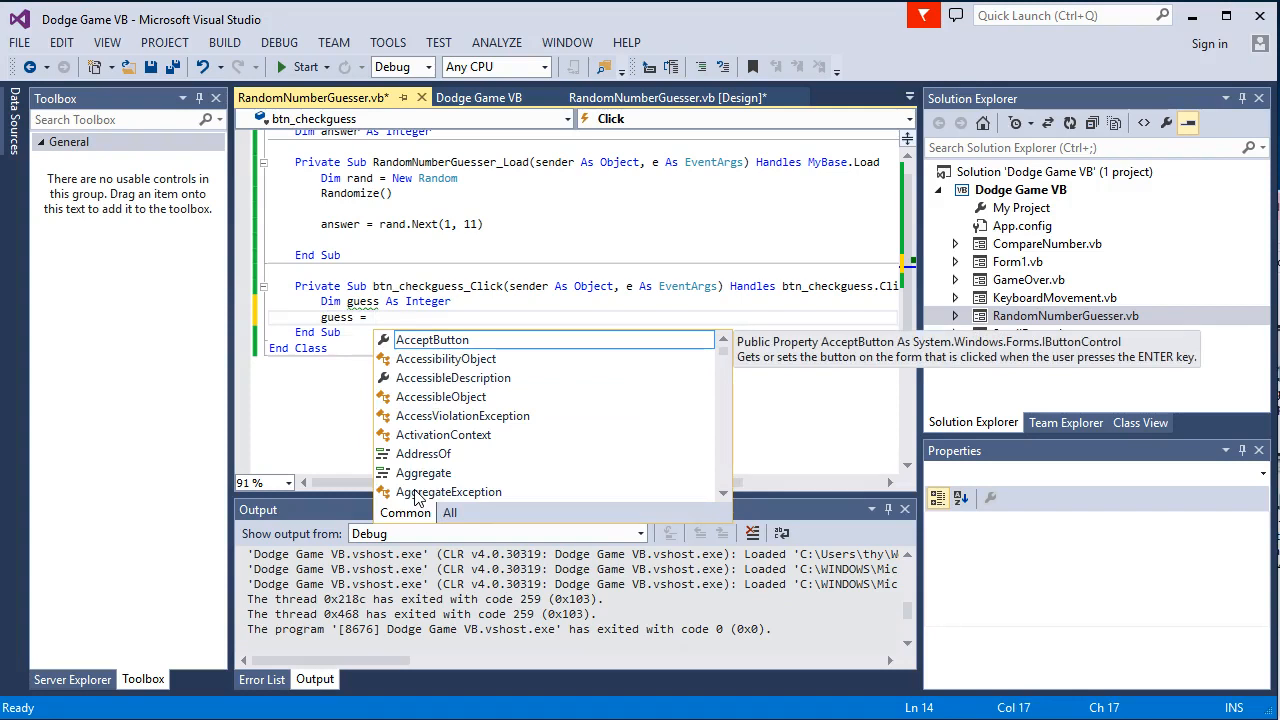
{"action": "type", "text": "T"}
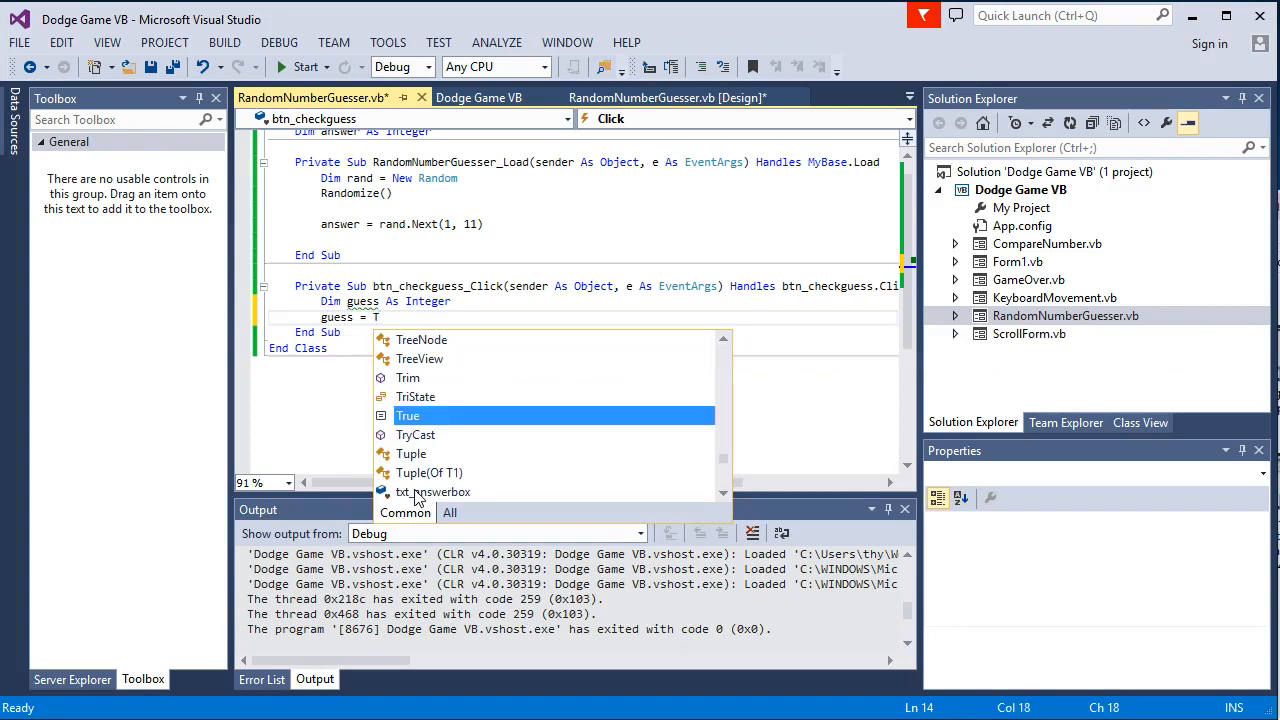
{"action": "type", "text": "xt_answerbox.Text"}
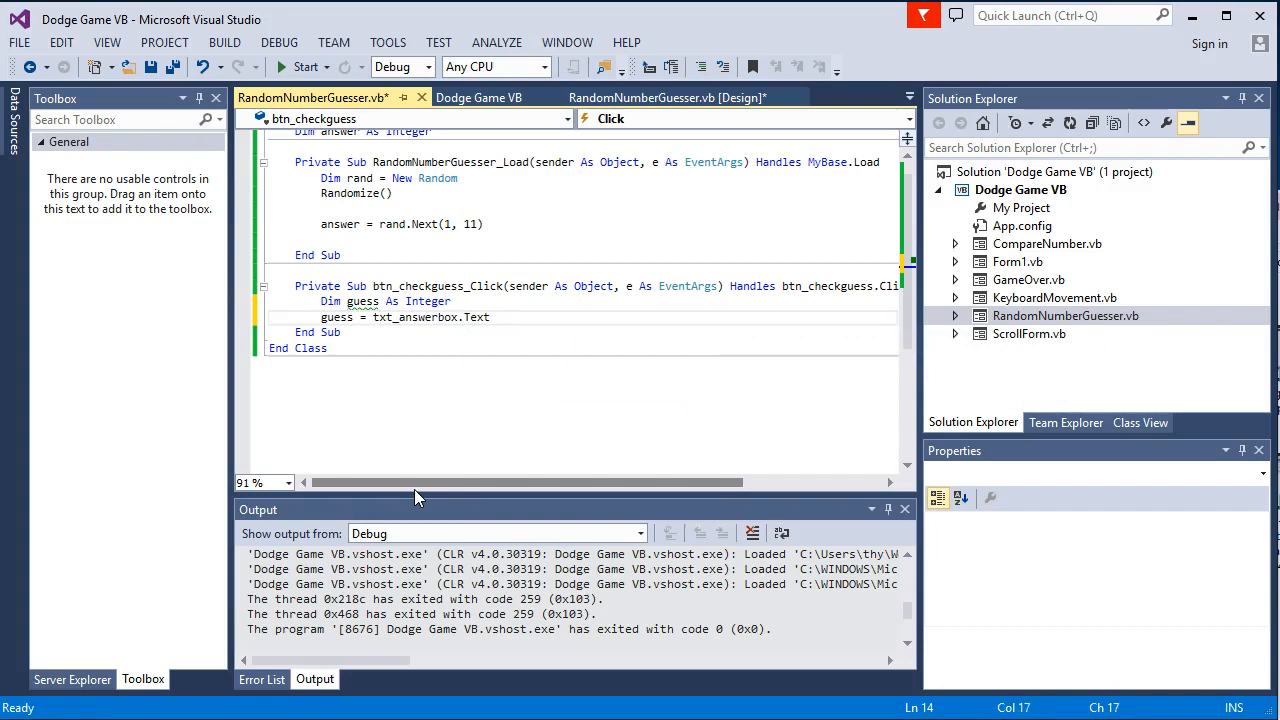
{"action": "type", "text": "Convert.ToInt32("}
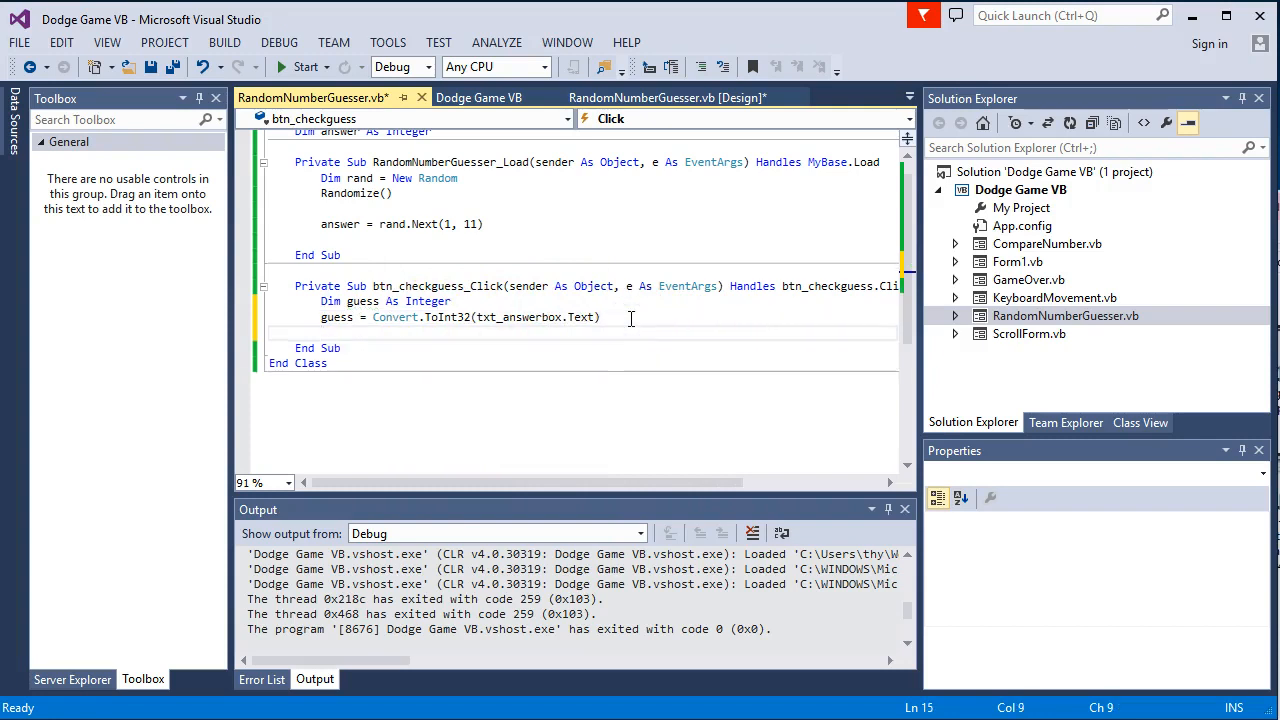
{"action": "type", "text": "If("}
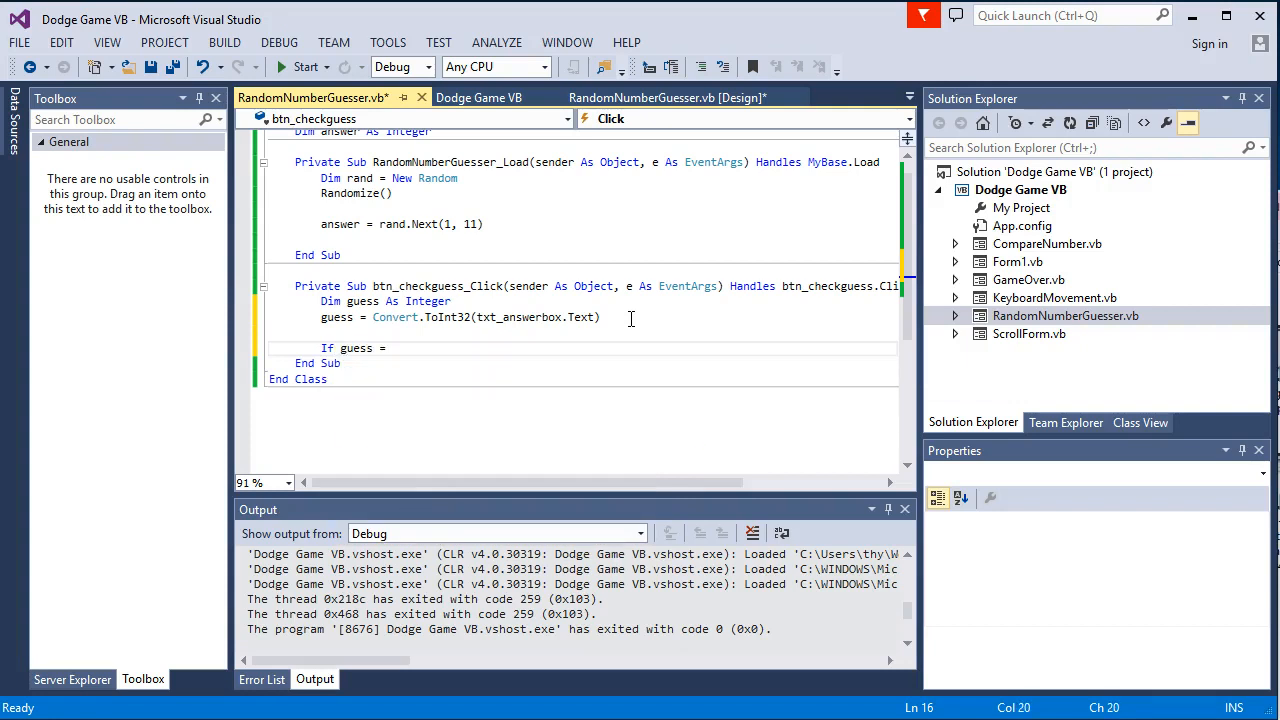
Add If guess = answer Then MsgBox("Correct") and start the program
{"action": "type", "text": "answer Then"}
{"action": "type", "text": "Msg"}
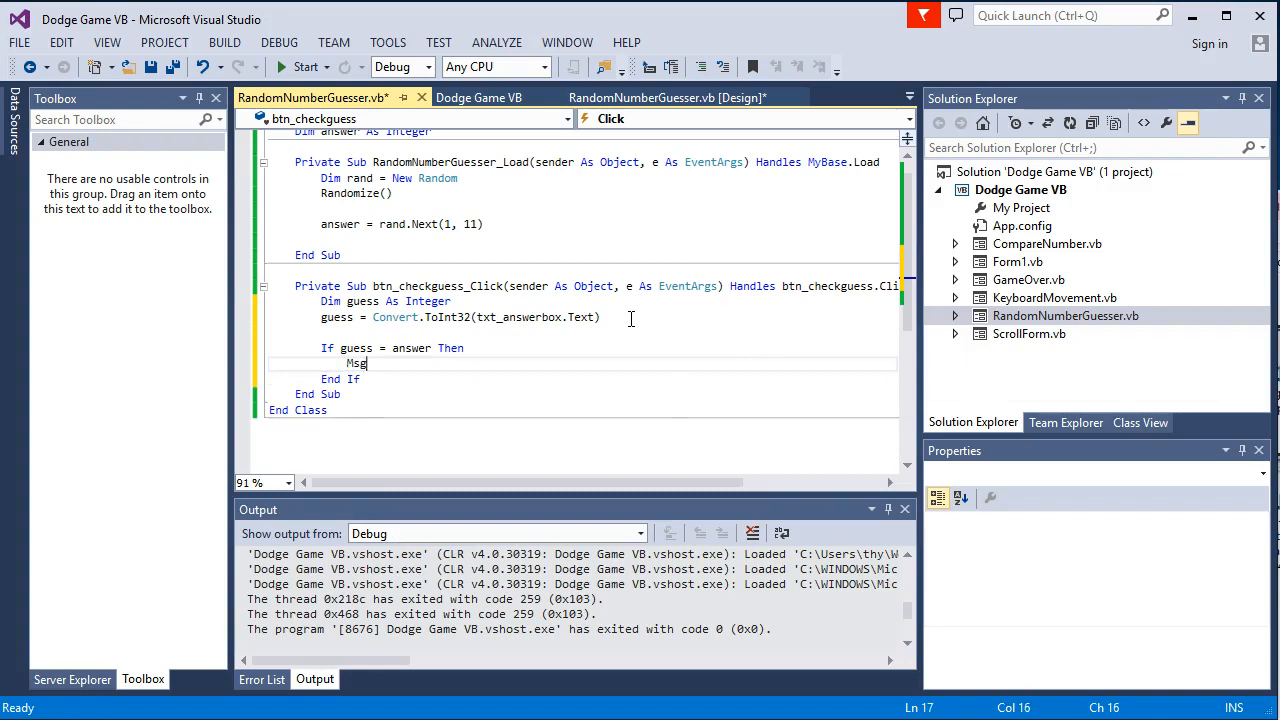
{"action": "type", "text": "Box(\""}
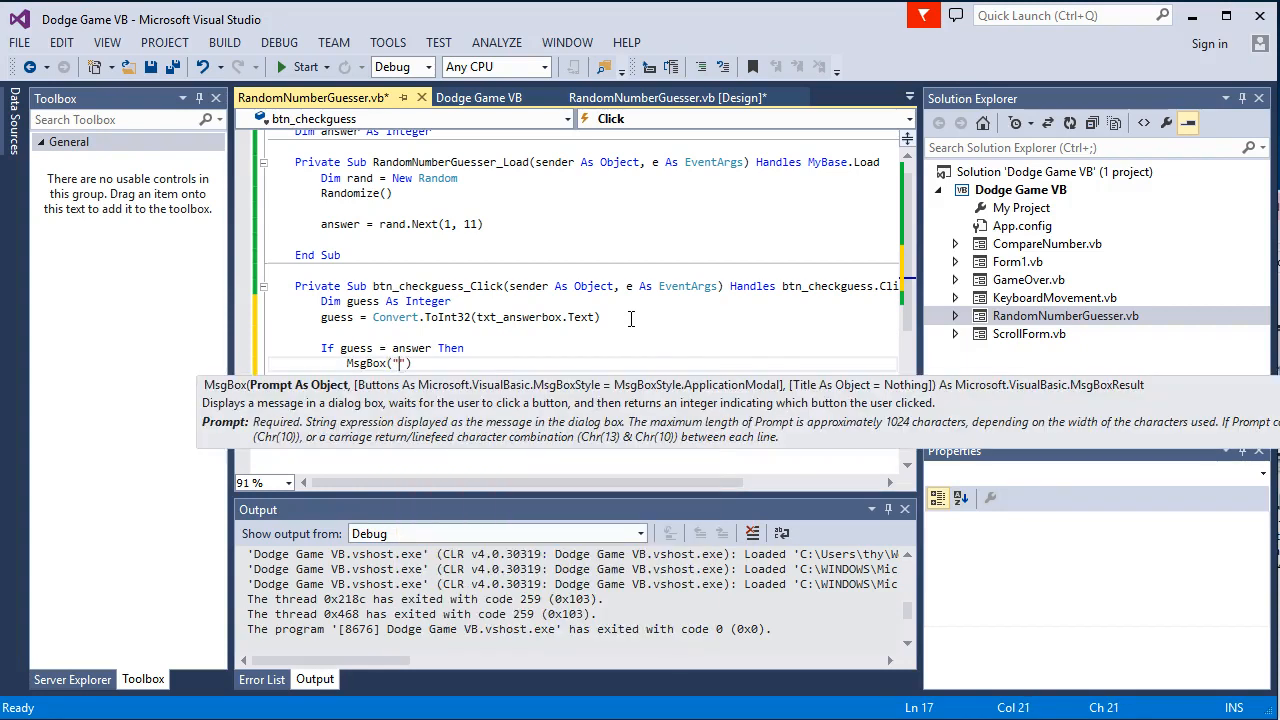
{"action": "type", "text": "Correct"}
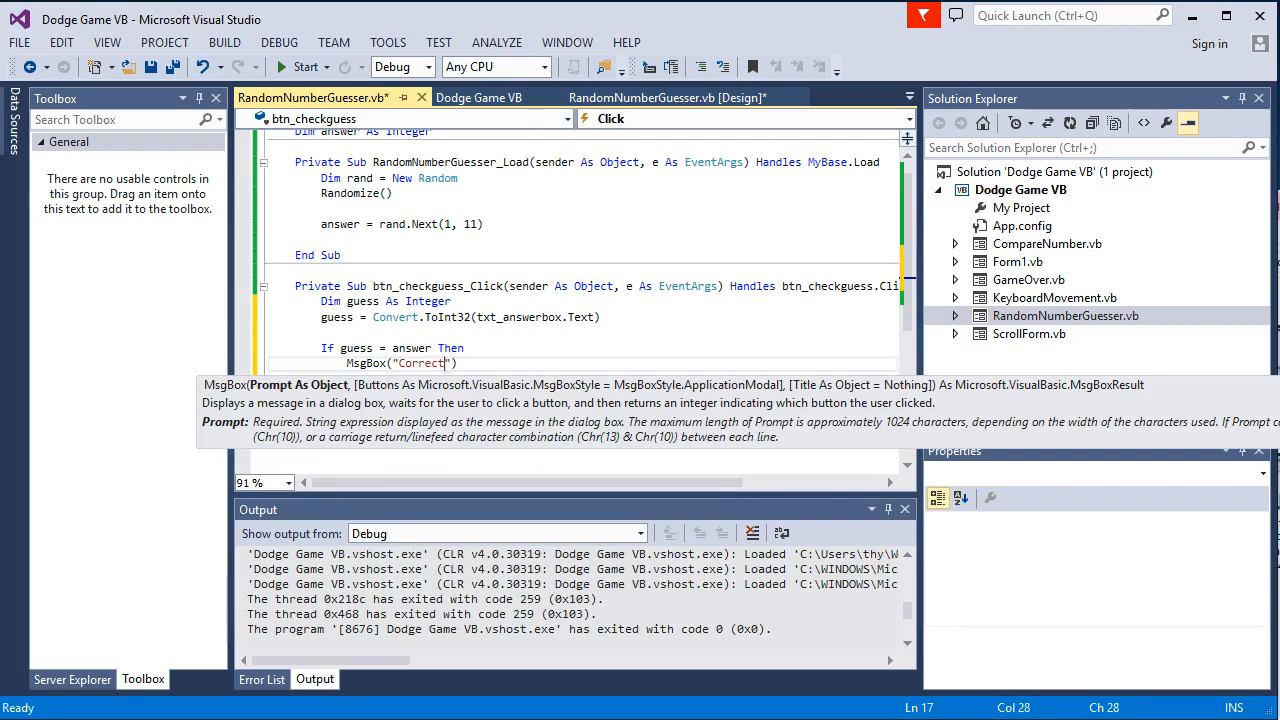
{"action": "left_click", "coordinate": [306, 67]}
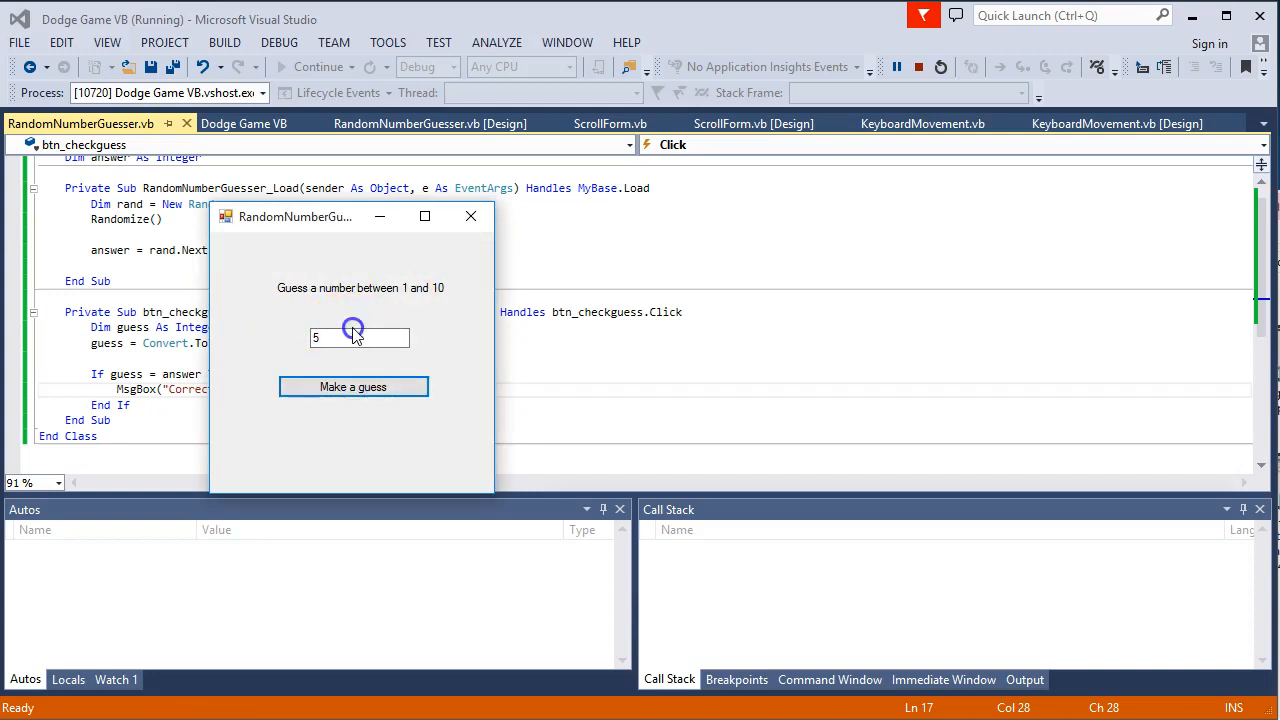
Enter a guess in the running form, then close the form window
{"action": "type", "text": "4"}
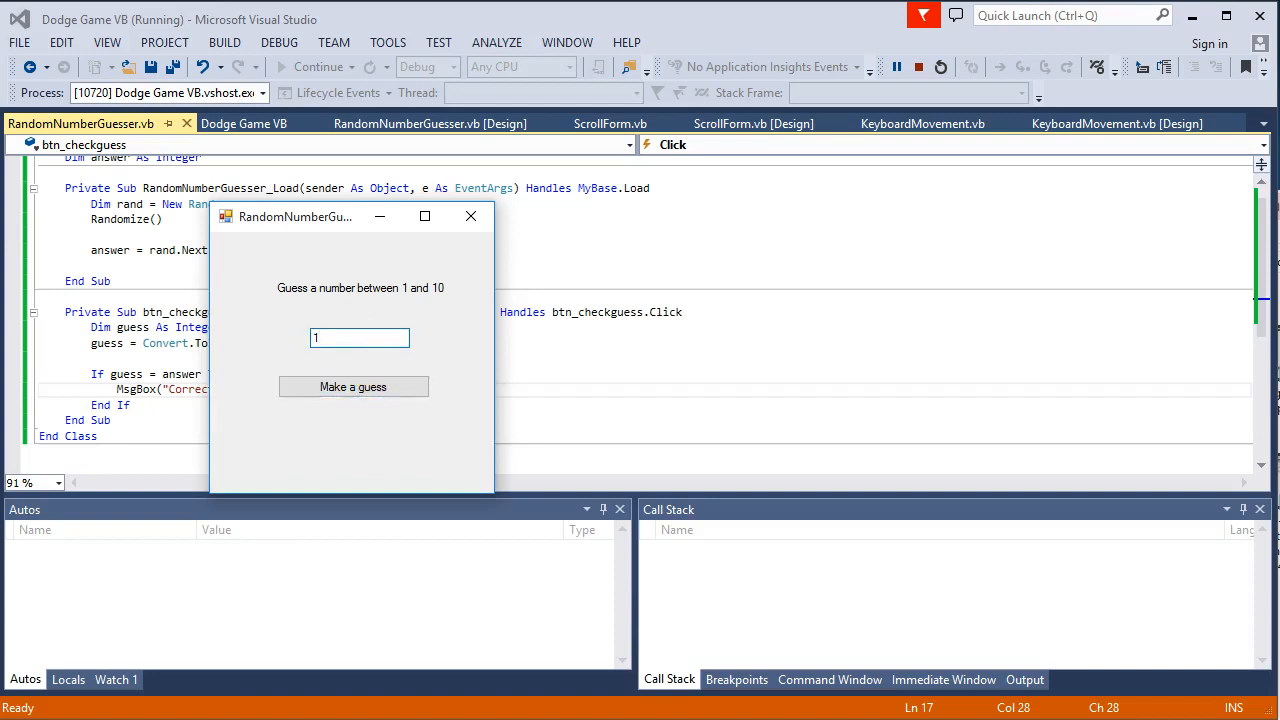
{"action": "mouse_move", "coordinate": [471, 217]}
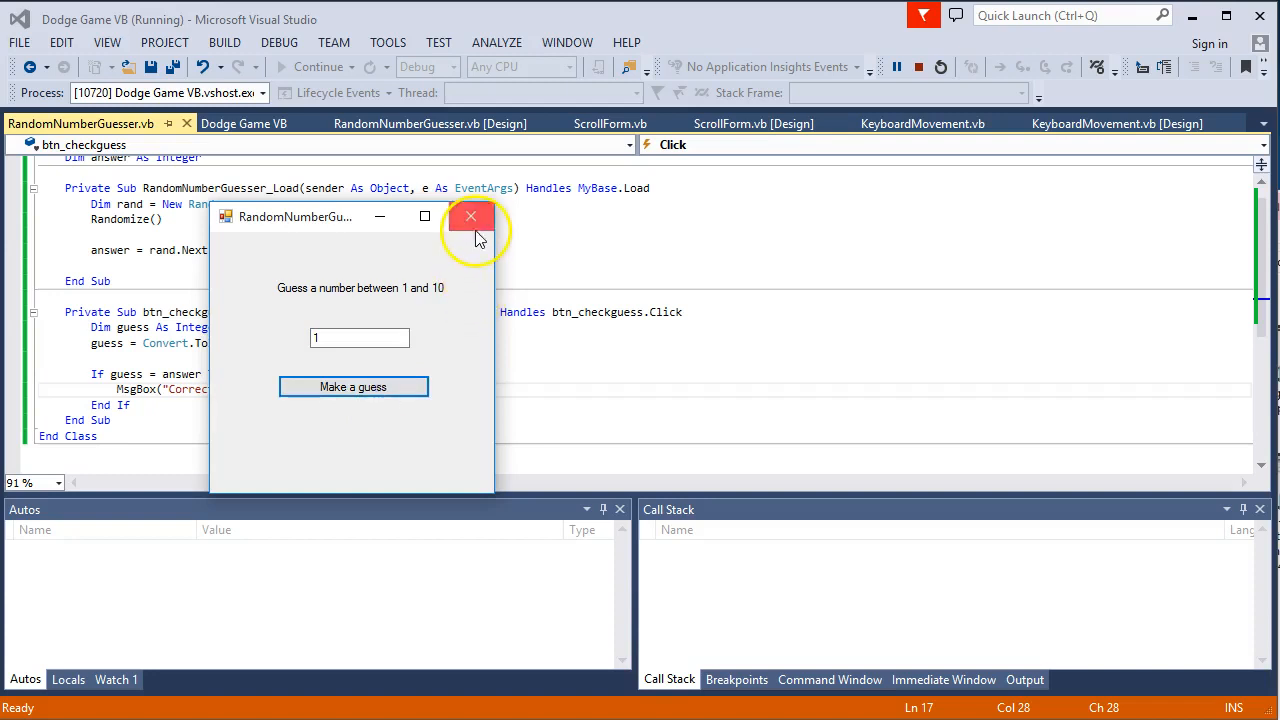
{"action": "left_click", "coordinate": [470, 217]}
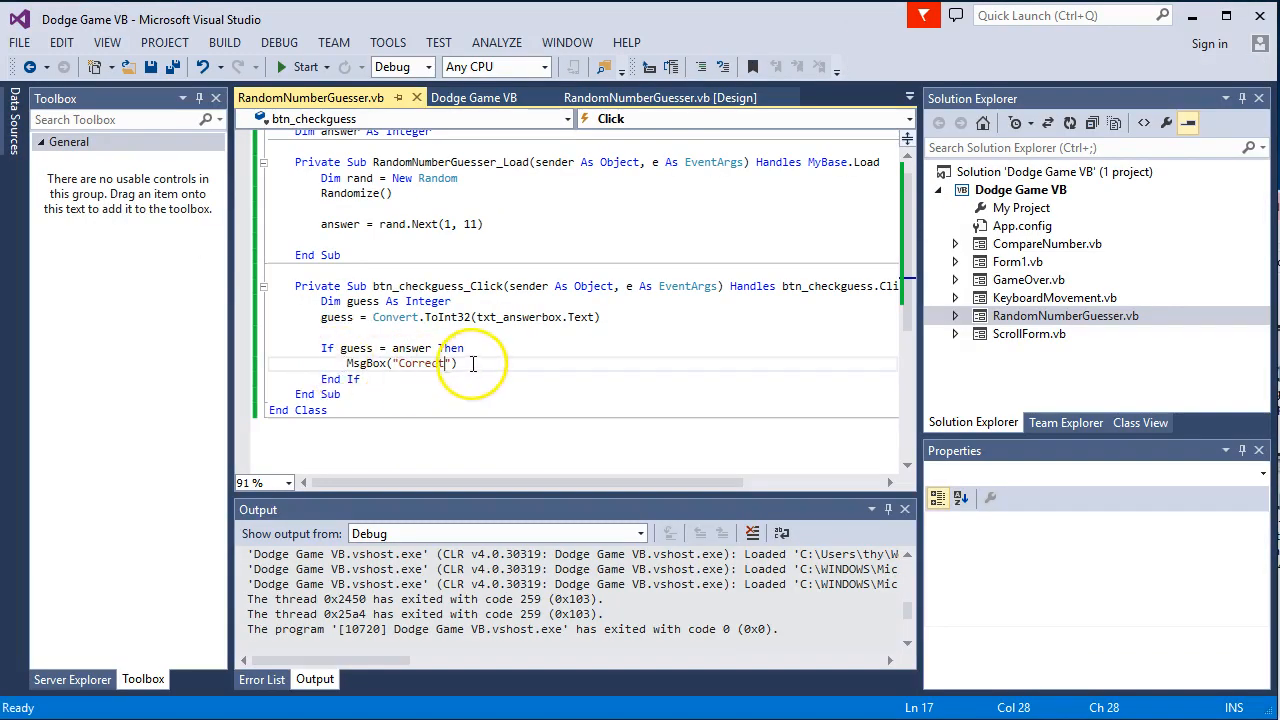
Add an ElseIf branch showing MsgBox("Too low") for guesses below answer
{"action": "key", "text": "Return"}
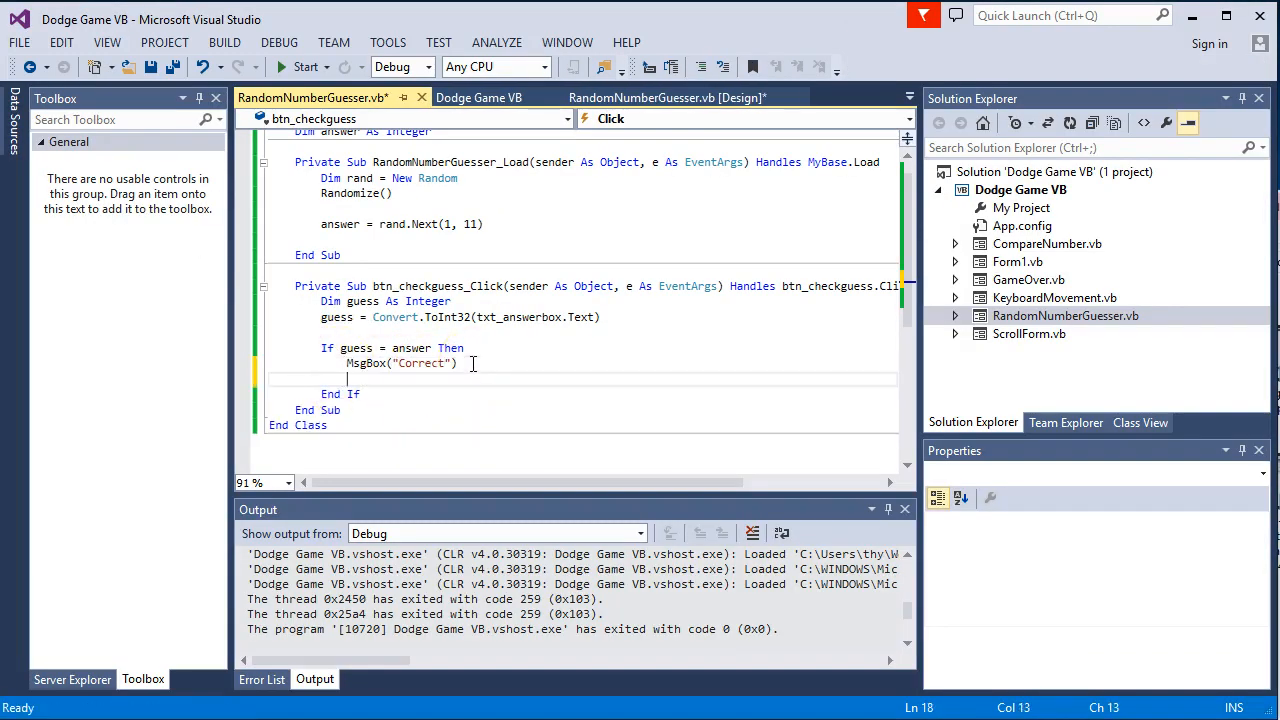
{"action": "type", "text": "else"}
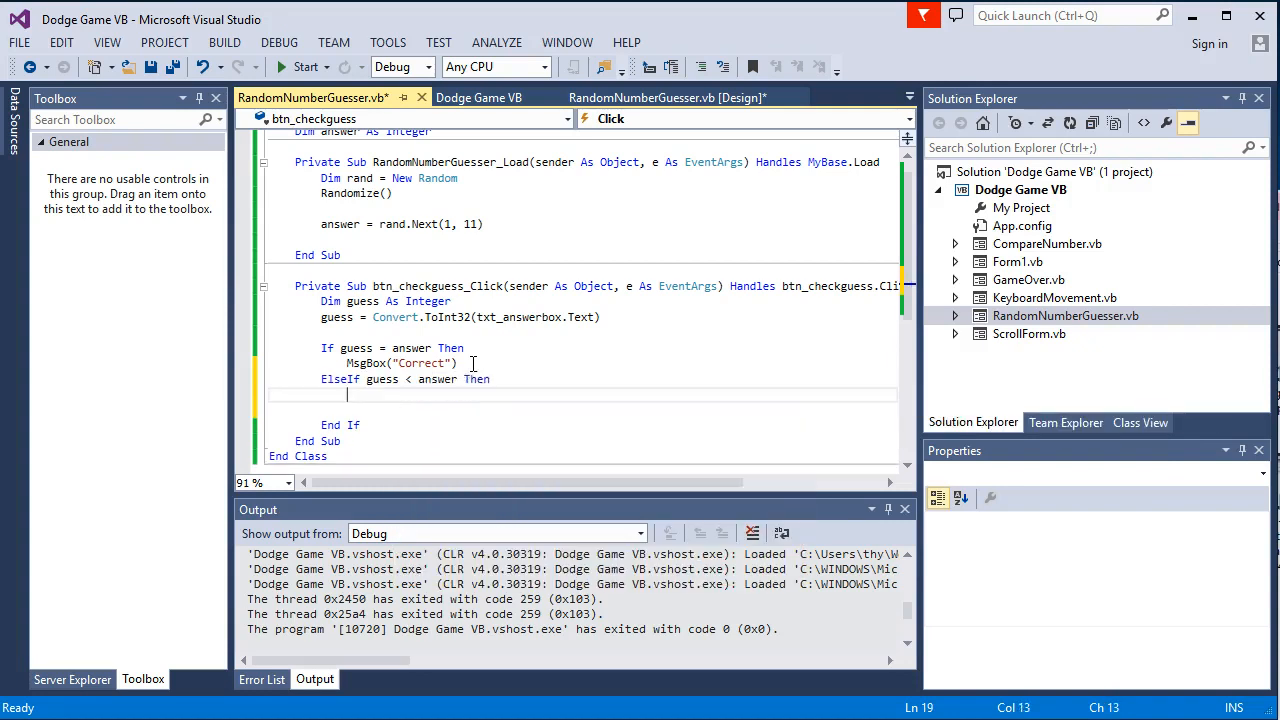
{"action": "type", "text": "MsgBox(\""}
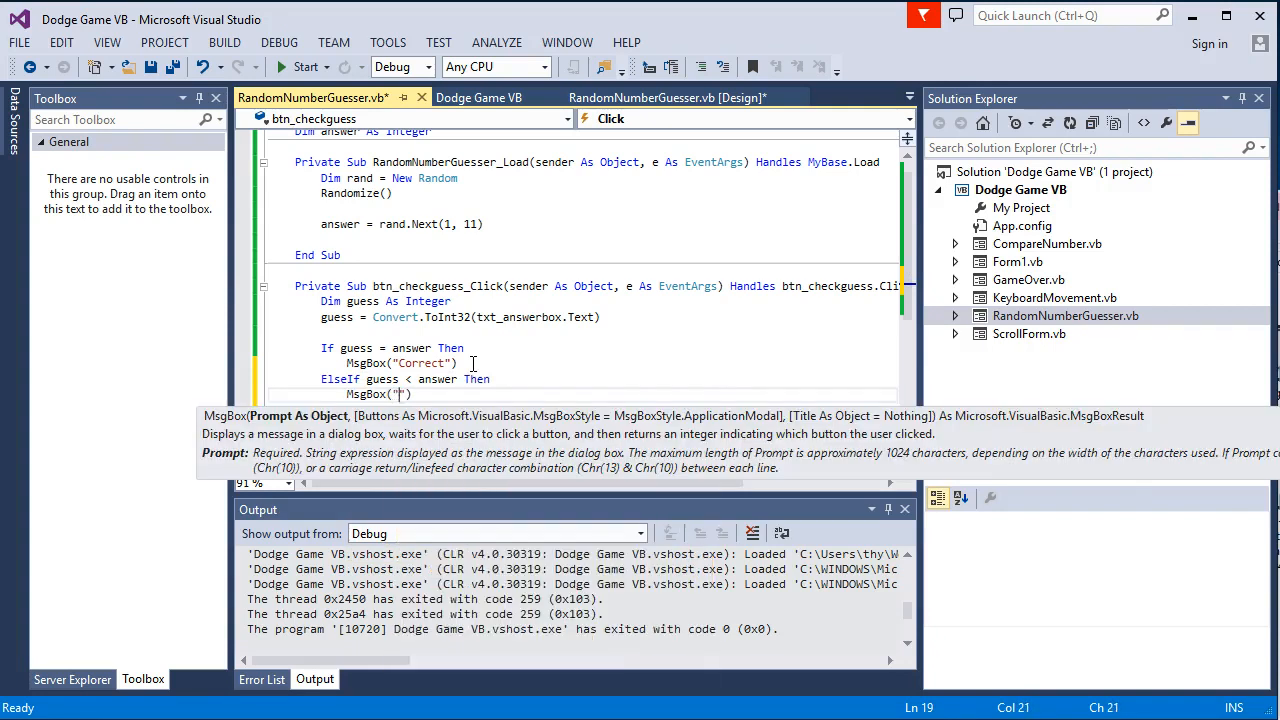
{"action": "type", "text": "Lrss"}
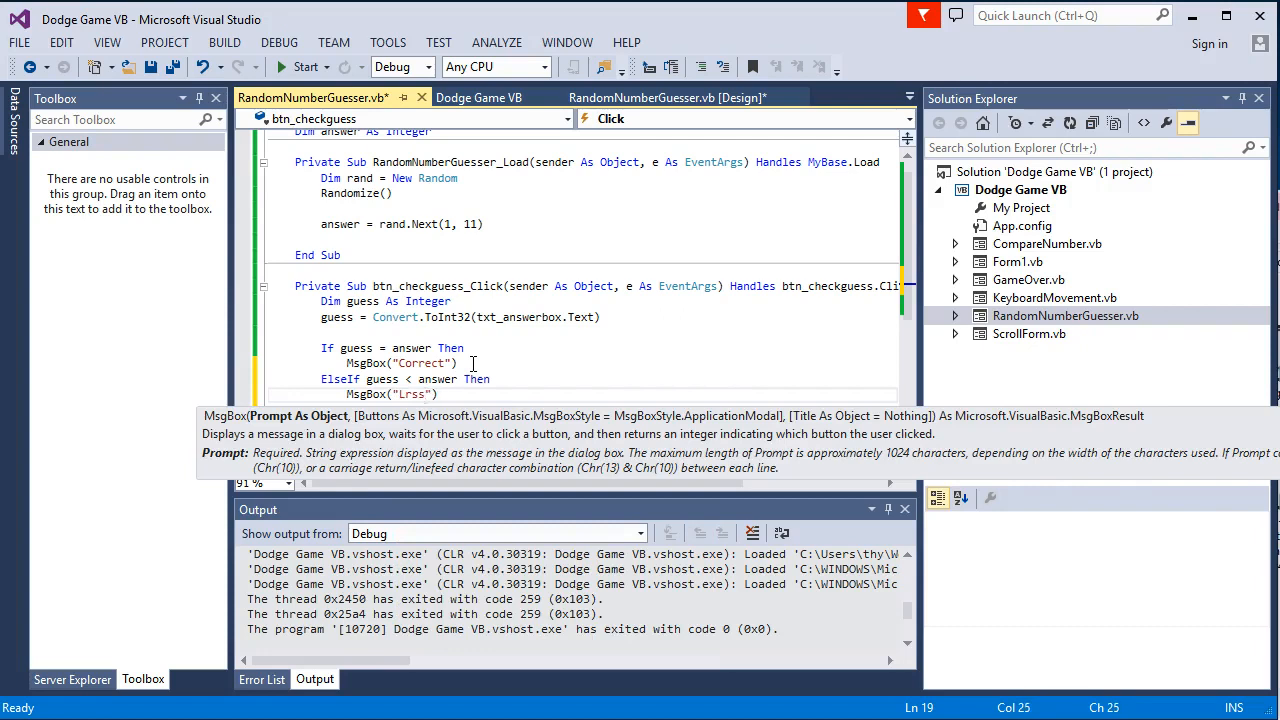
{"action": "type", "text": "Less t"}
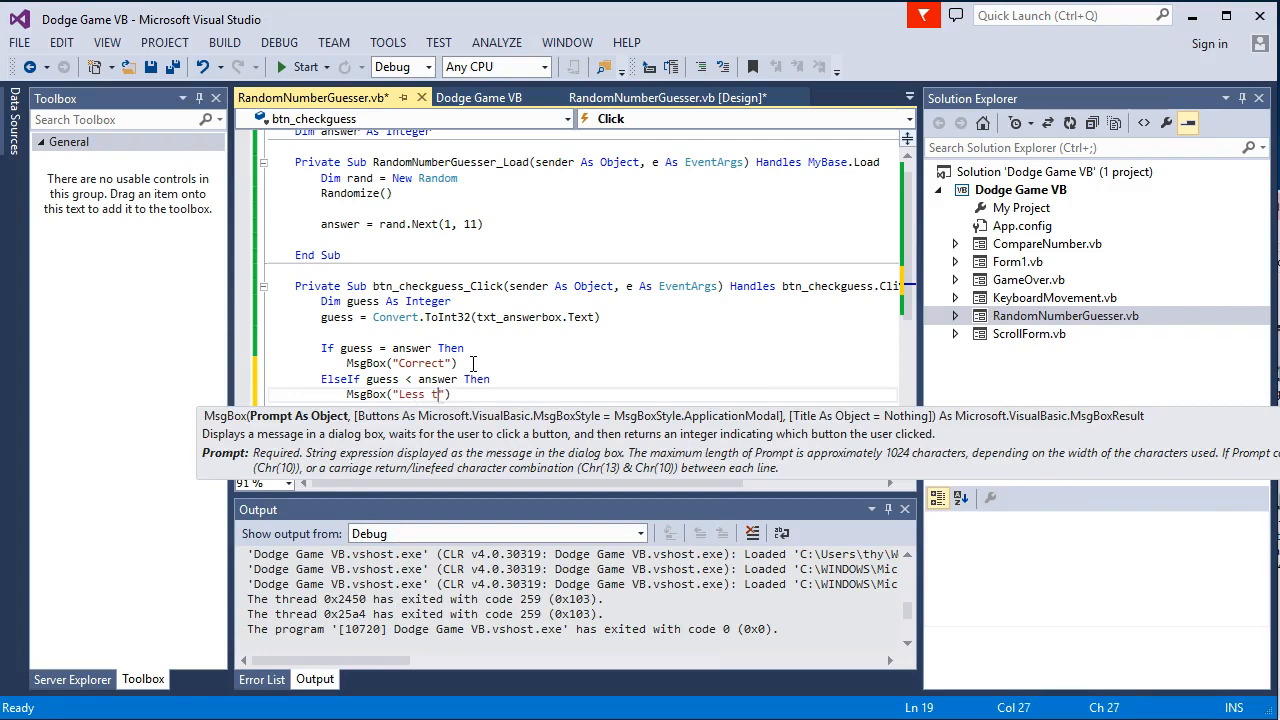
{"action": "type", "text": "Too low"}
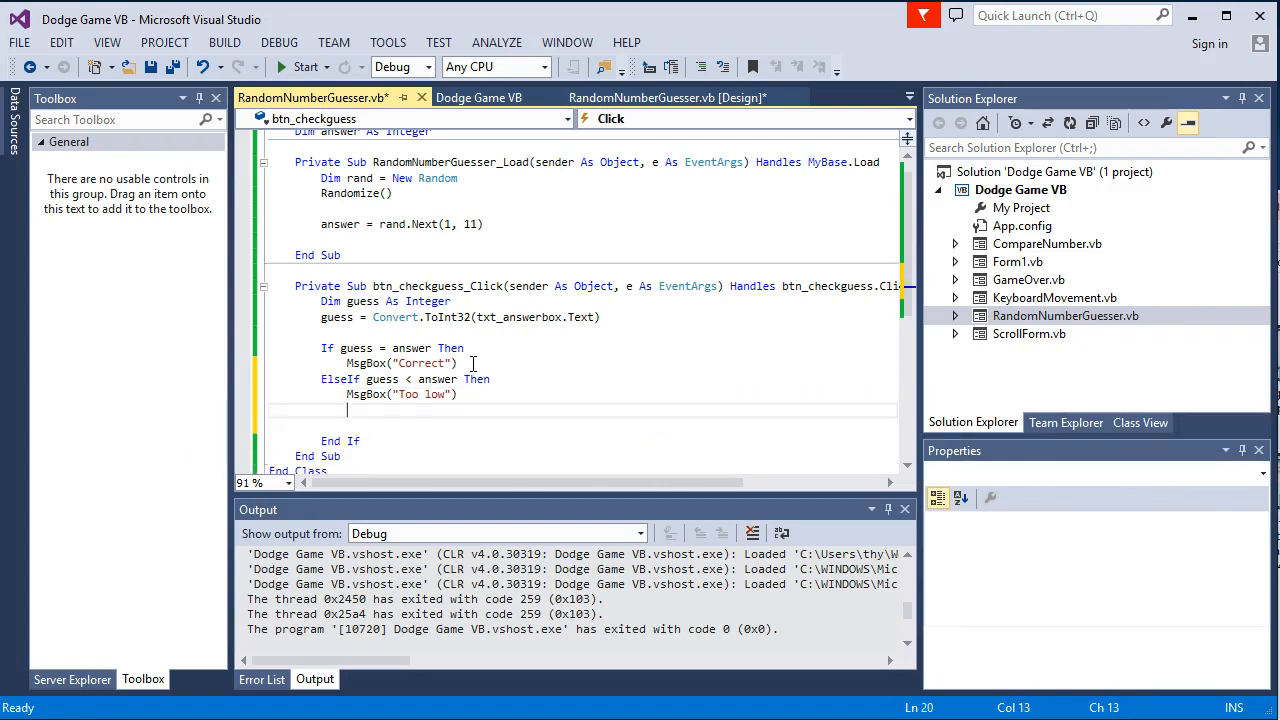
Add an ElseIf branch showing MsgBox("Too high") for higher guesses, then run
{"action": "type", "text": "ElseIf"}
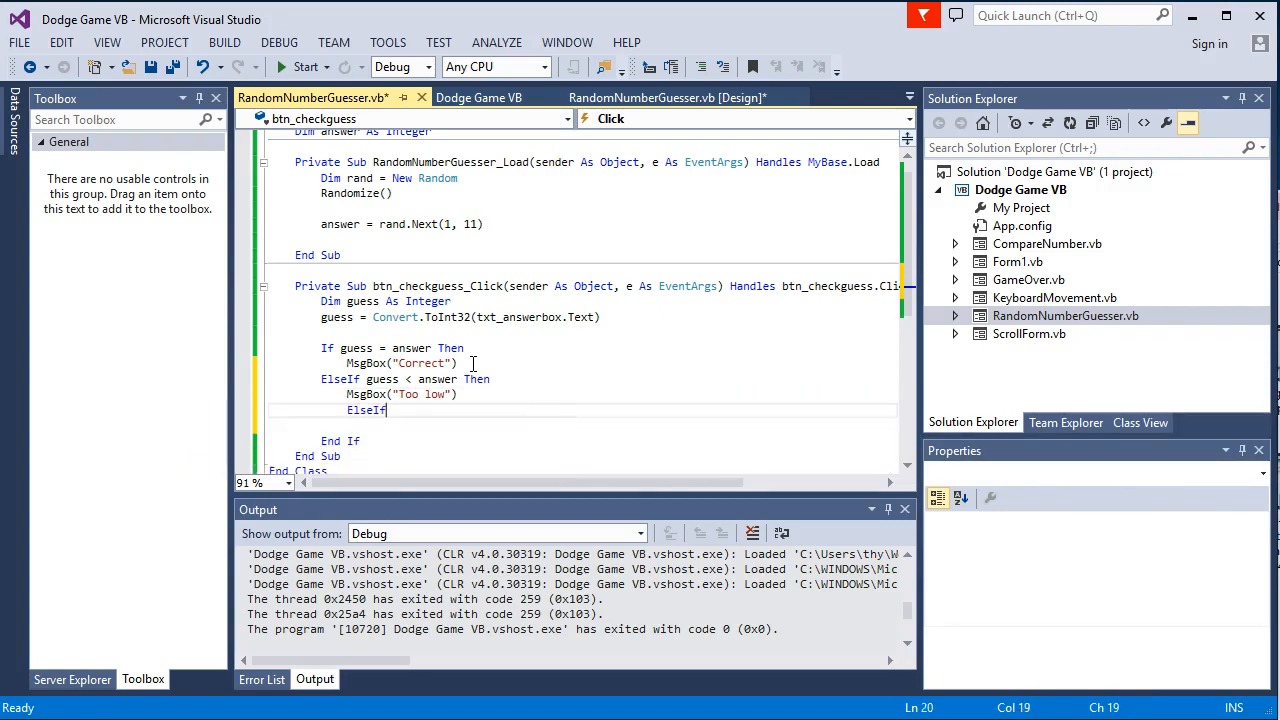
{"action": "type", "text": "guess > answer Then"}
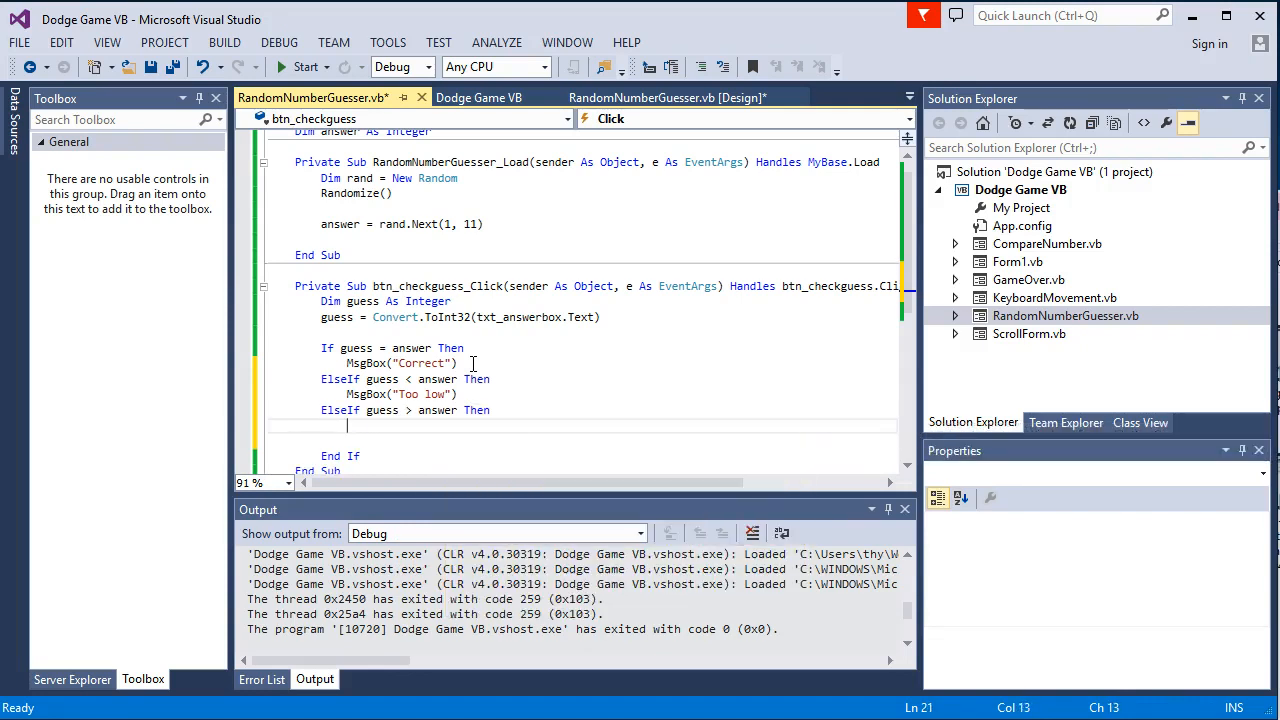
{"action": "type", "text": "MsgBox(\"Too high"}
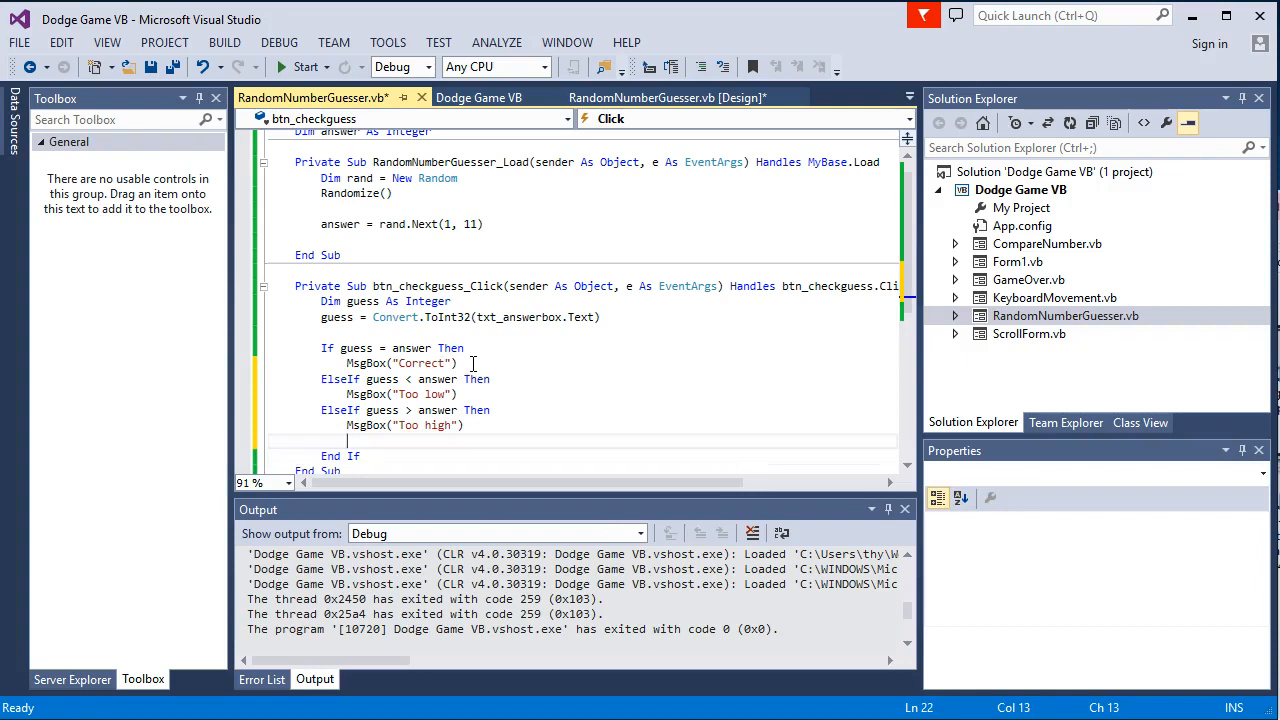
{"action": "left_click", "coordinate": [310, 67]}
{"action": "type", "text": "4"}
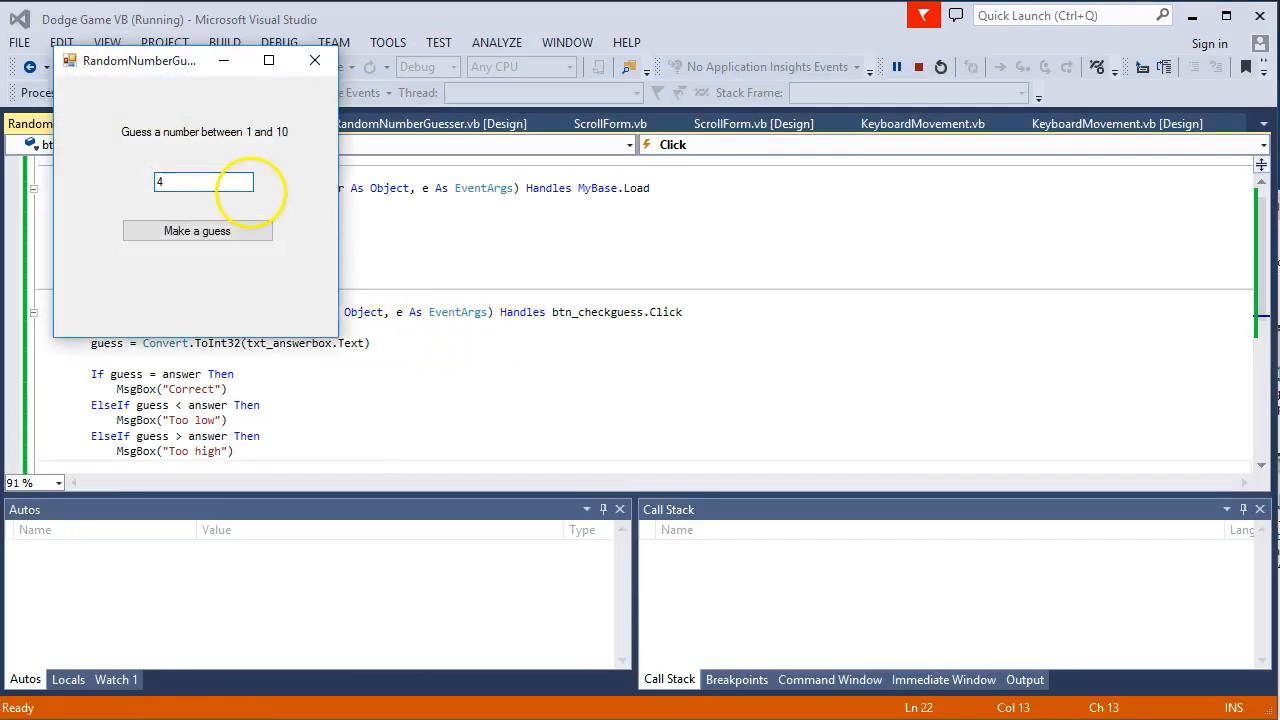
Guess 4, 6 and 5, dismissing Too low, Too high and Correct, then close the form
{"action": "left_click", "coordinate": [197, 230]}
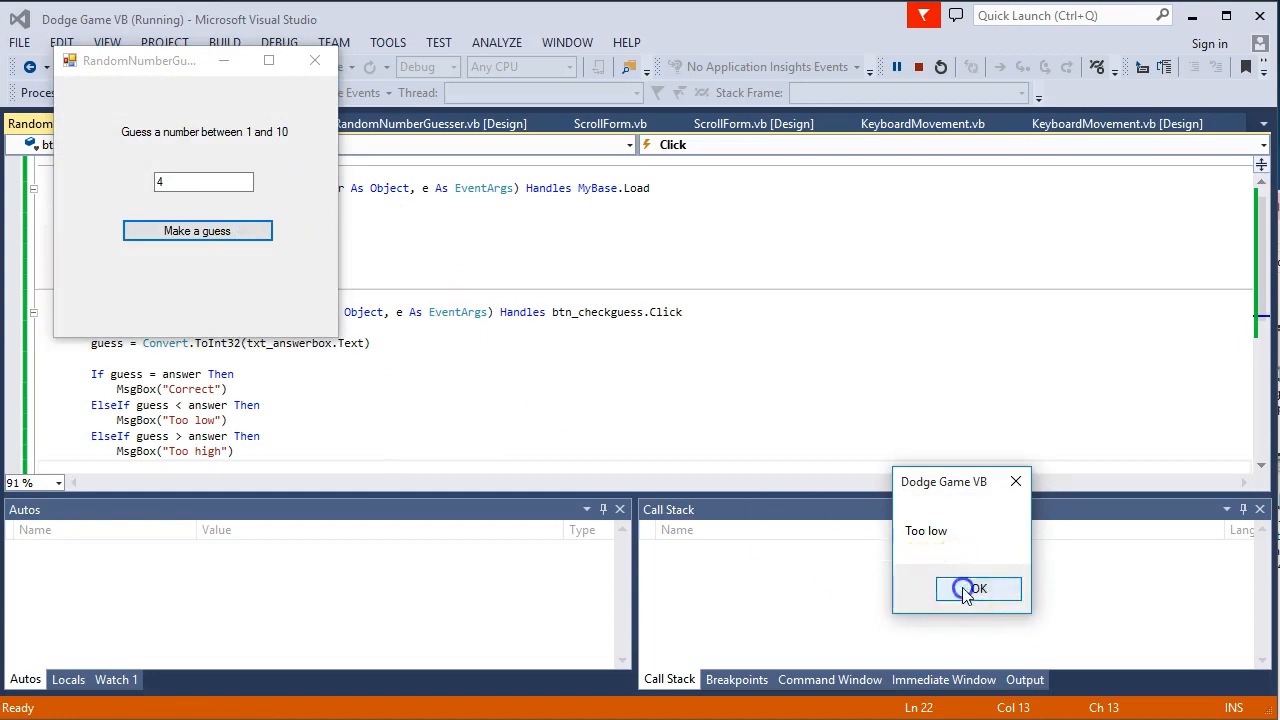
{"action": "left_click", "coordinate": [977, 588]}
{"action": "type", "text": "7"}
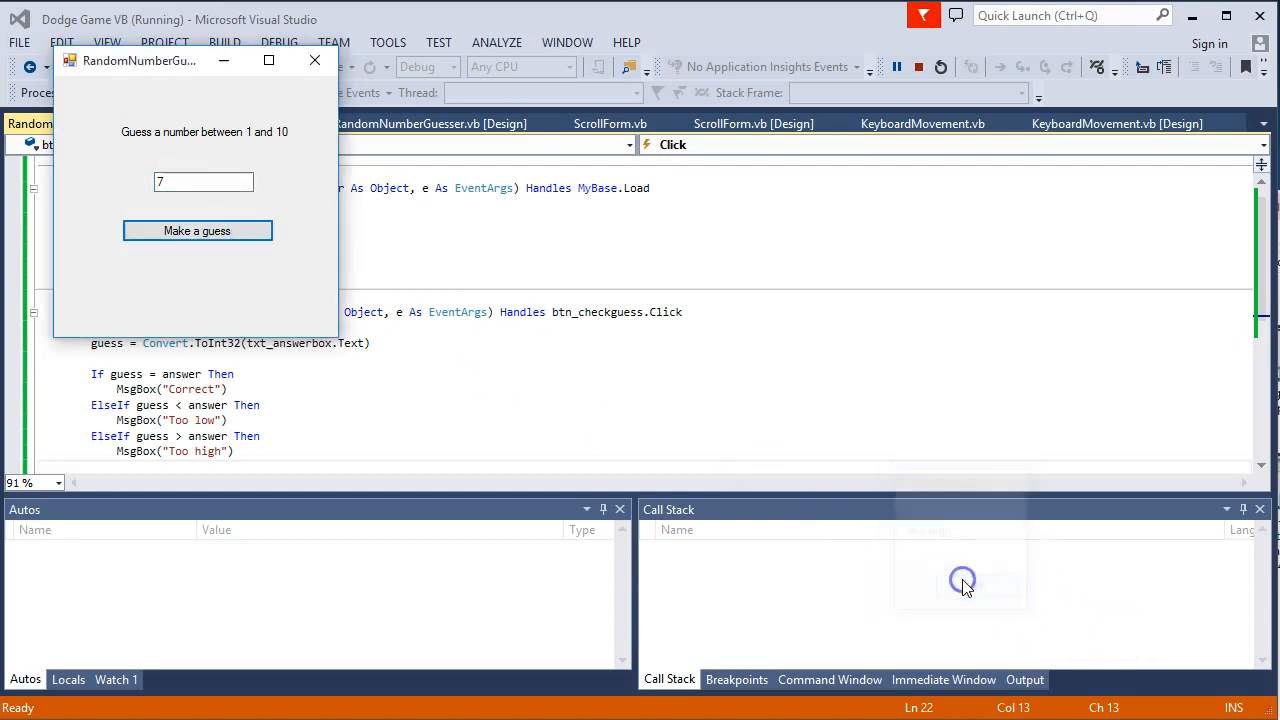
{"action": "type", "text": "6"}
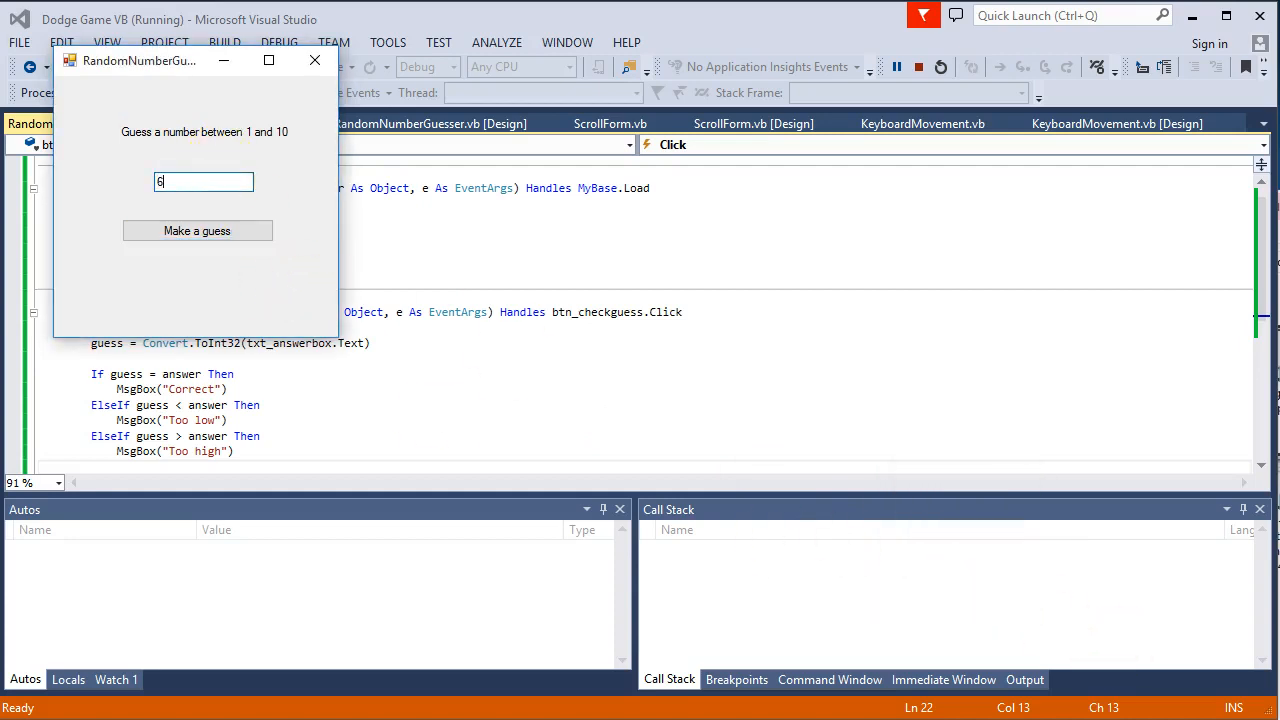
{"action": "left_click", "coordinate": [197, 231]}
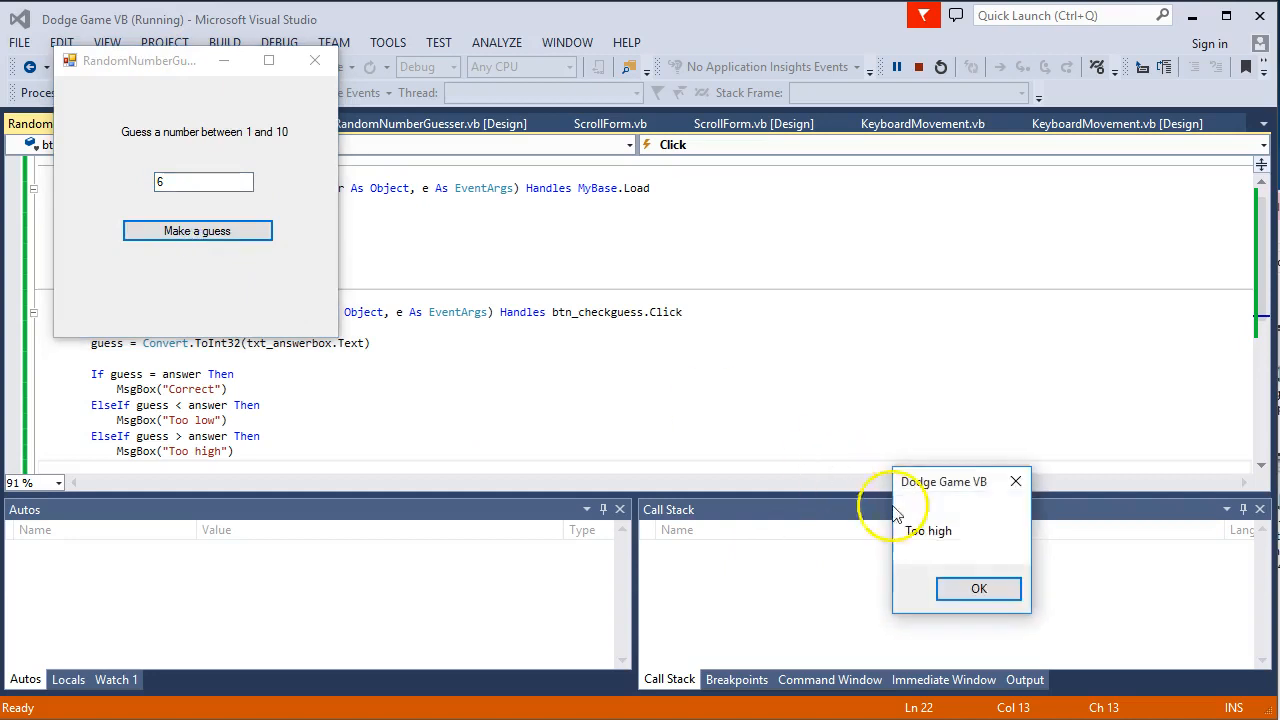
{"action": "left_click", "coordinate": [978, 588]}
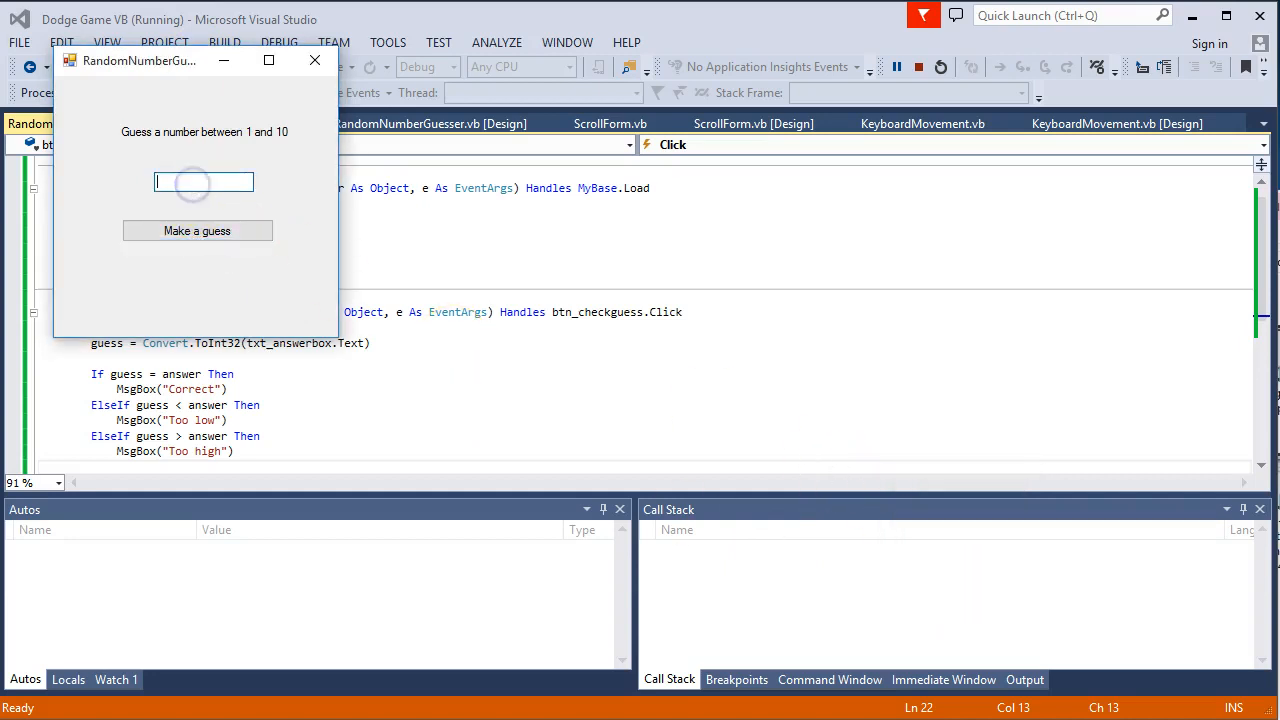
{"action": "left_click", "coordinate": [197, 230]}
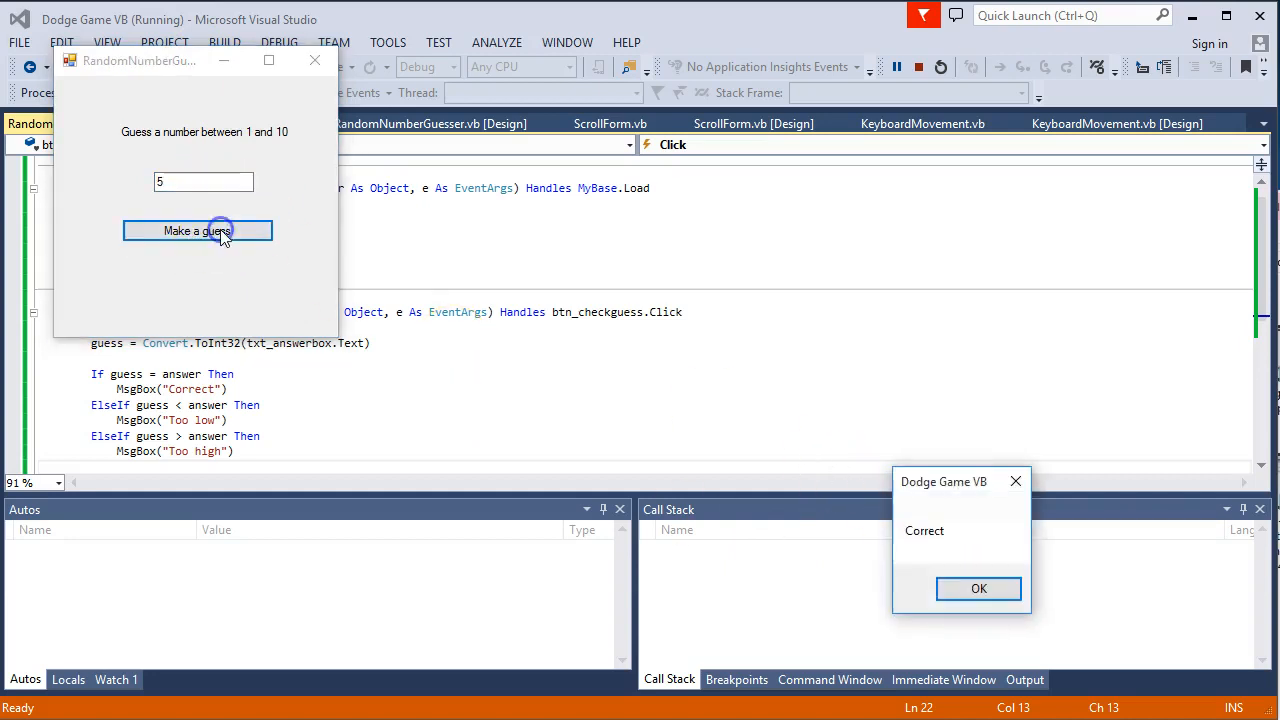
{"action": "left_click", "coordinate": [978, 588]}
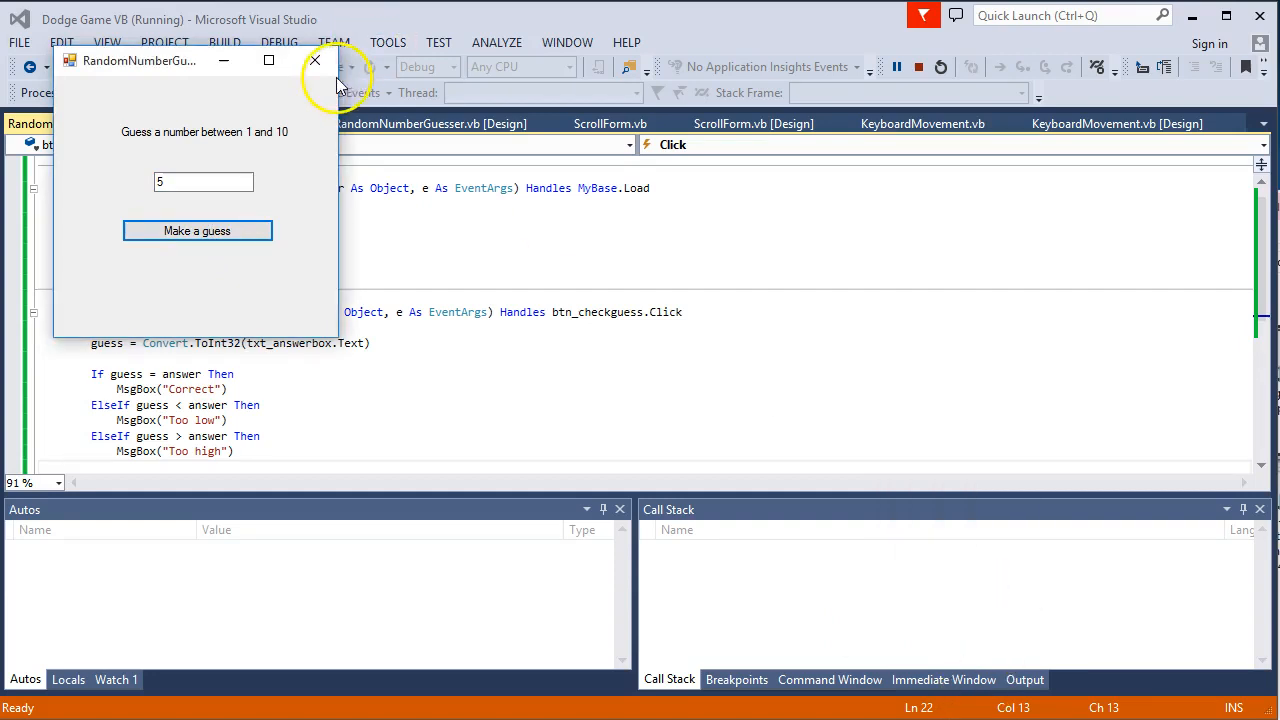
{"action": "left_click", "coordinate": [315, 60]}
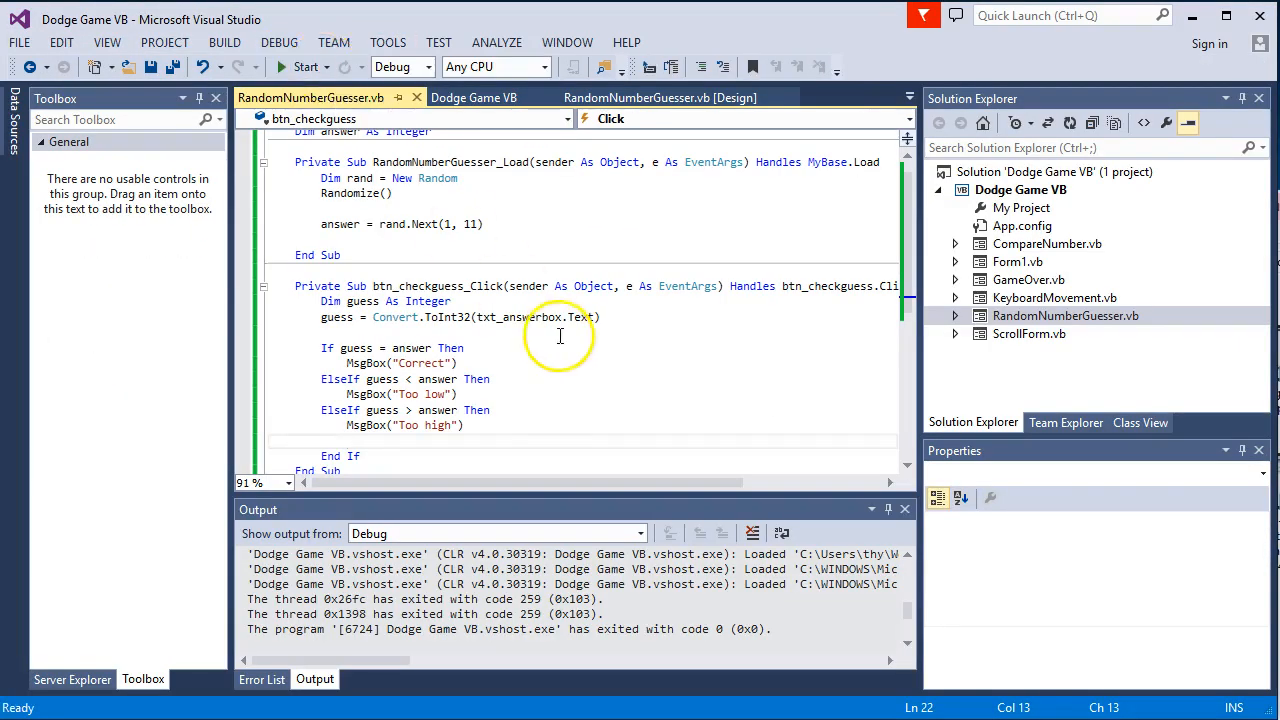
{"action": "left_click", "coordinate": [497, 302]}
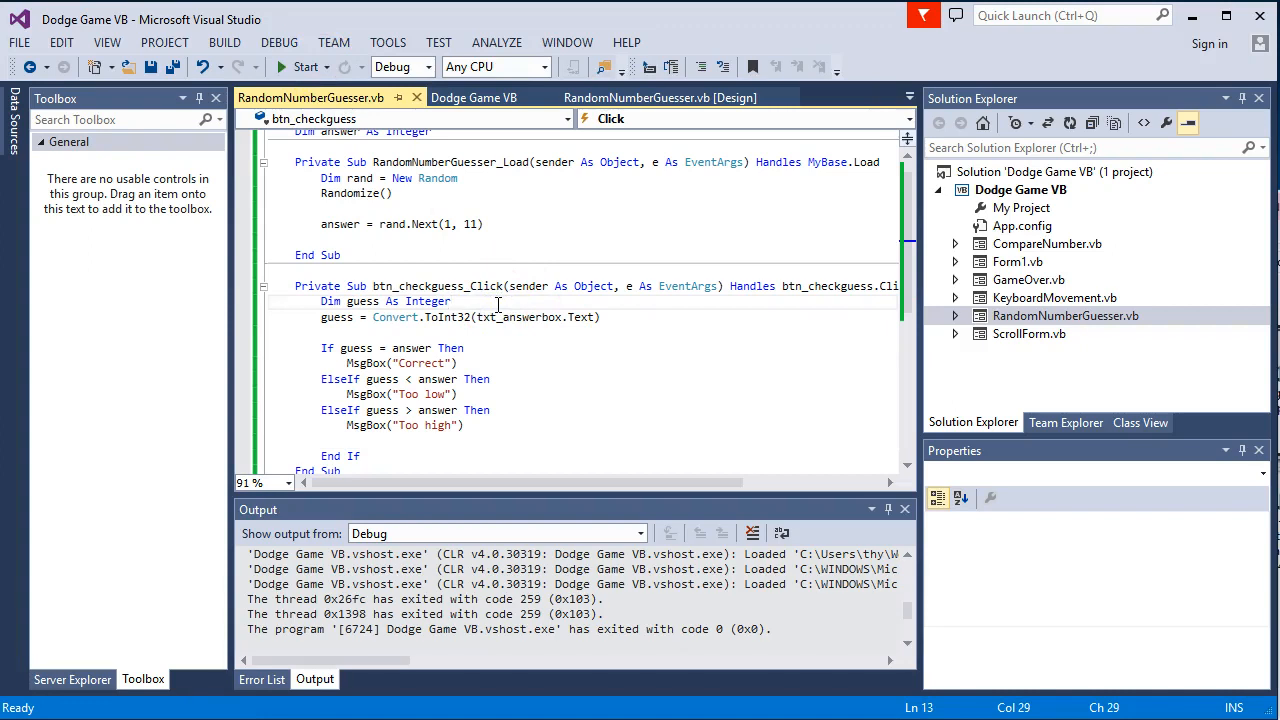
{"action": "mouse_move", "coordinate": [465, 368]}
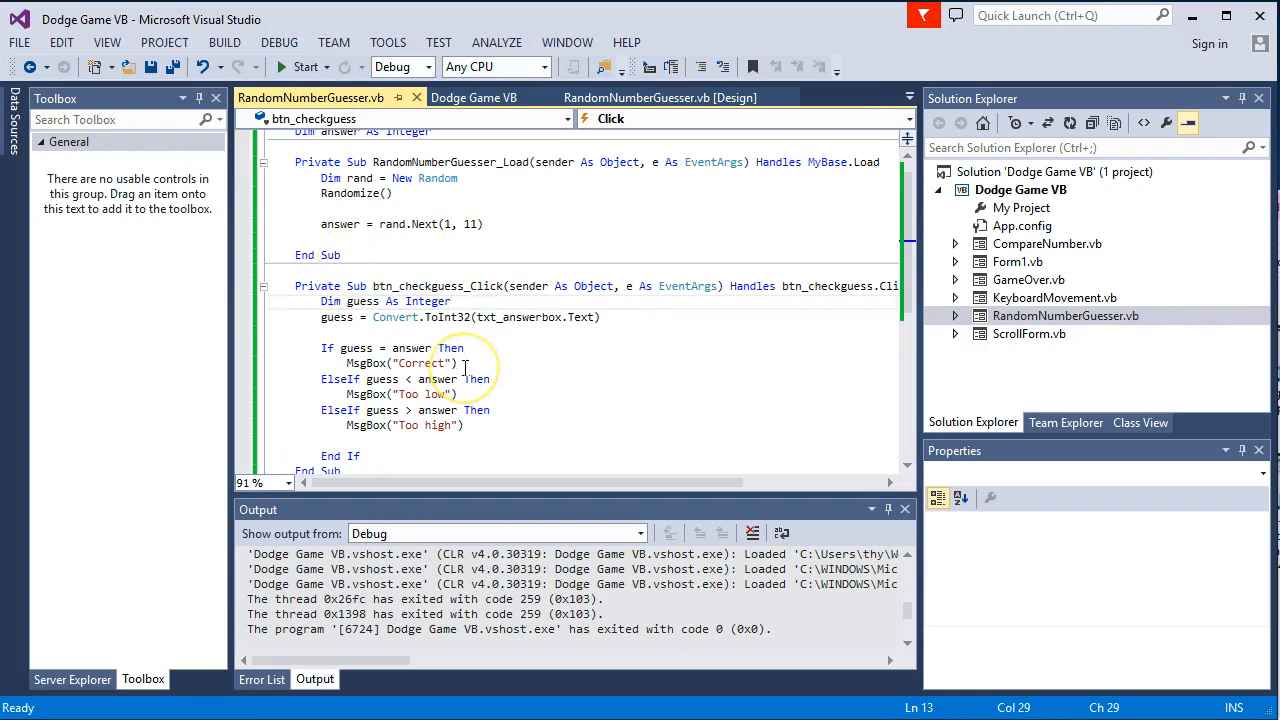